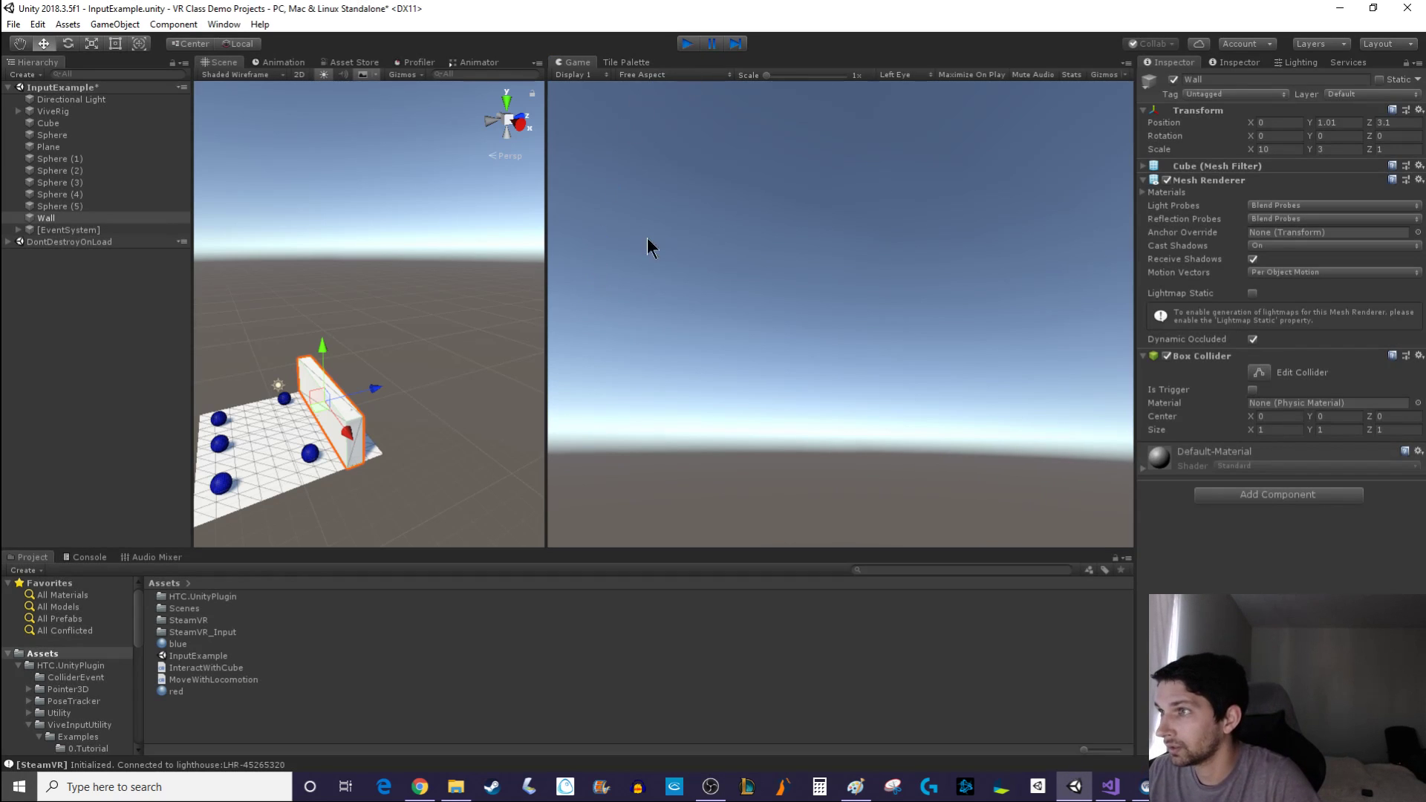
Stop the running scene and add a new cube via GameObject > 3D Object > Cube
left_click(686, 43)
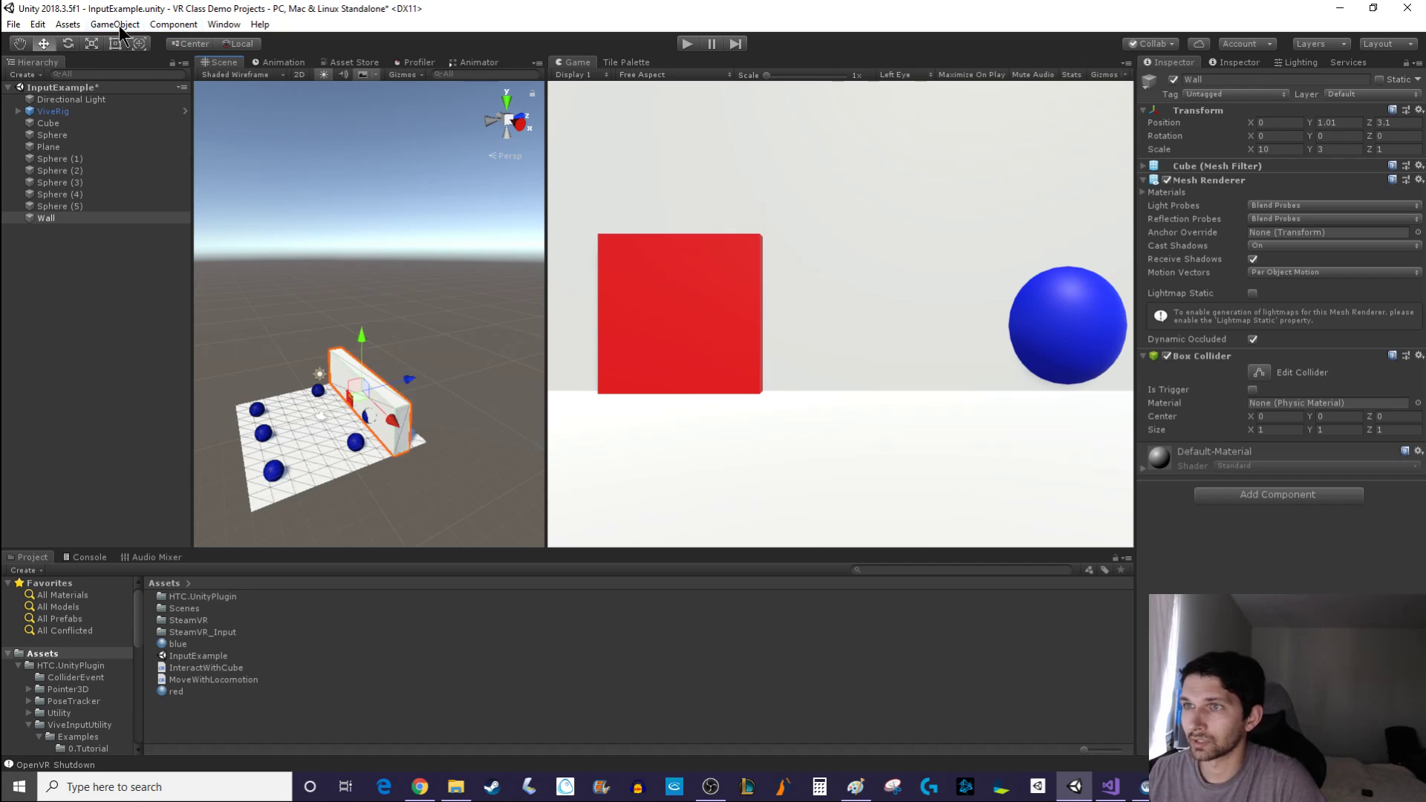
left_click(115, 23)
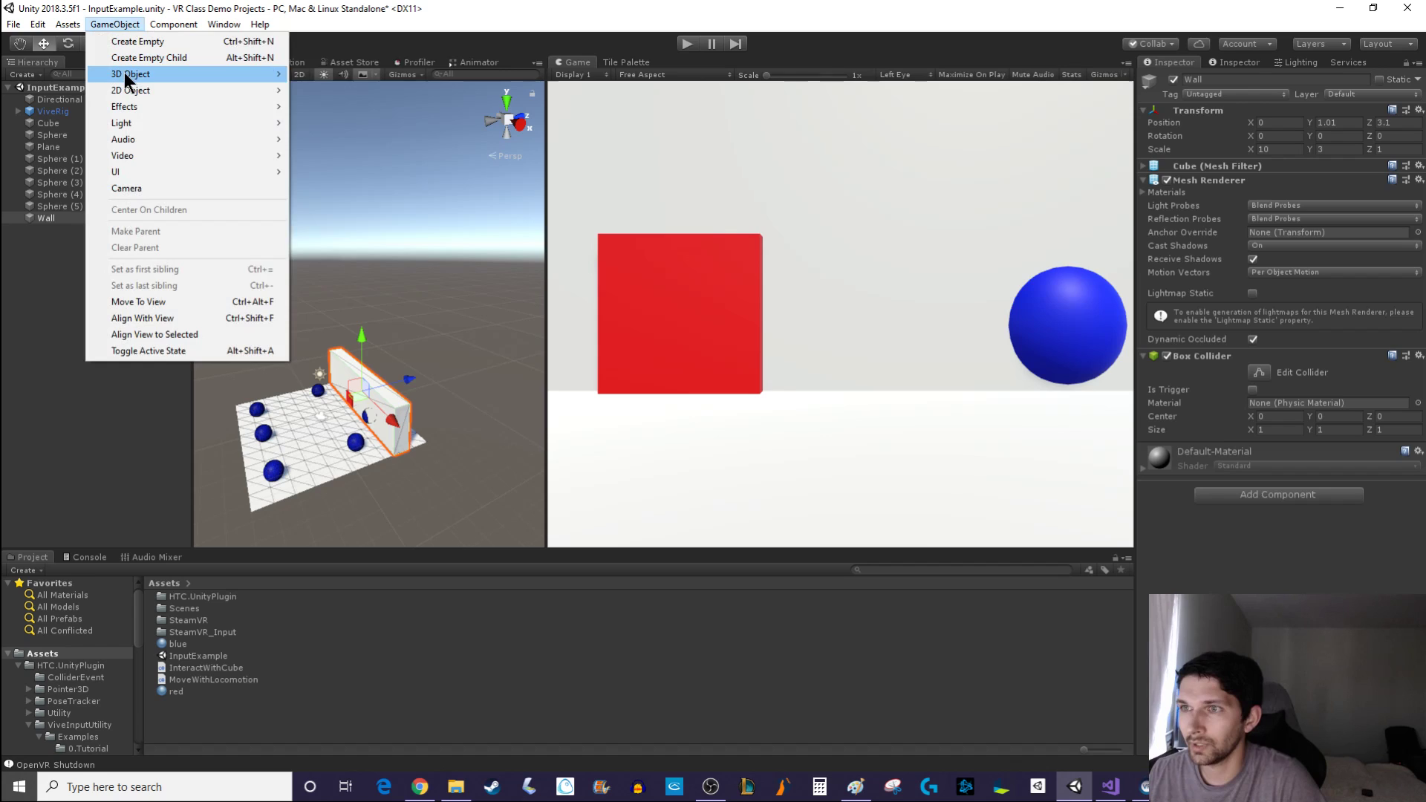
left_click(130, 74)
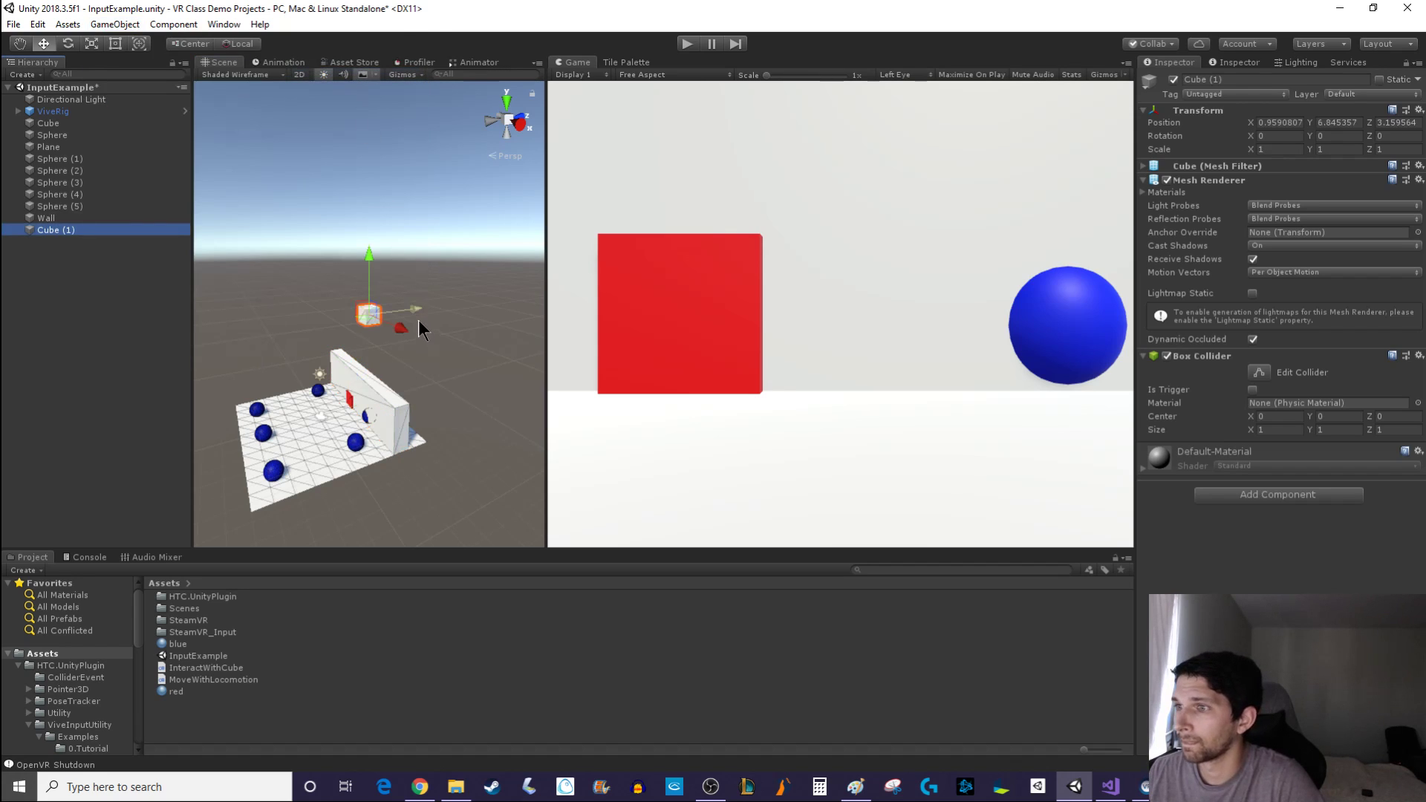
Reset the cube's Transform and enter scale values 10 and .5
left_click(1277, 122)
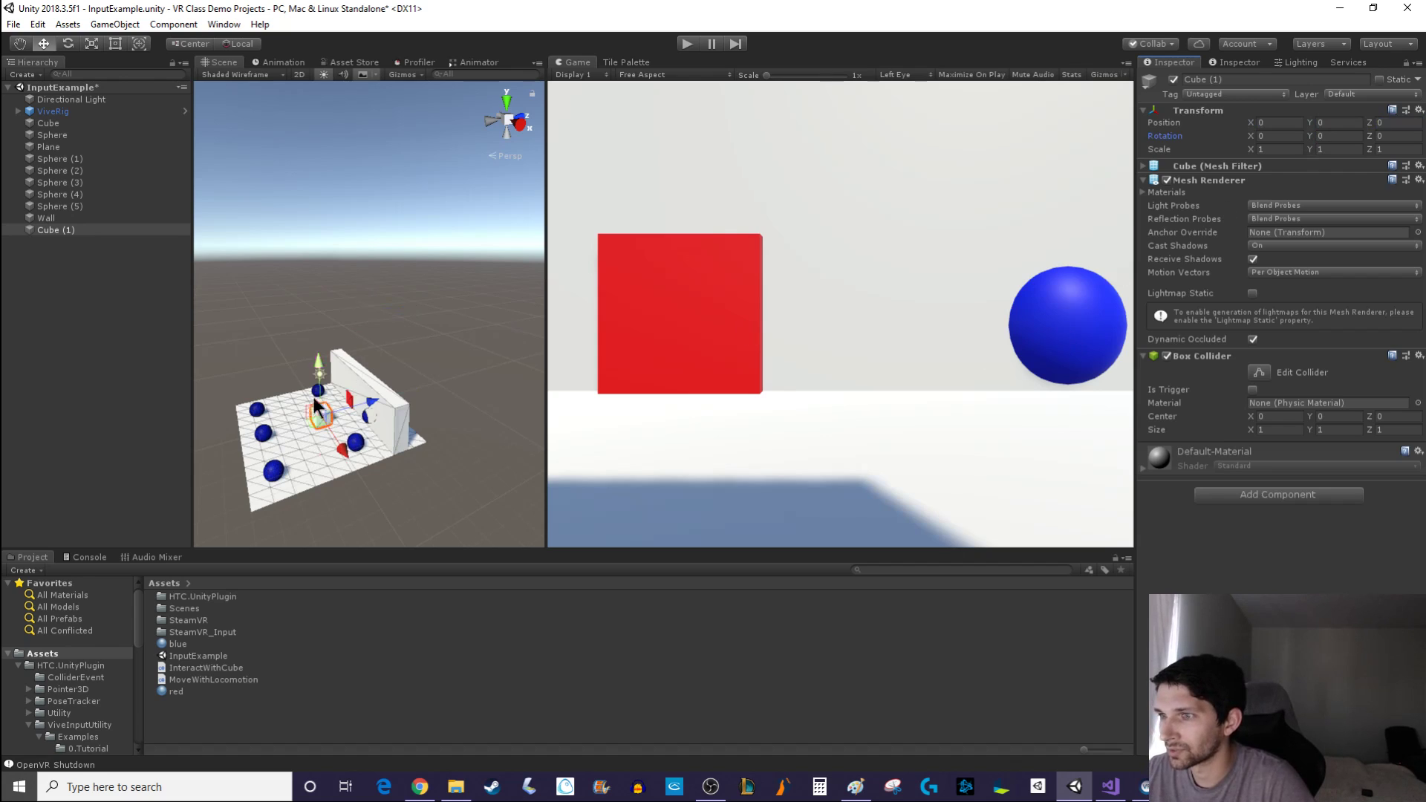
left_click(1273, 150)
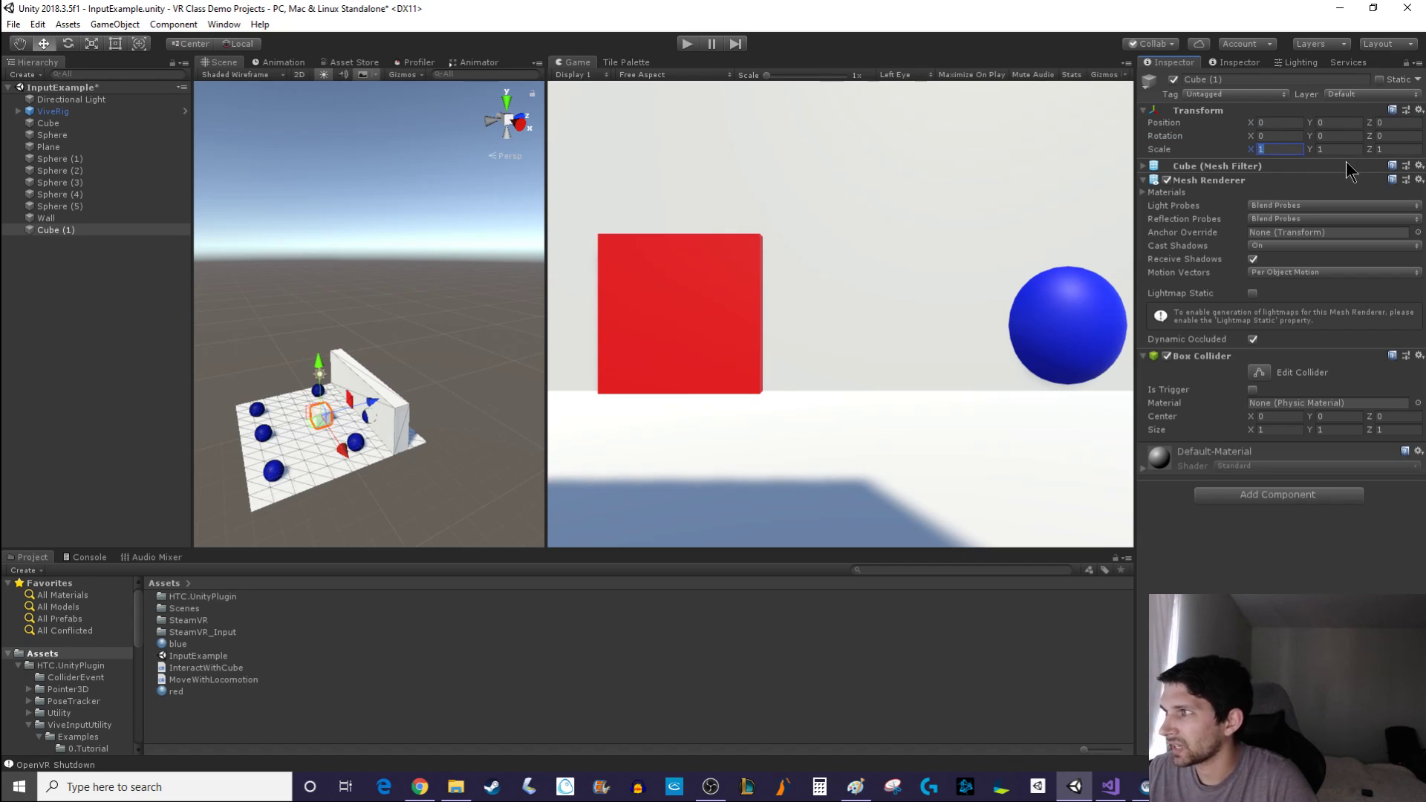
type("10")
left_click(1333, 150)
type("3")
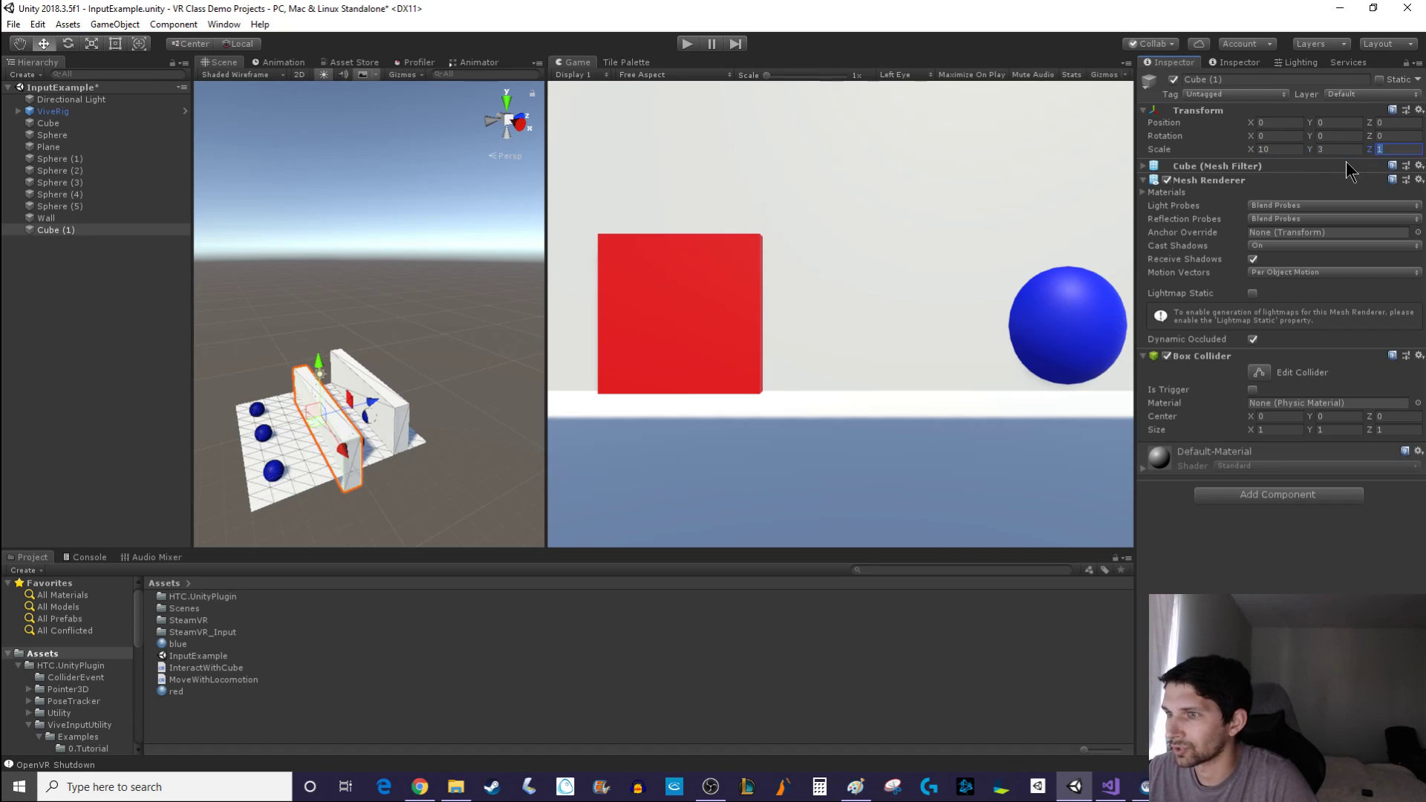
type(".5")
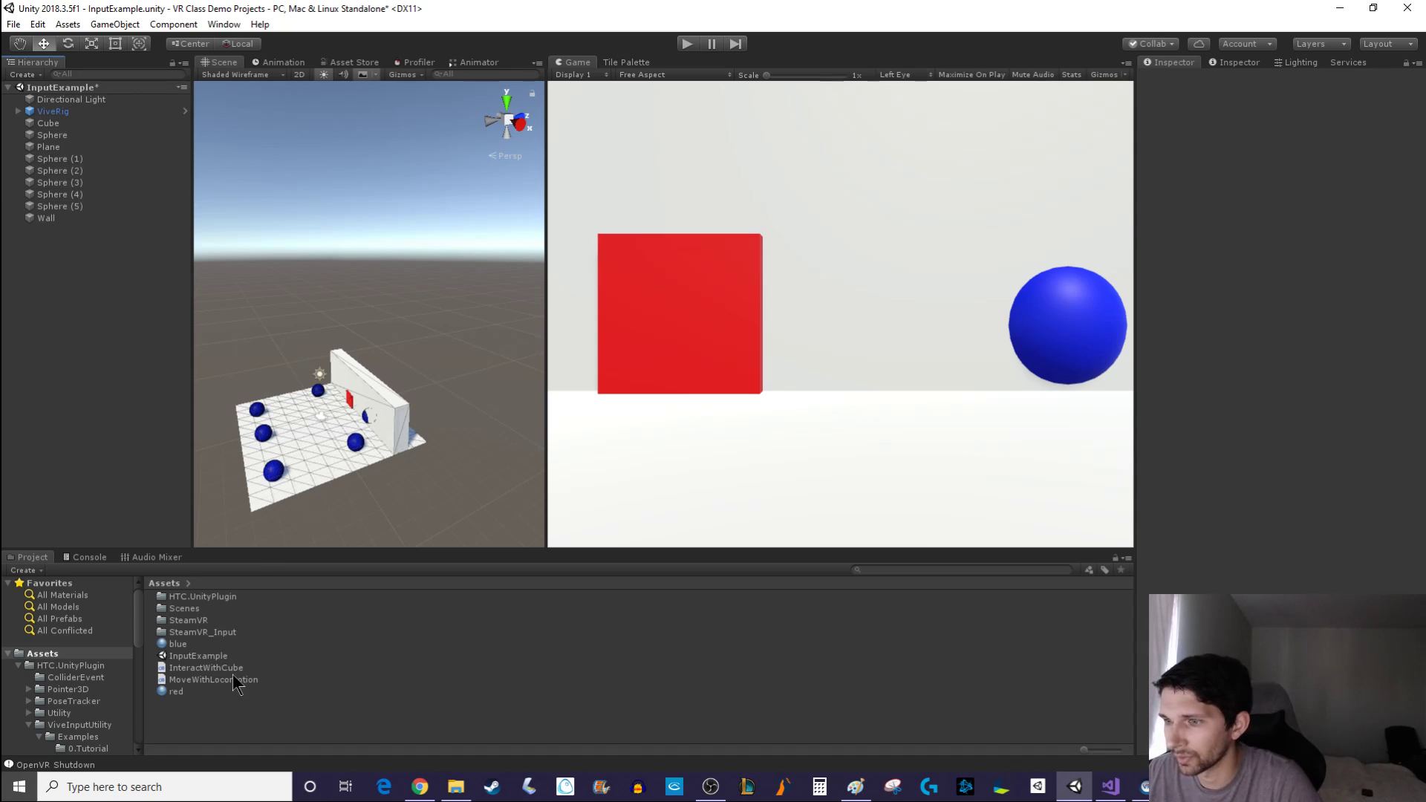
Open MoveWithLocomotion.cs and delete the Ray, RaycastHit and Physics.Raycast check lines
left_click(214, 680)
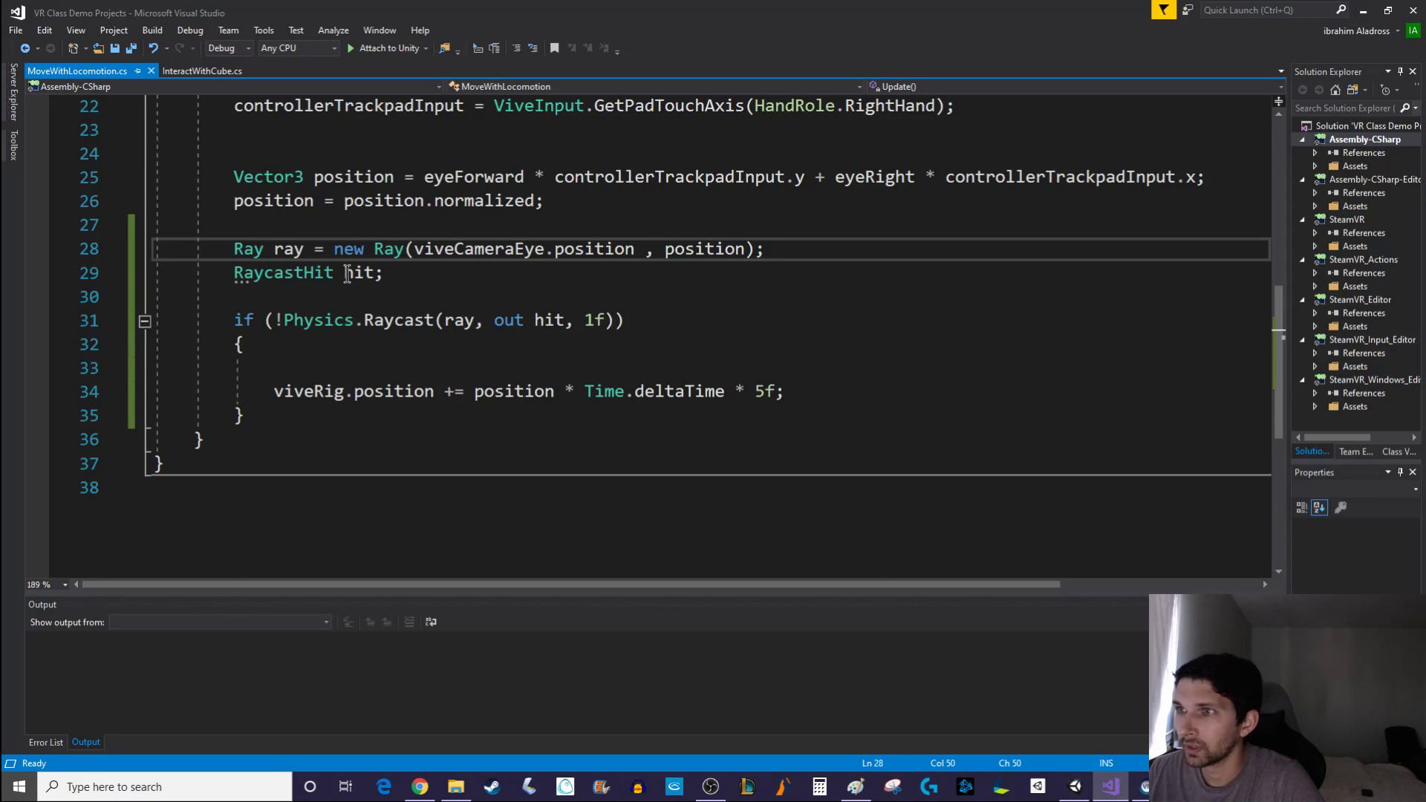
scroll("up", 3)
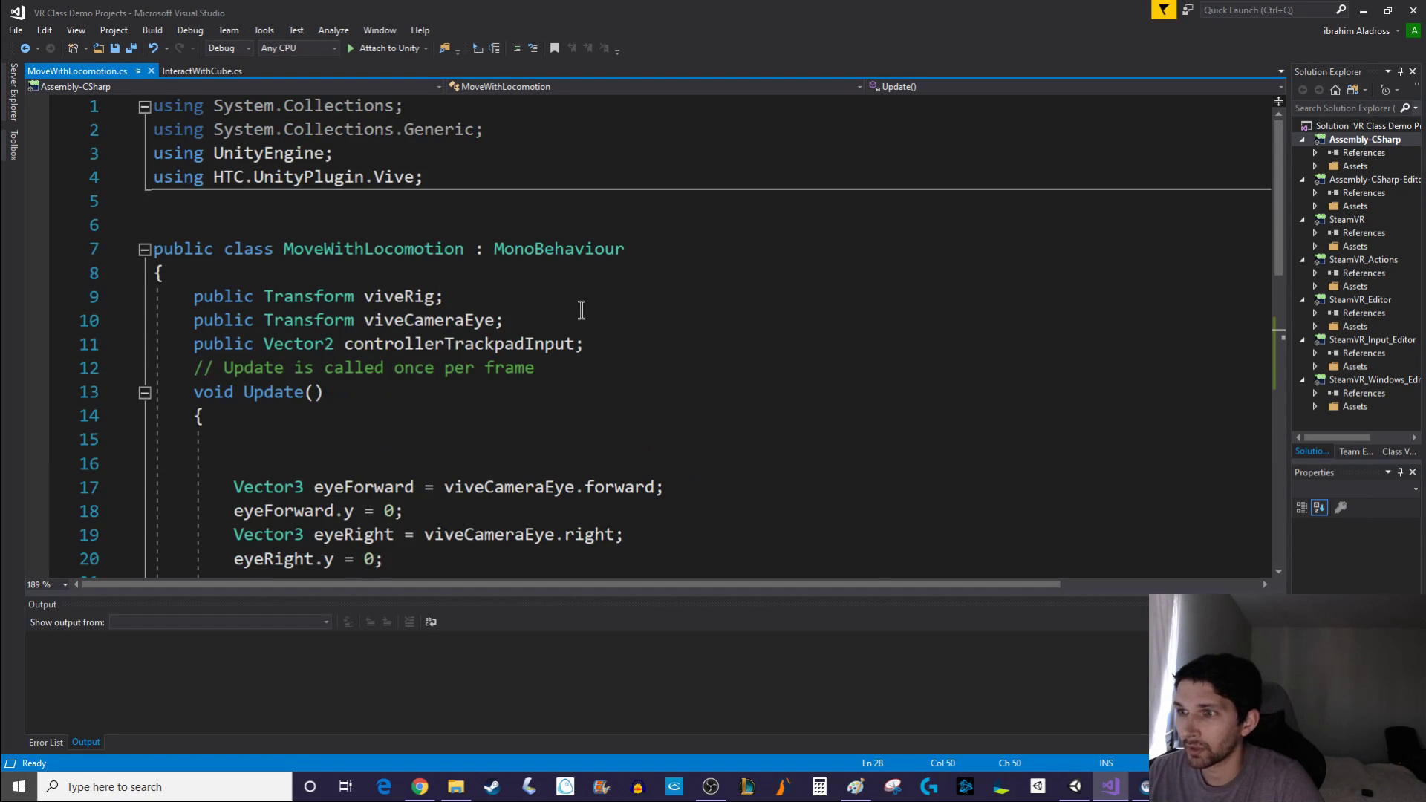
scroll("down", 3)
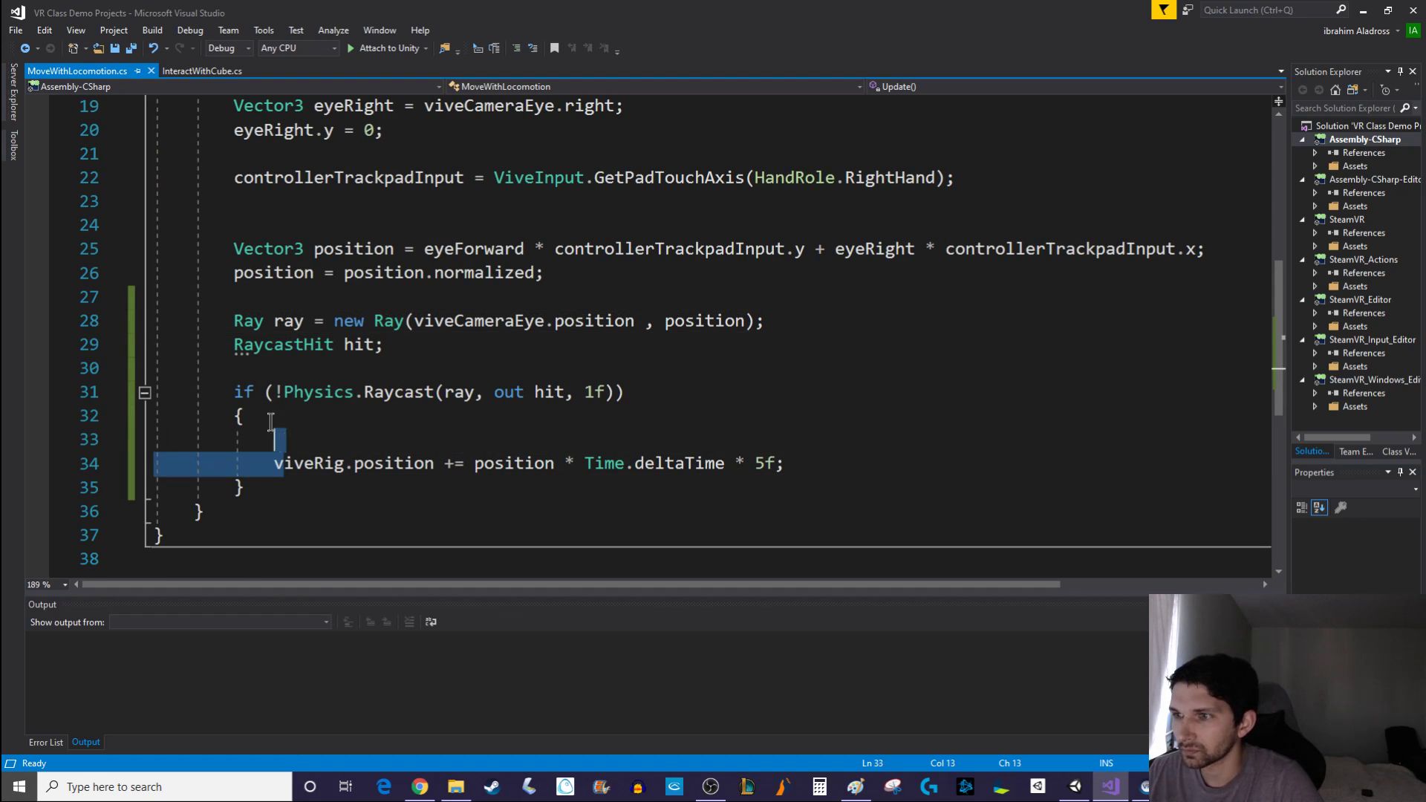
left_click_drag(272, 439, 234, 320)
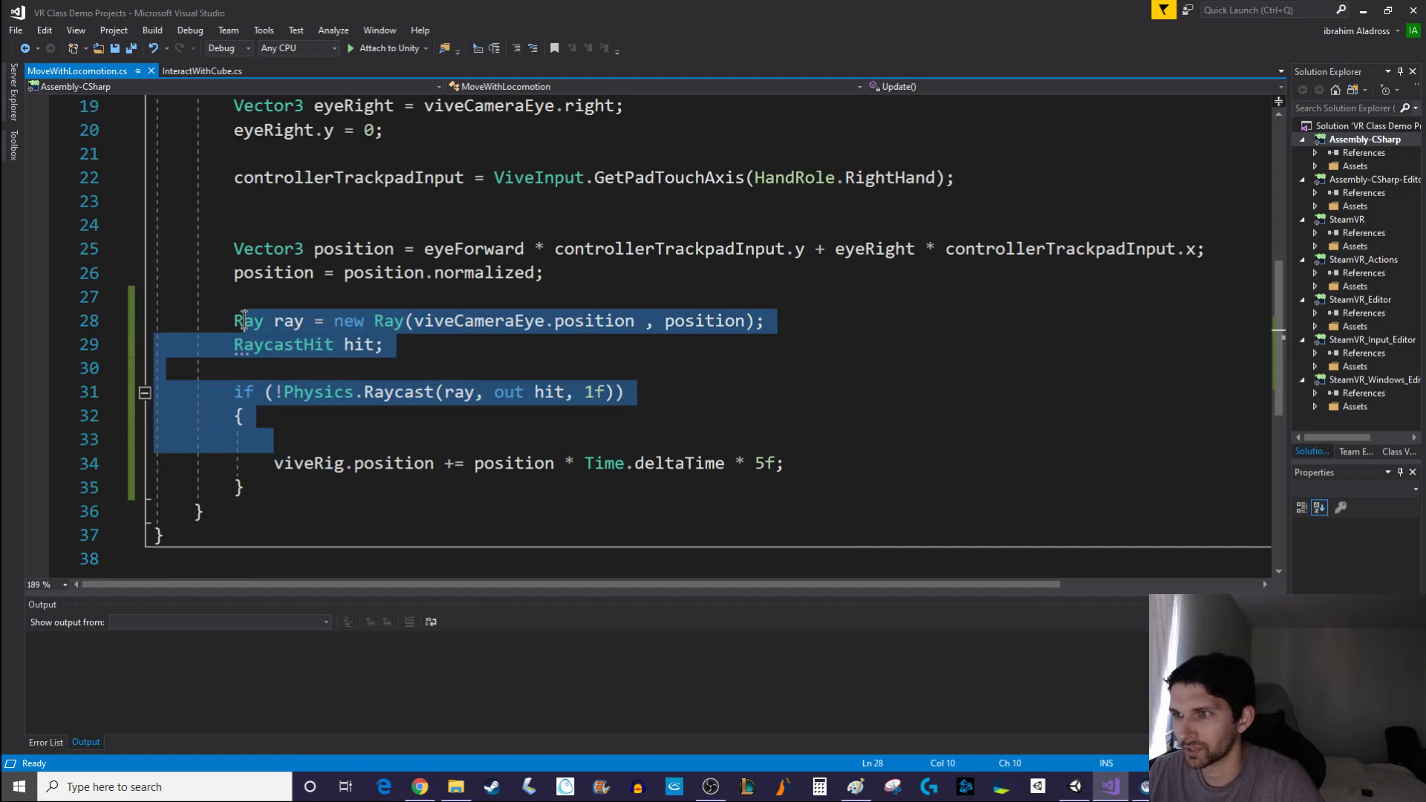
key("Delete")
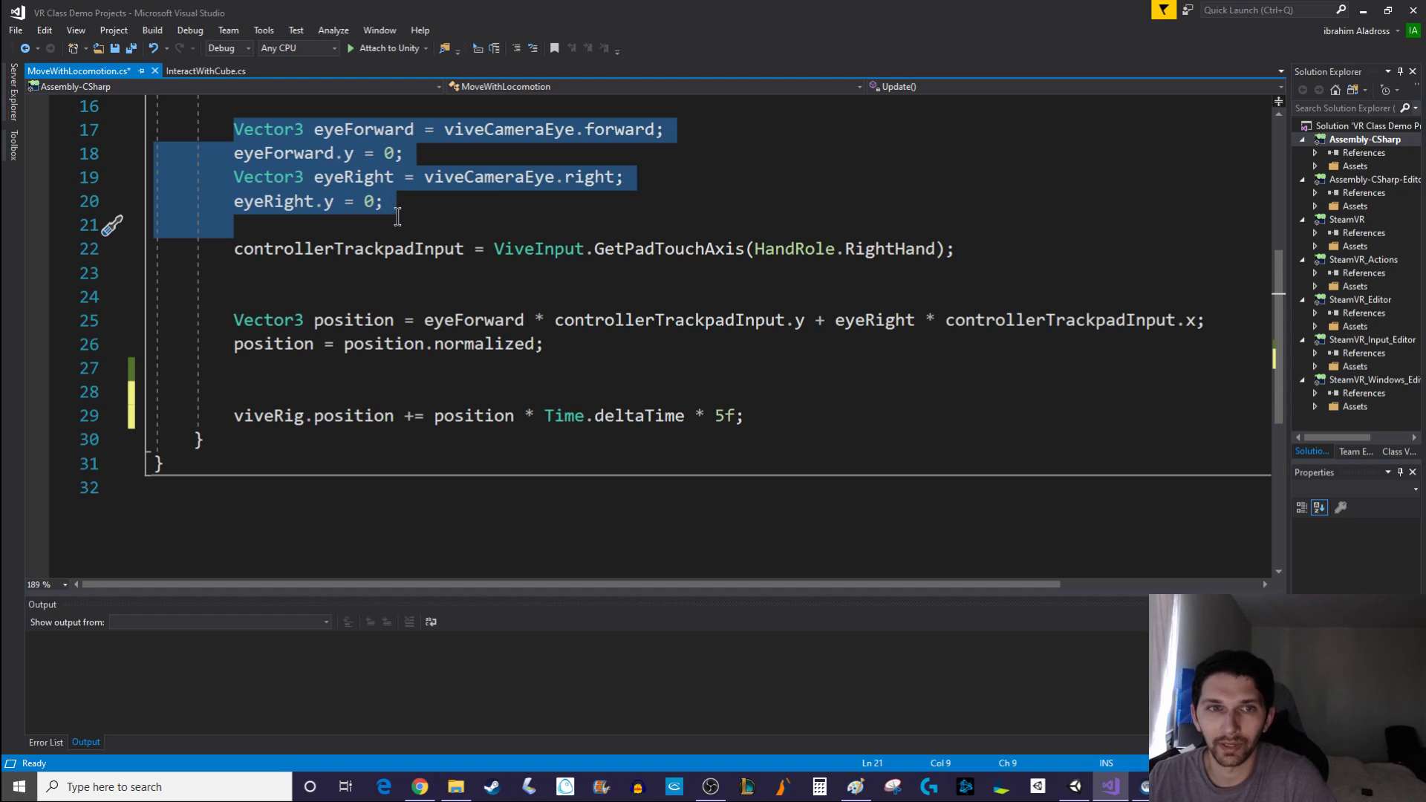
mouse_move(395, 226)
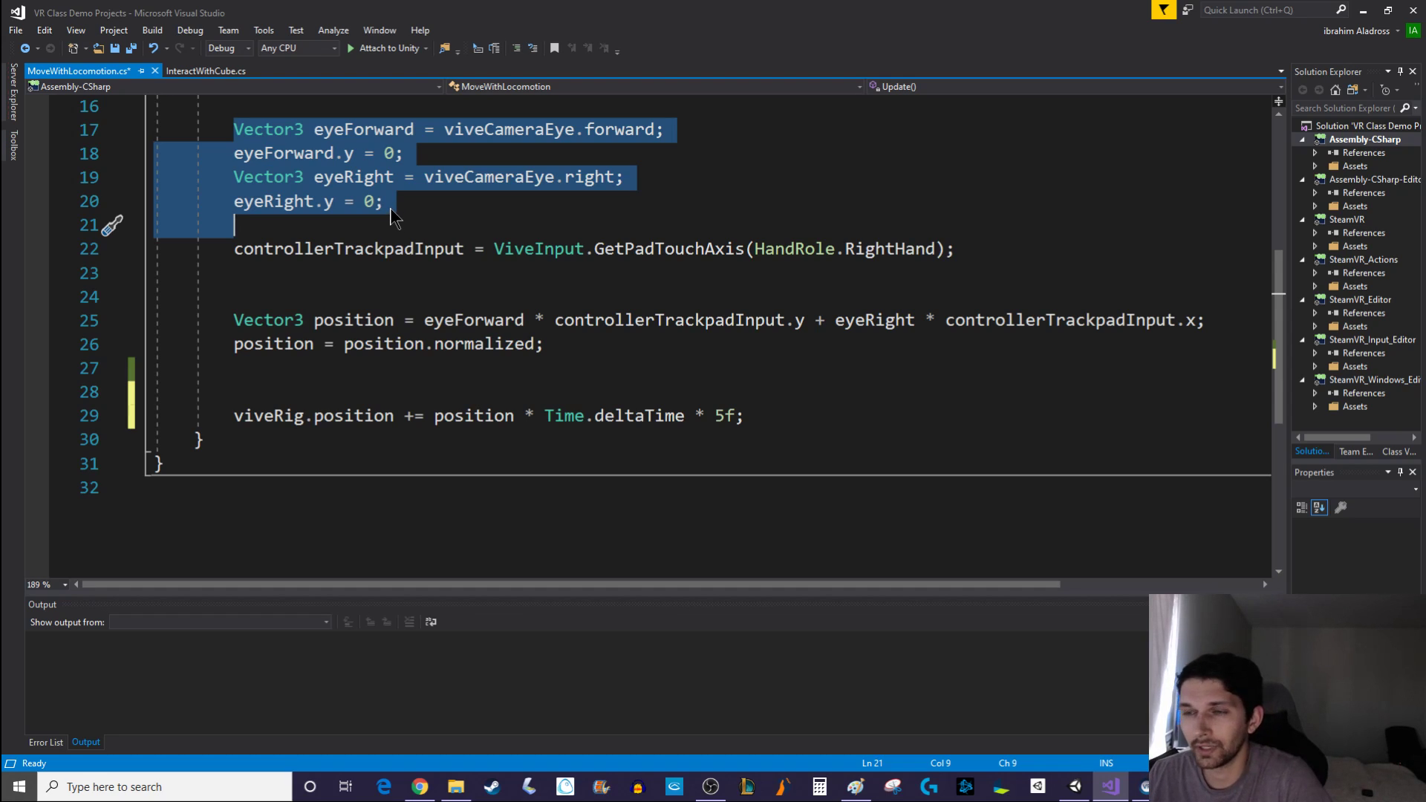
mouse_move(393, 169)
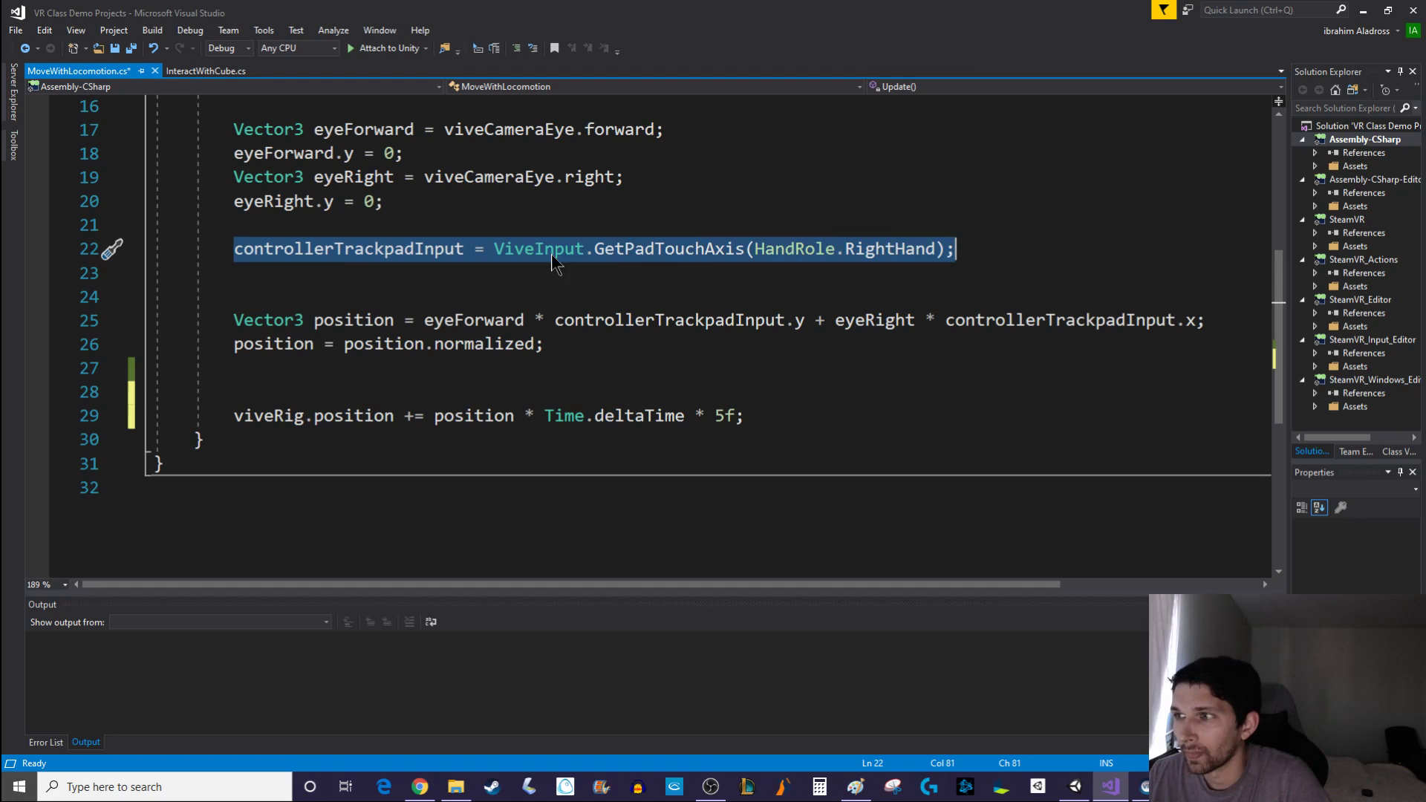
mouse_move(887, 267)
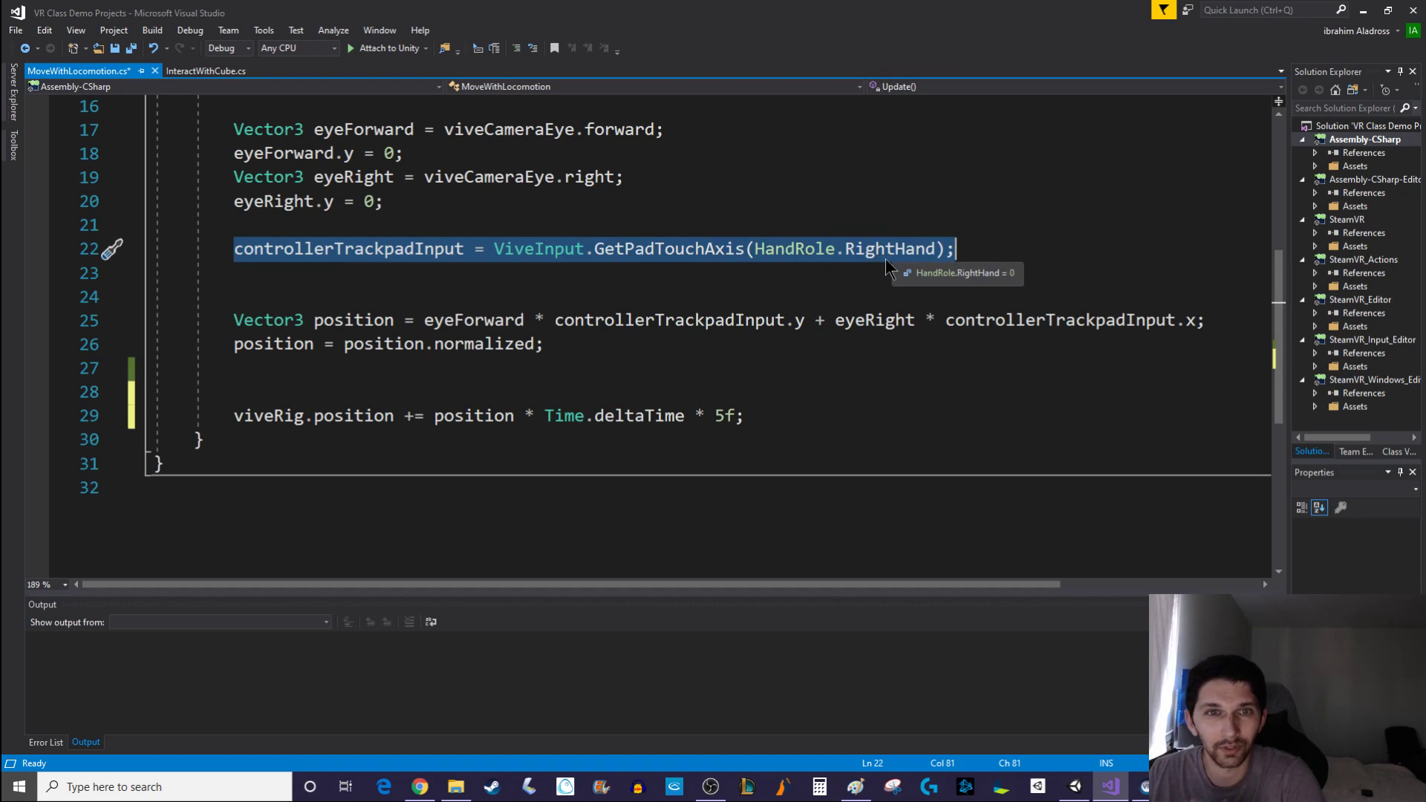
mouse_move(843, 276)
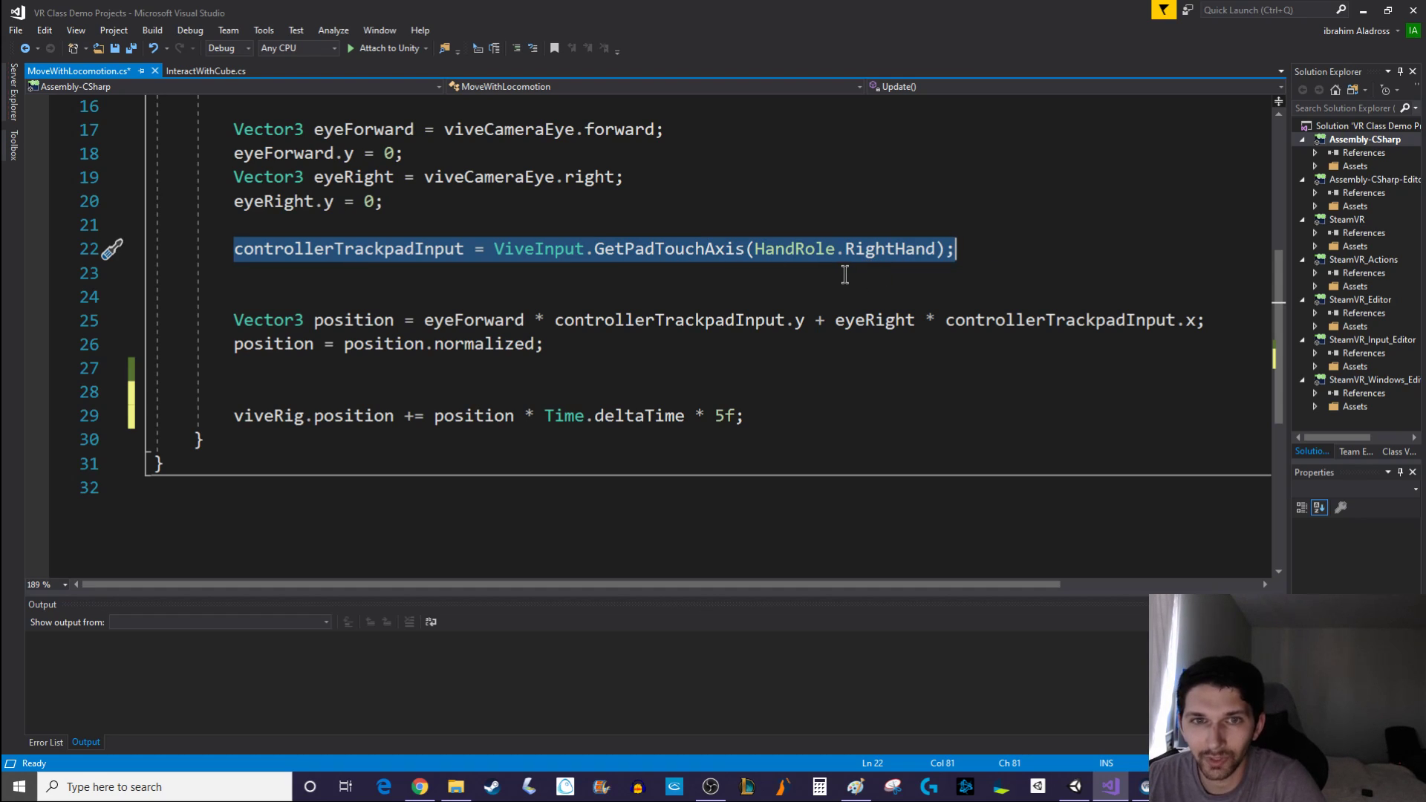
mouse_move(799, 248)
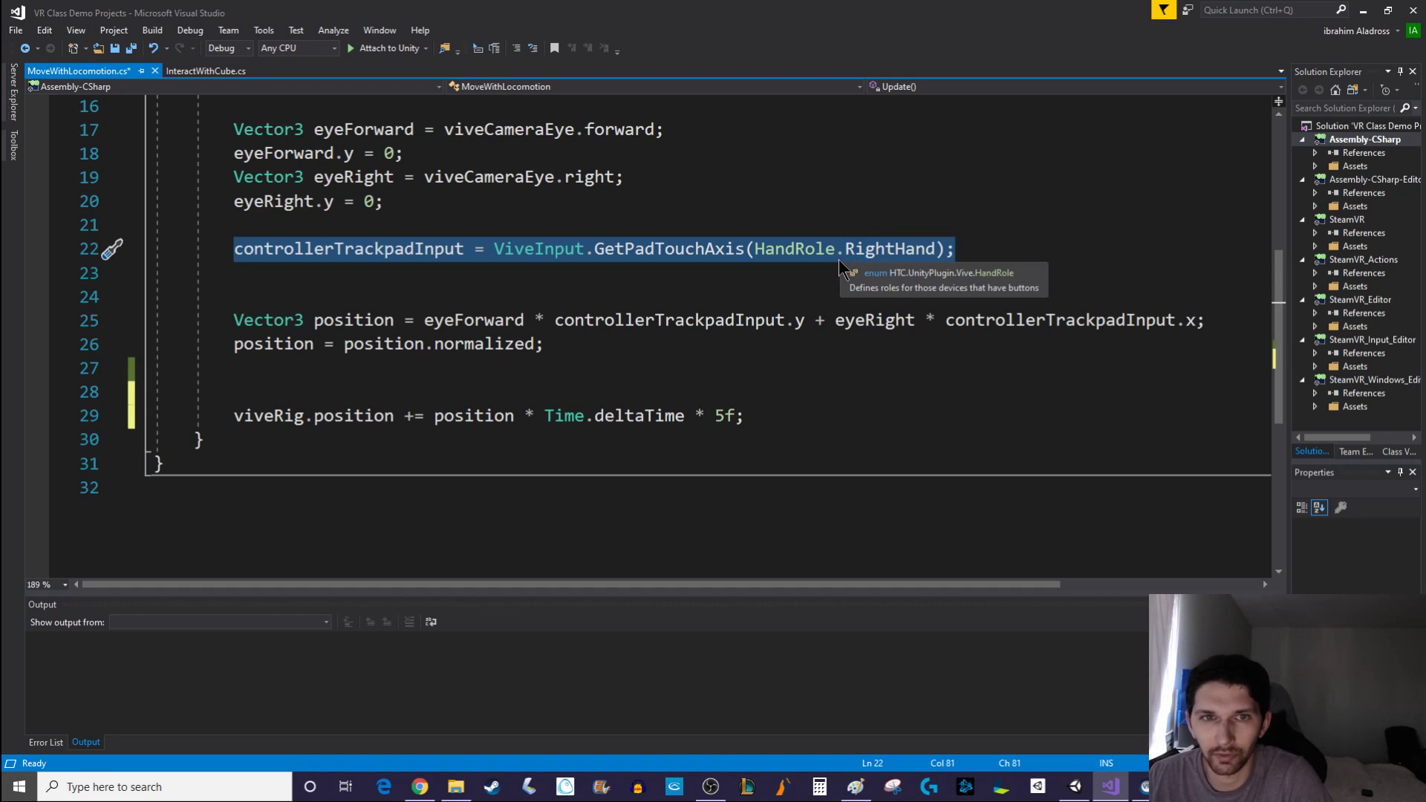
mouse_move(807, 269)
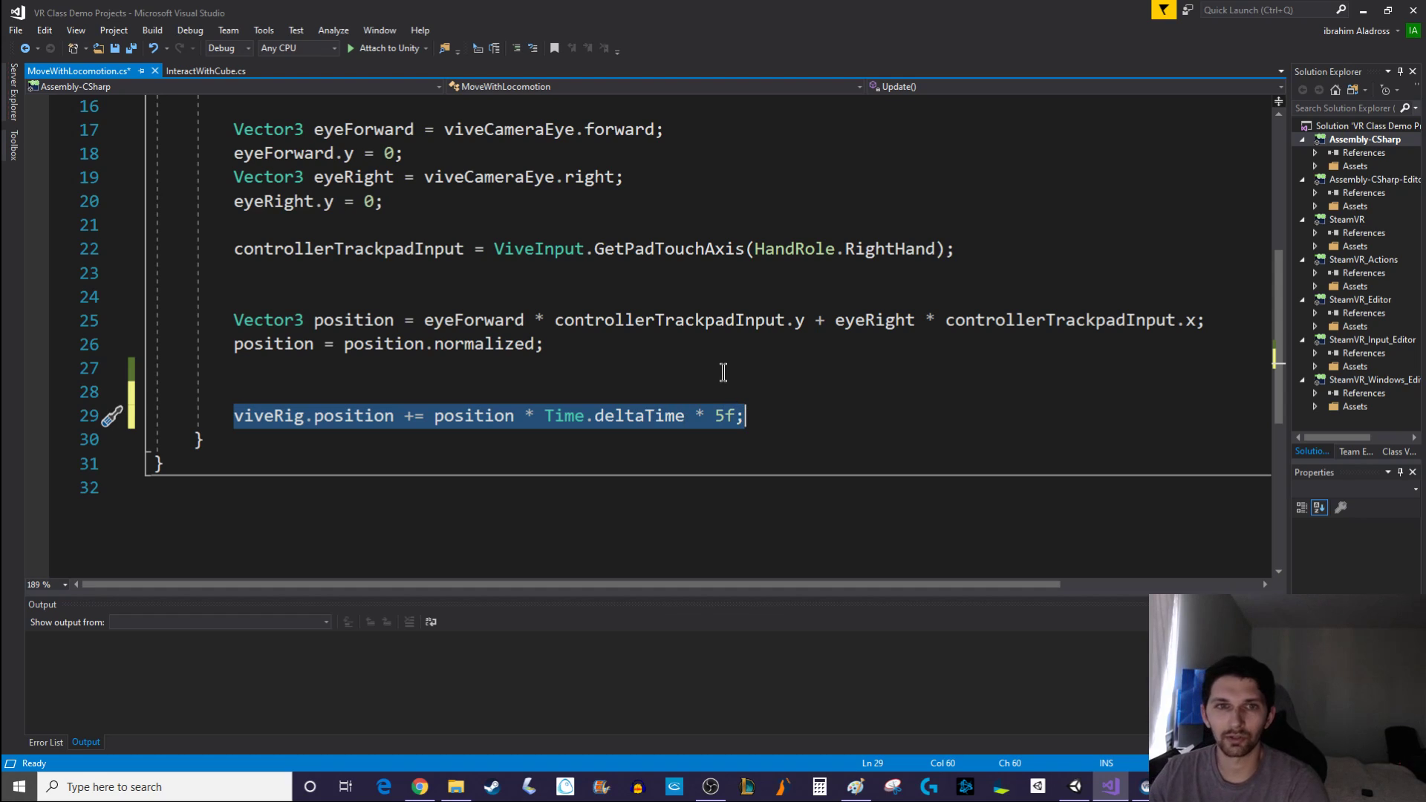
mouse_move(693, 382)
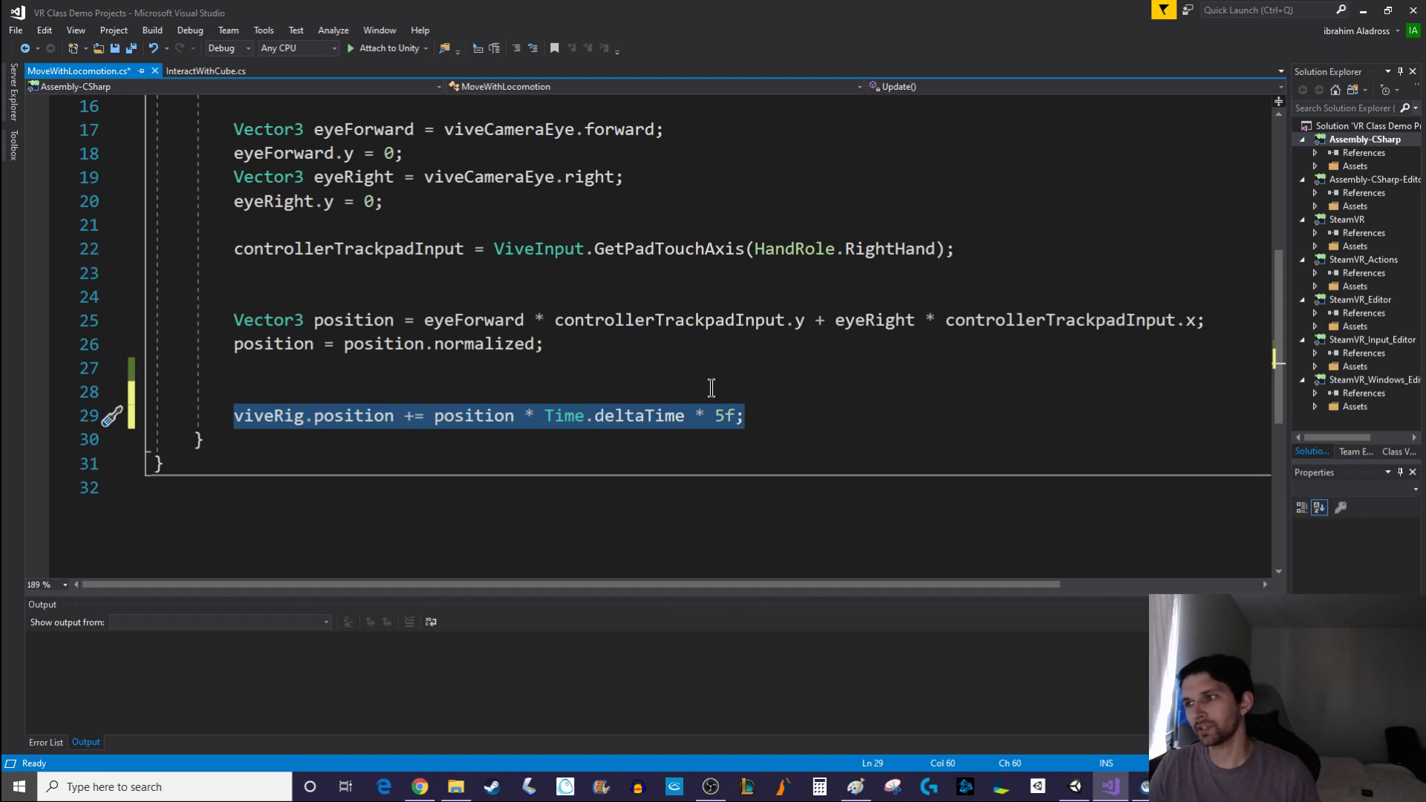
mouse_move(710, 389)
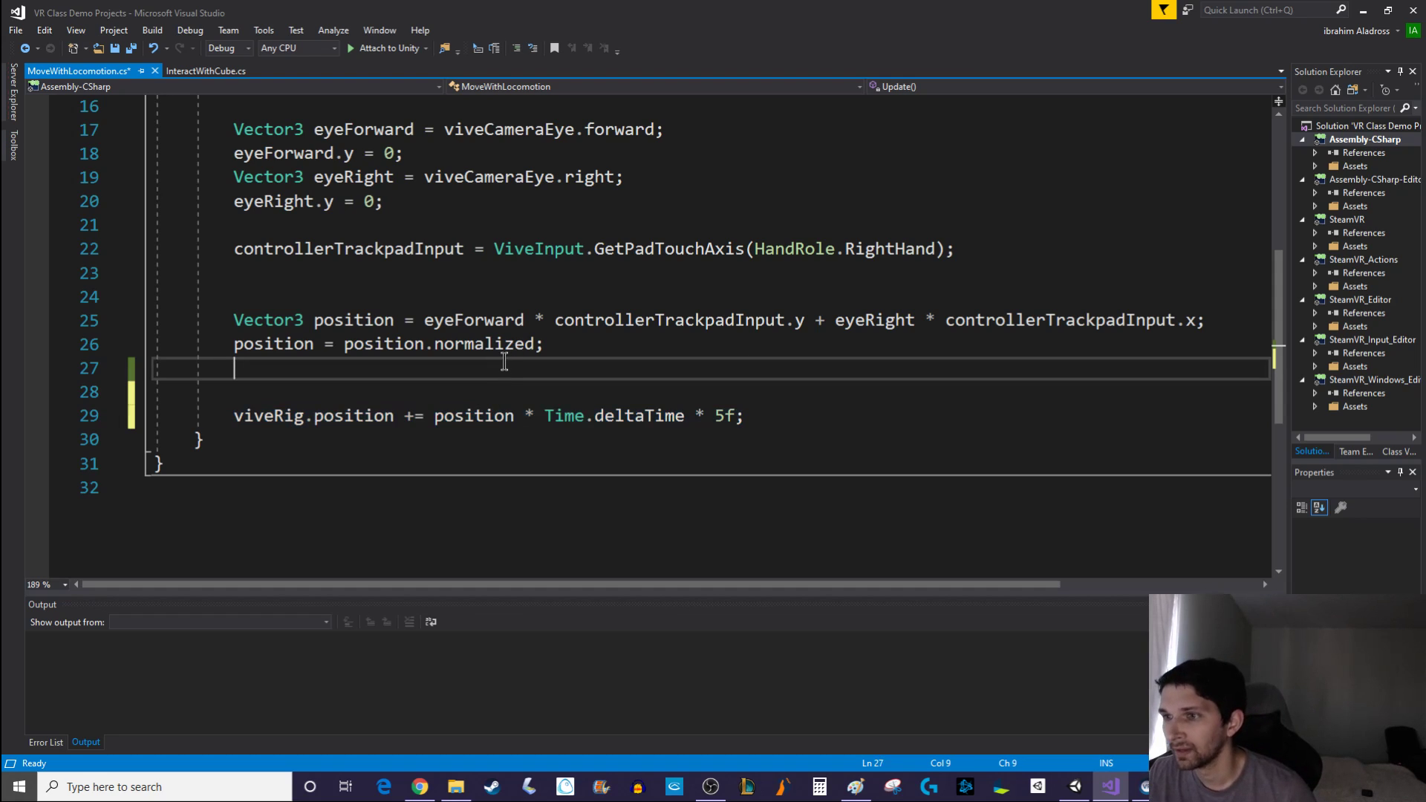
Restore the Ray, RaycastHit and if (!Physics.Raycast(ray, out hit, 1f)) block
key("enter")
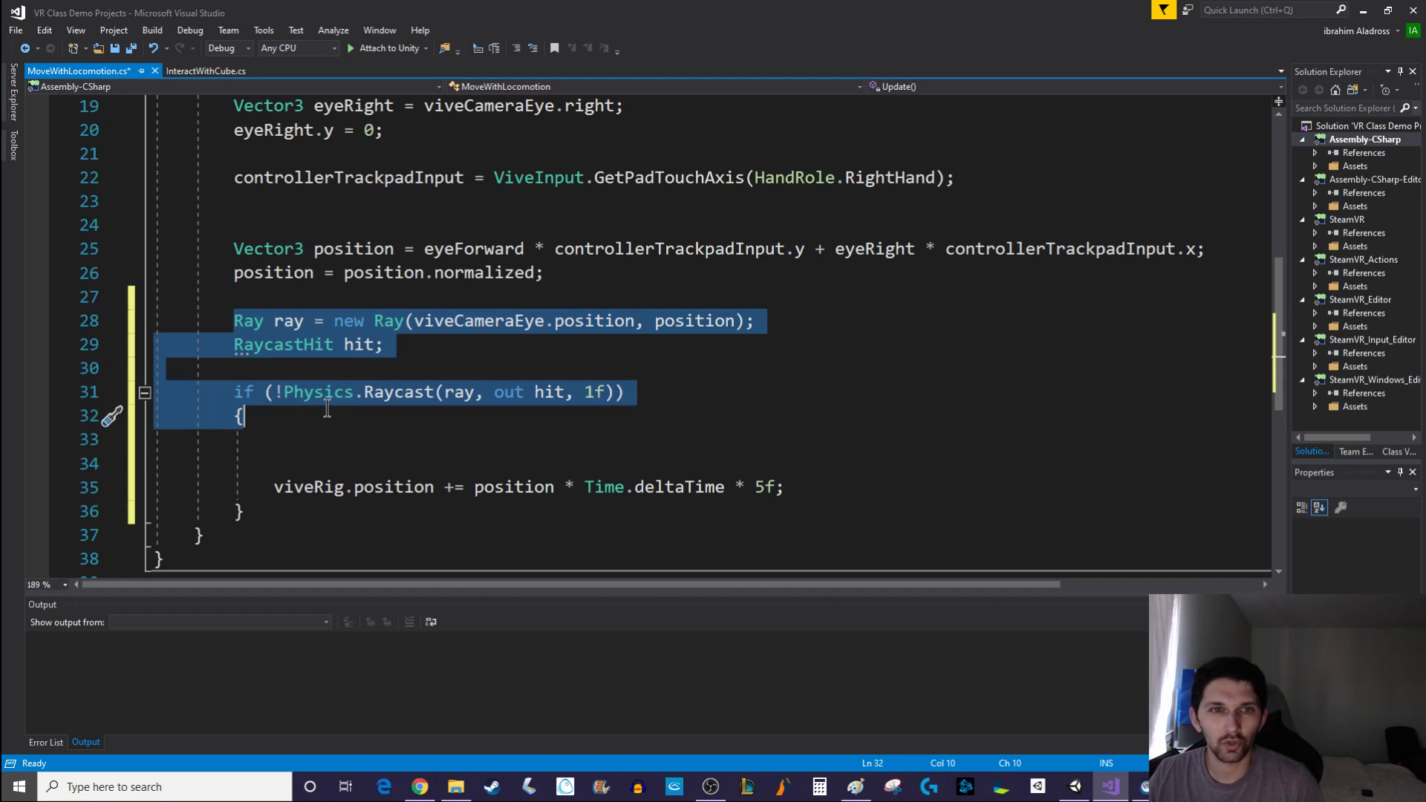
mouse_move(248, 320)
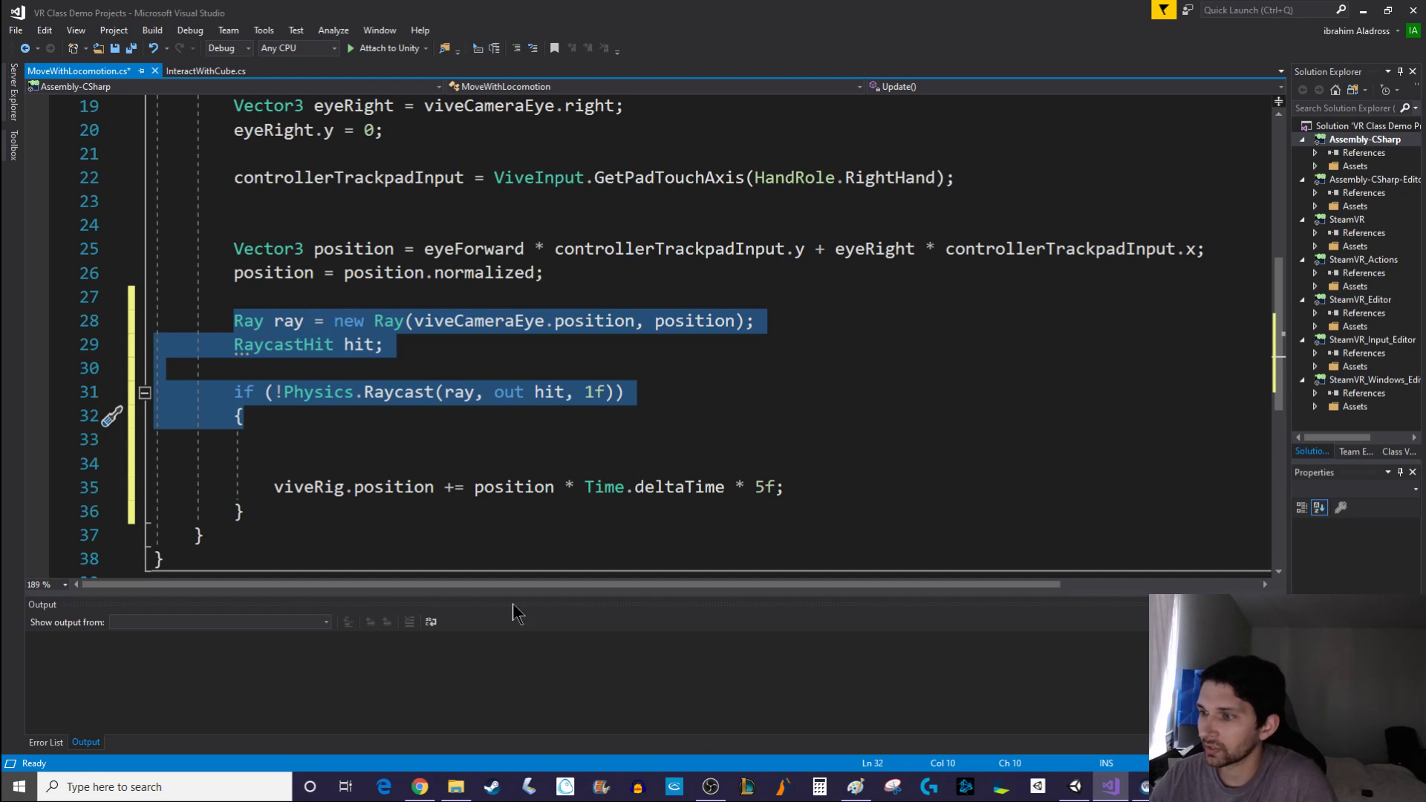
mouse_move(777, 433)
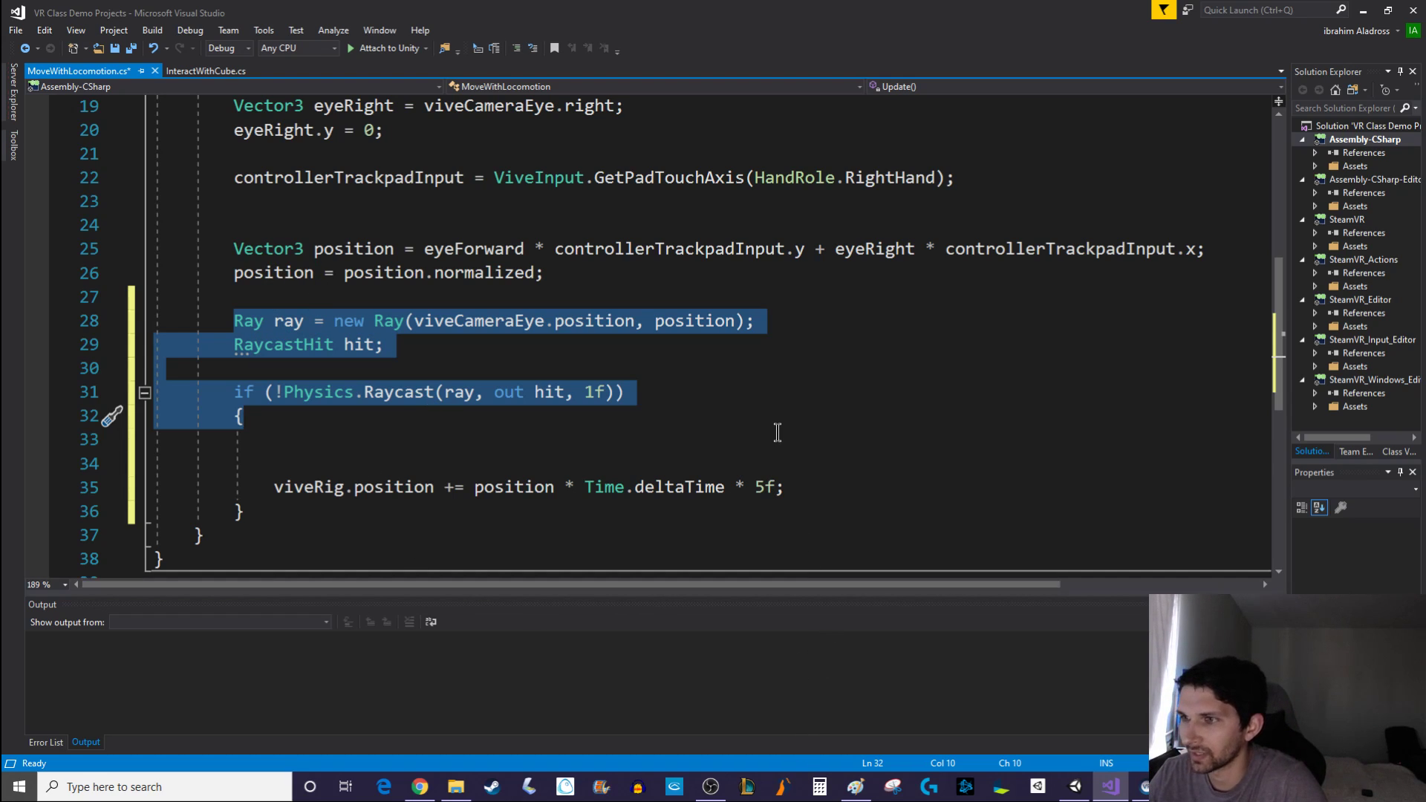
mouse_move(781, 412)
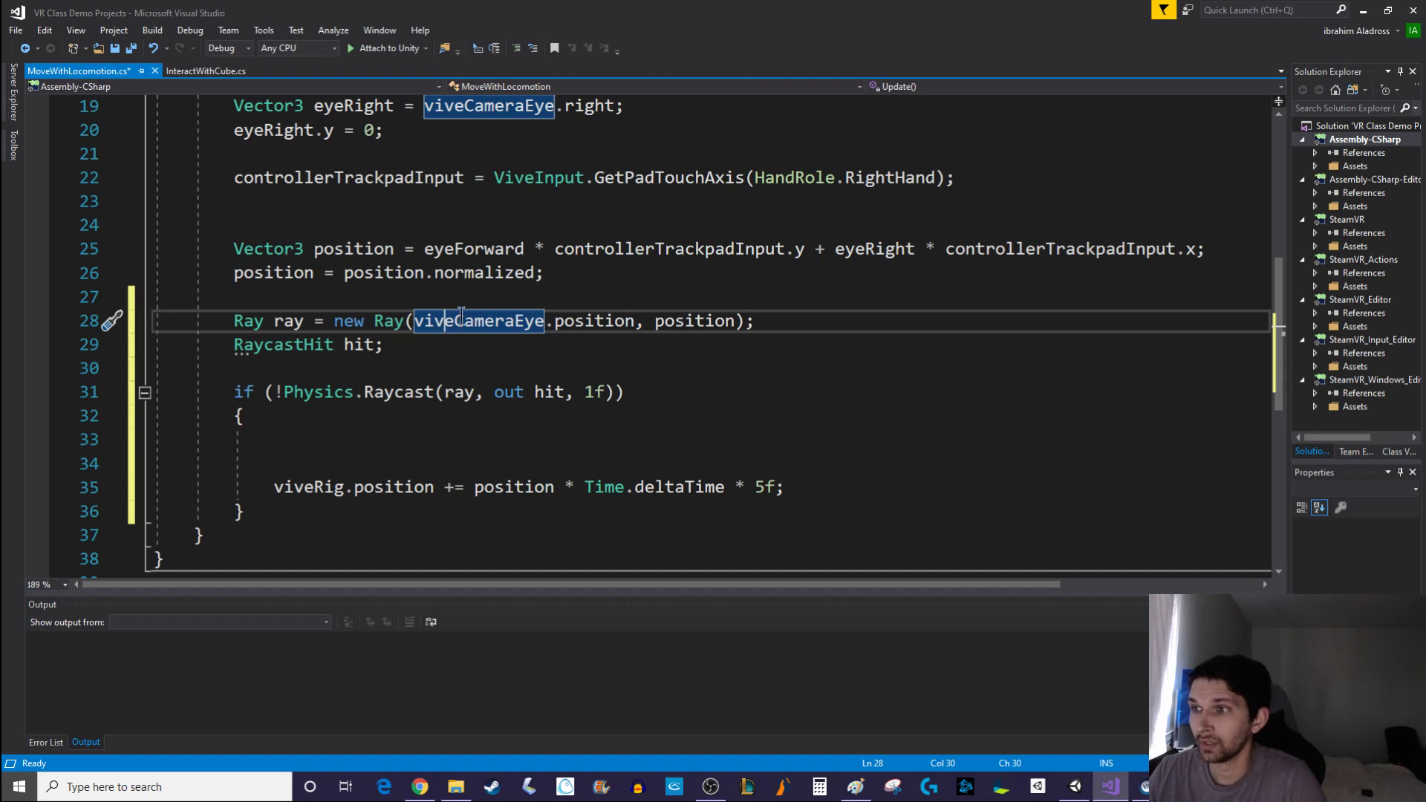
mouse_move(520, 320)
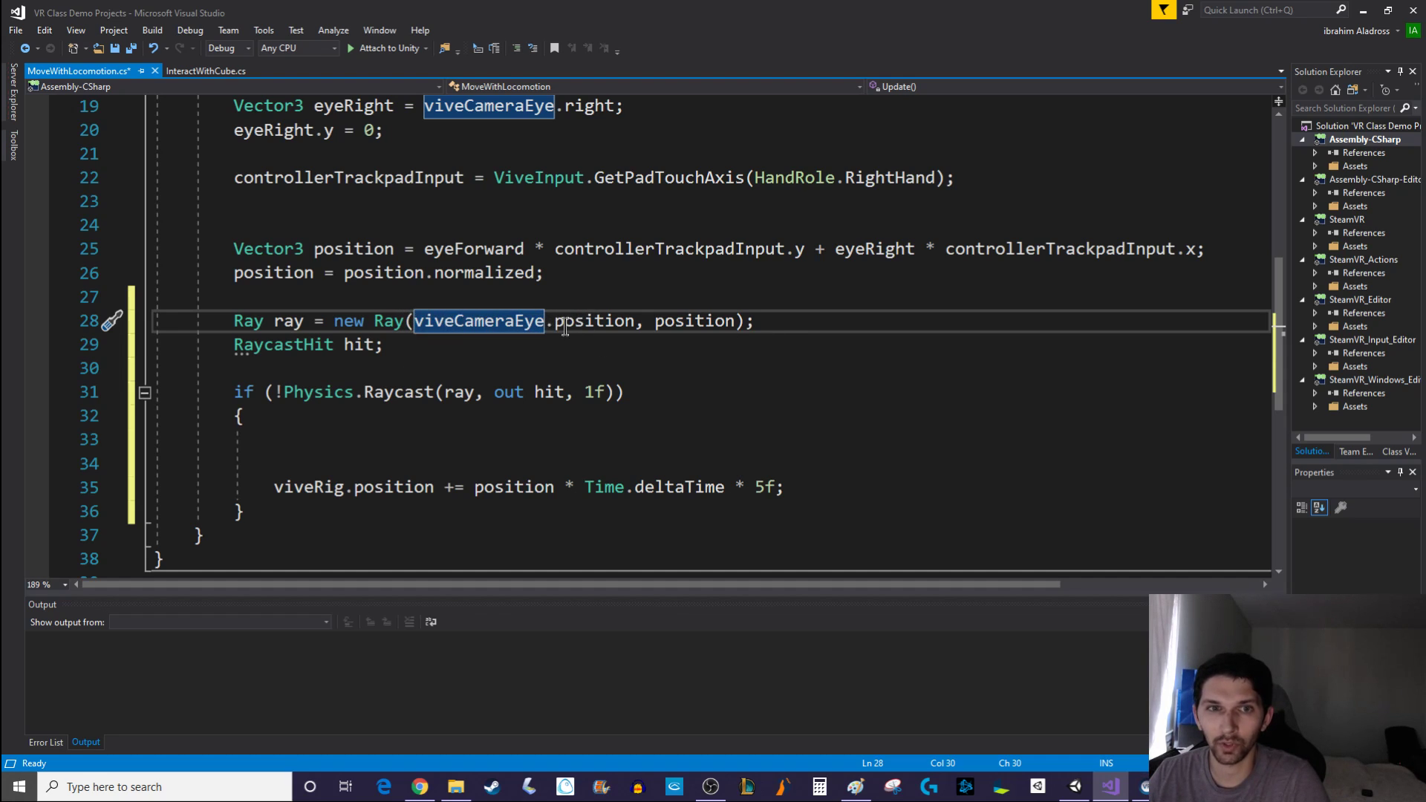
mouse_move(696, 320)
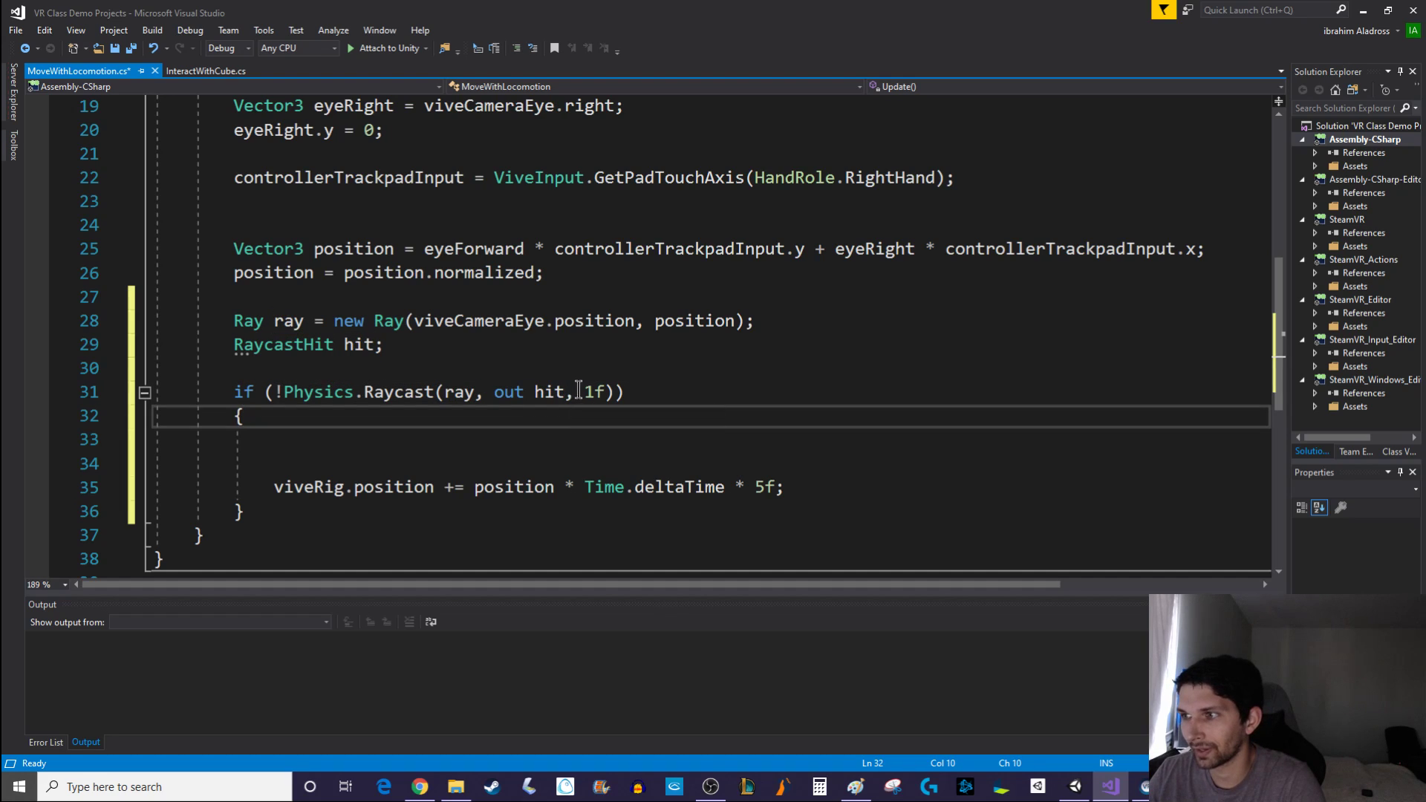
double_click(590, 393)
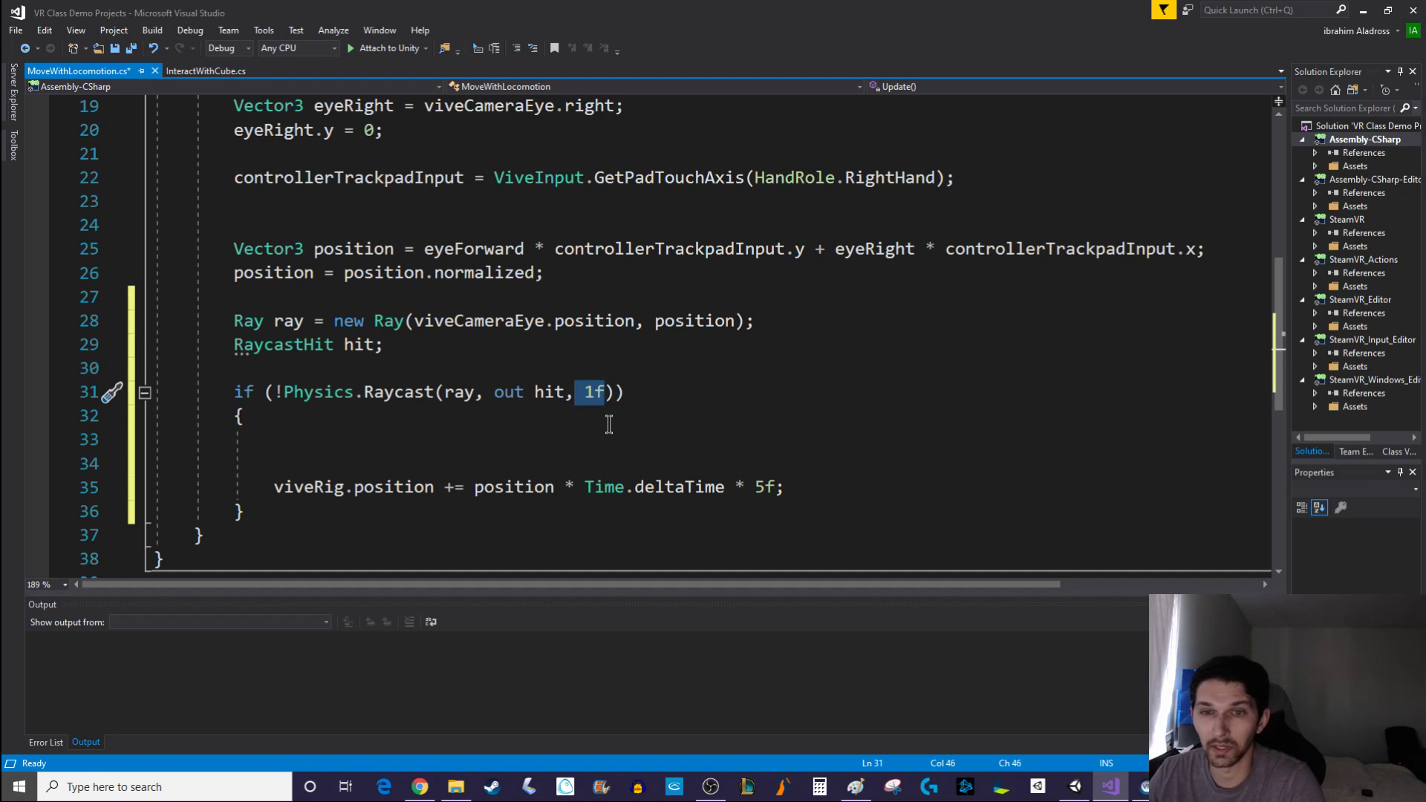
mouse_move(592, 413)
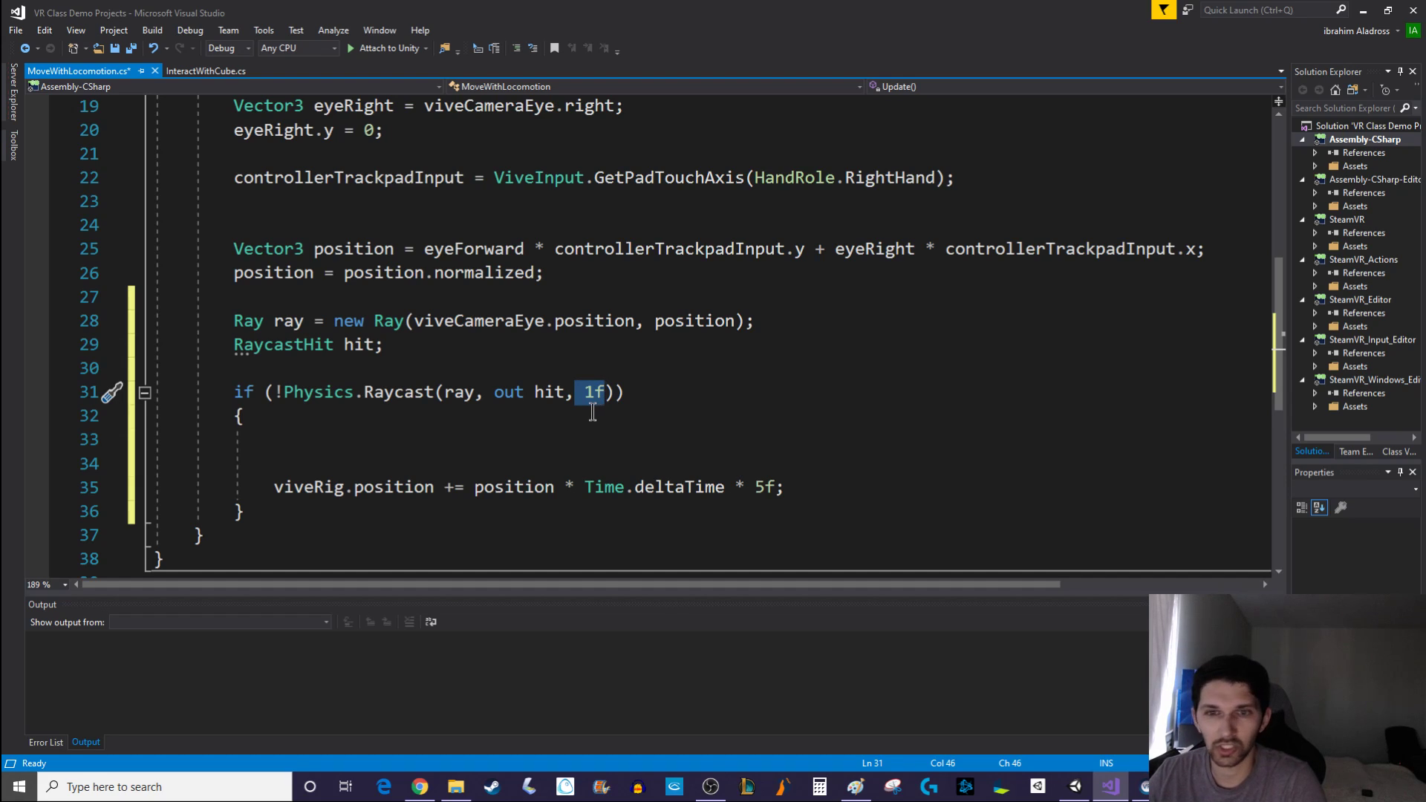
mouse_move(591, 392)
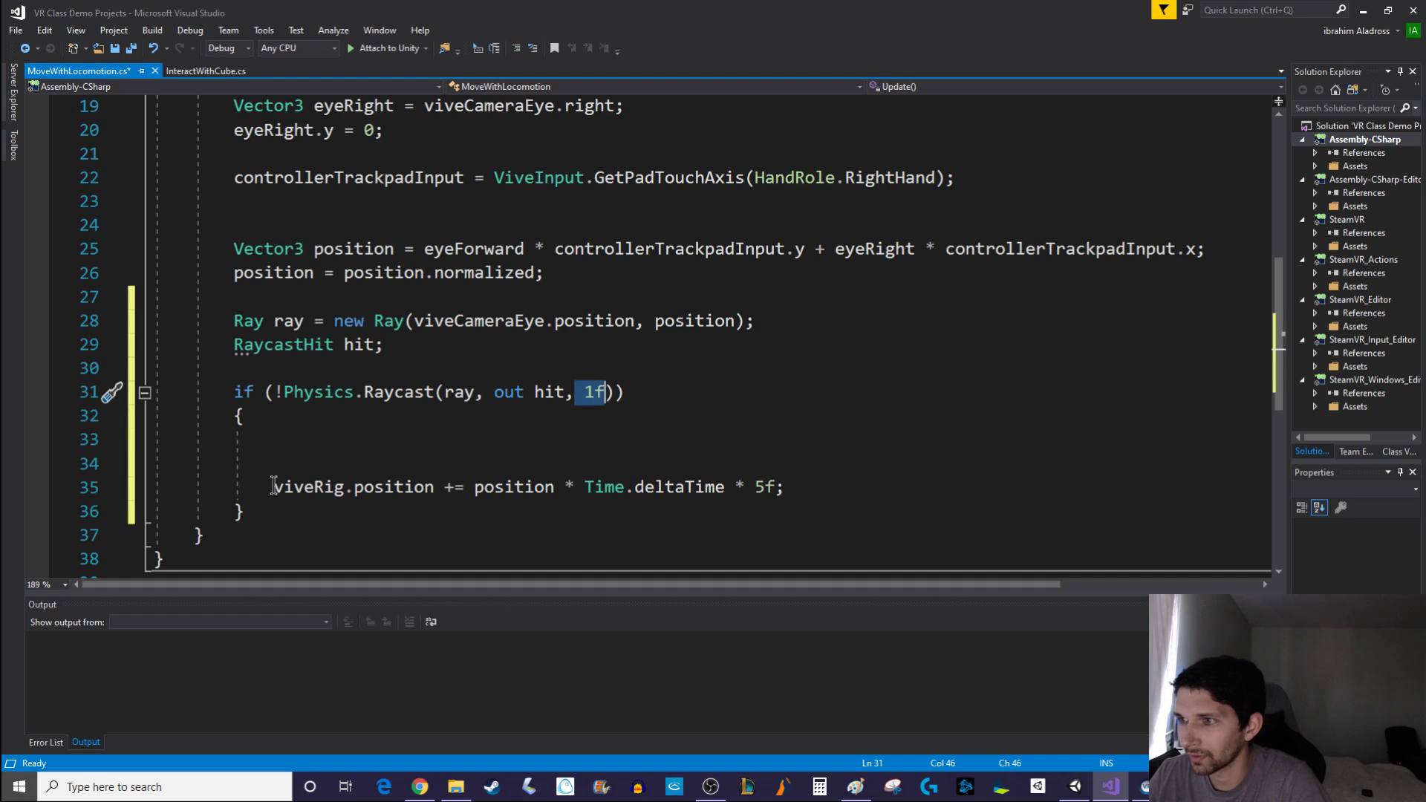
left_click_drag(273, 486, 737, 486)
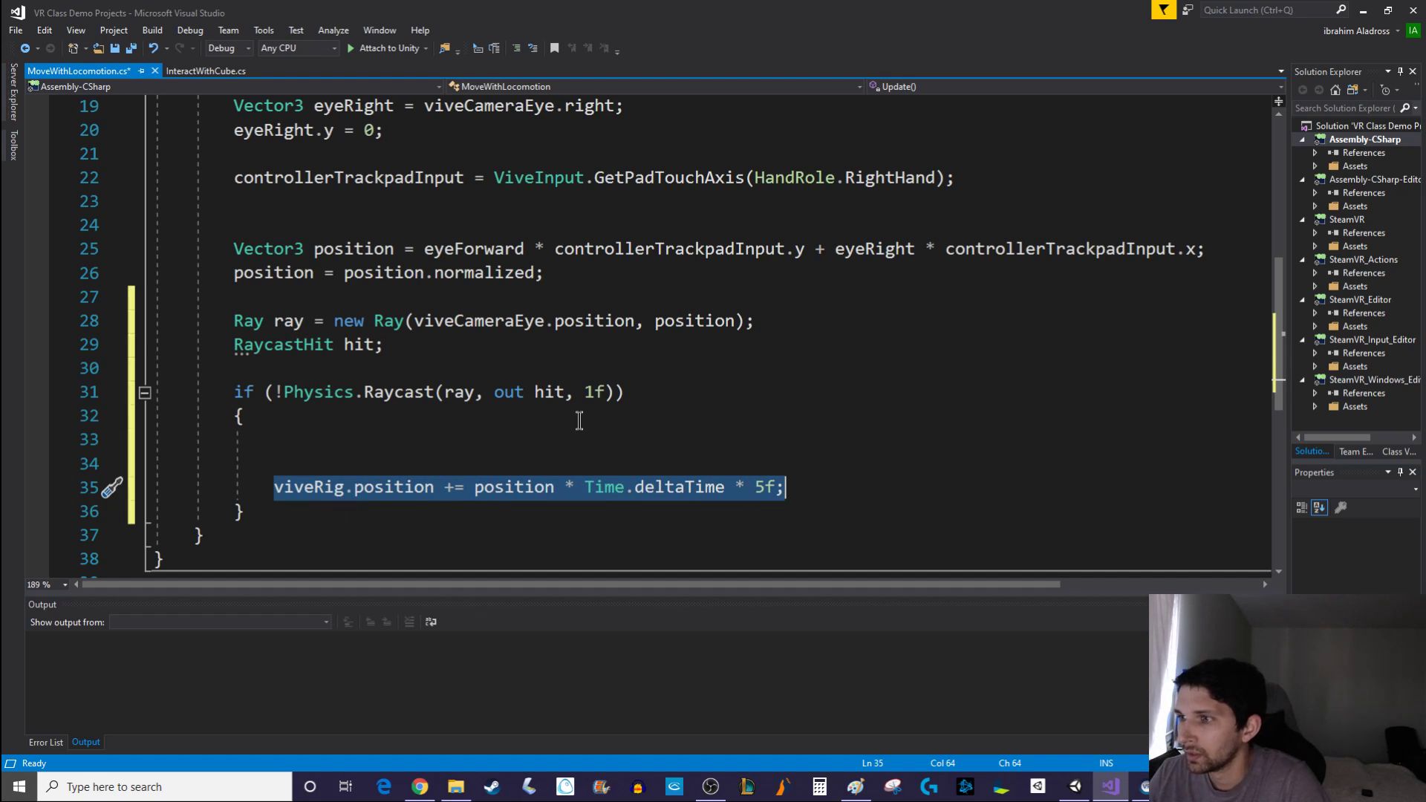
mouse_move(574, 329)
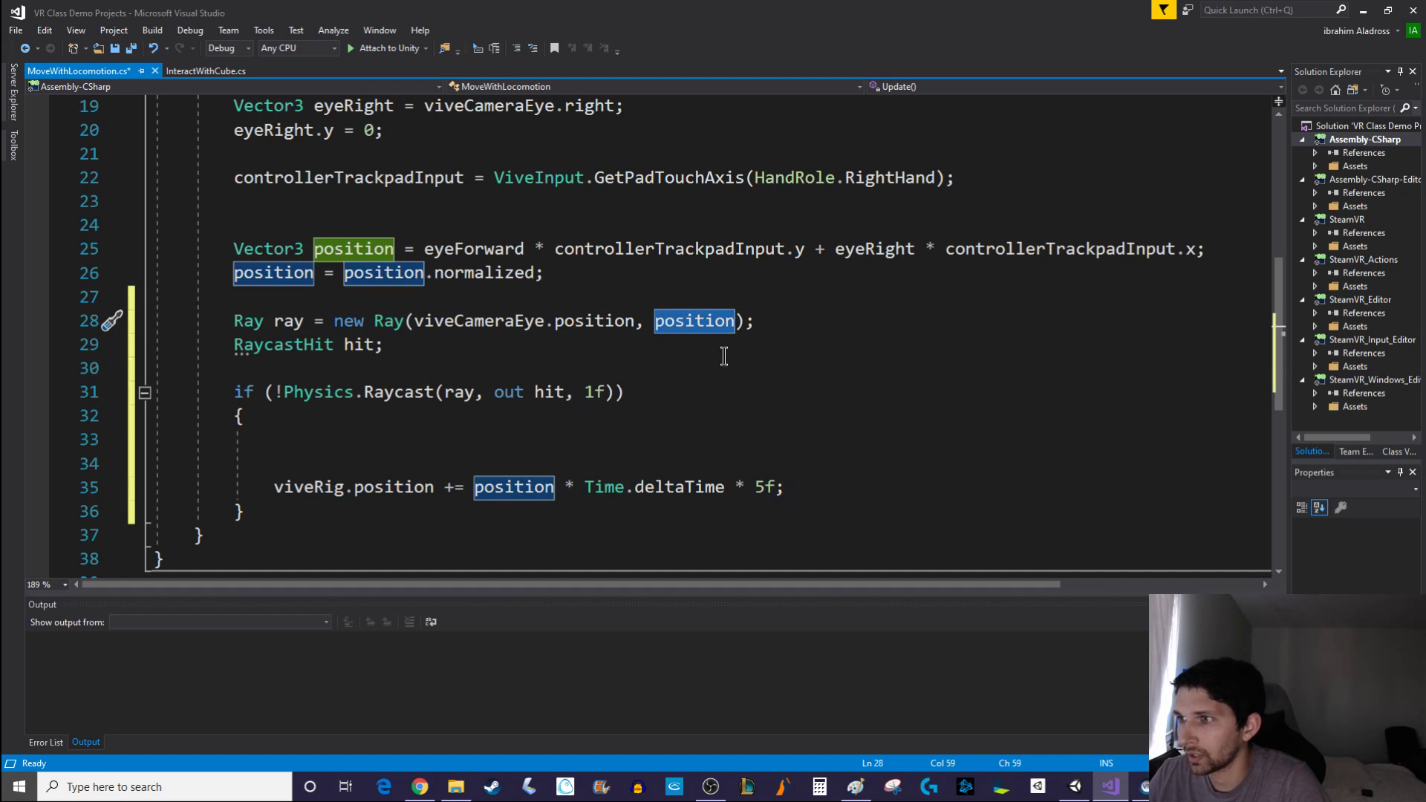
mouse_move(693, 320)
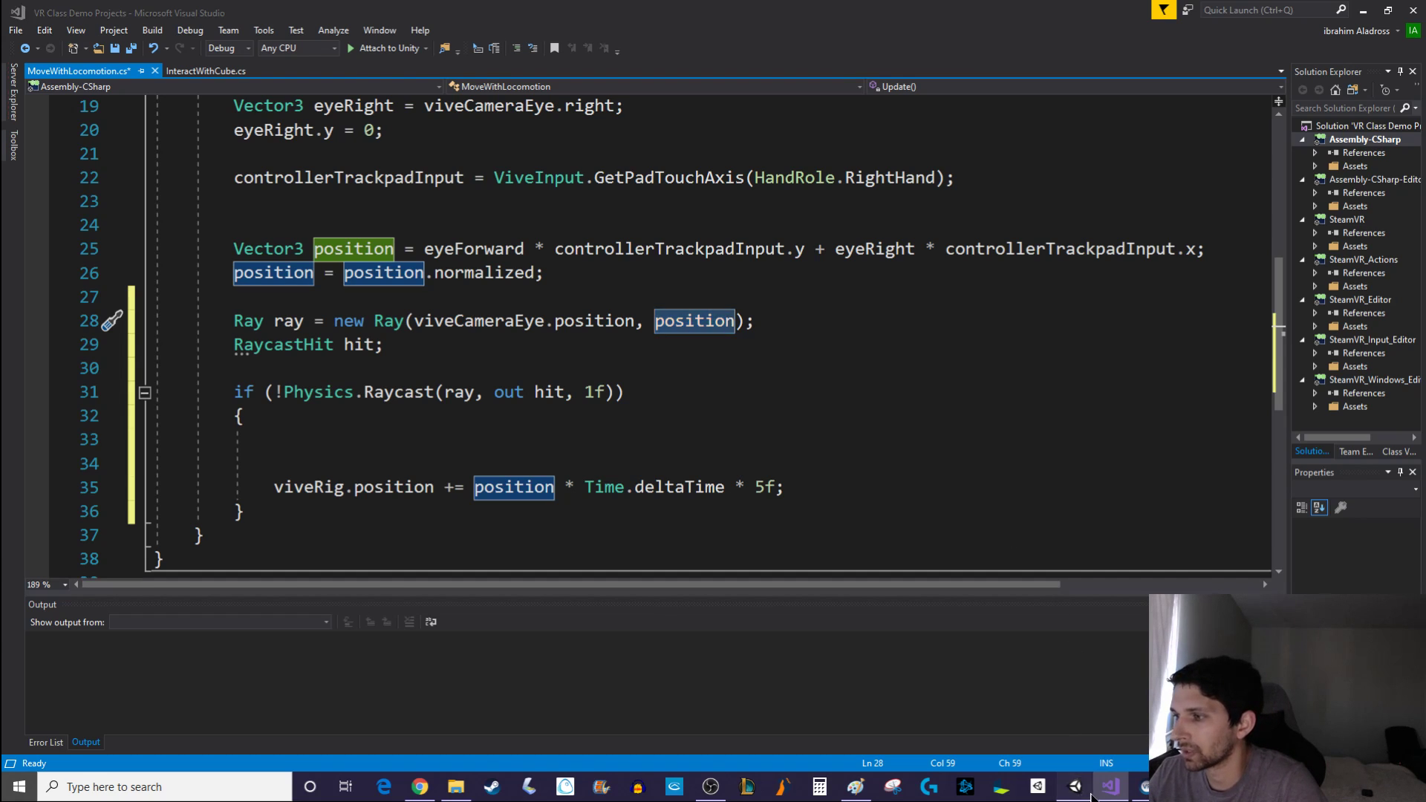
Return to the Unity editor from the taskbar
left_click(1073, 787)
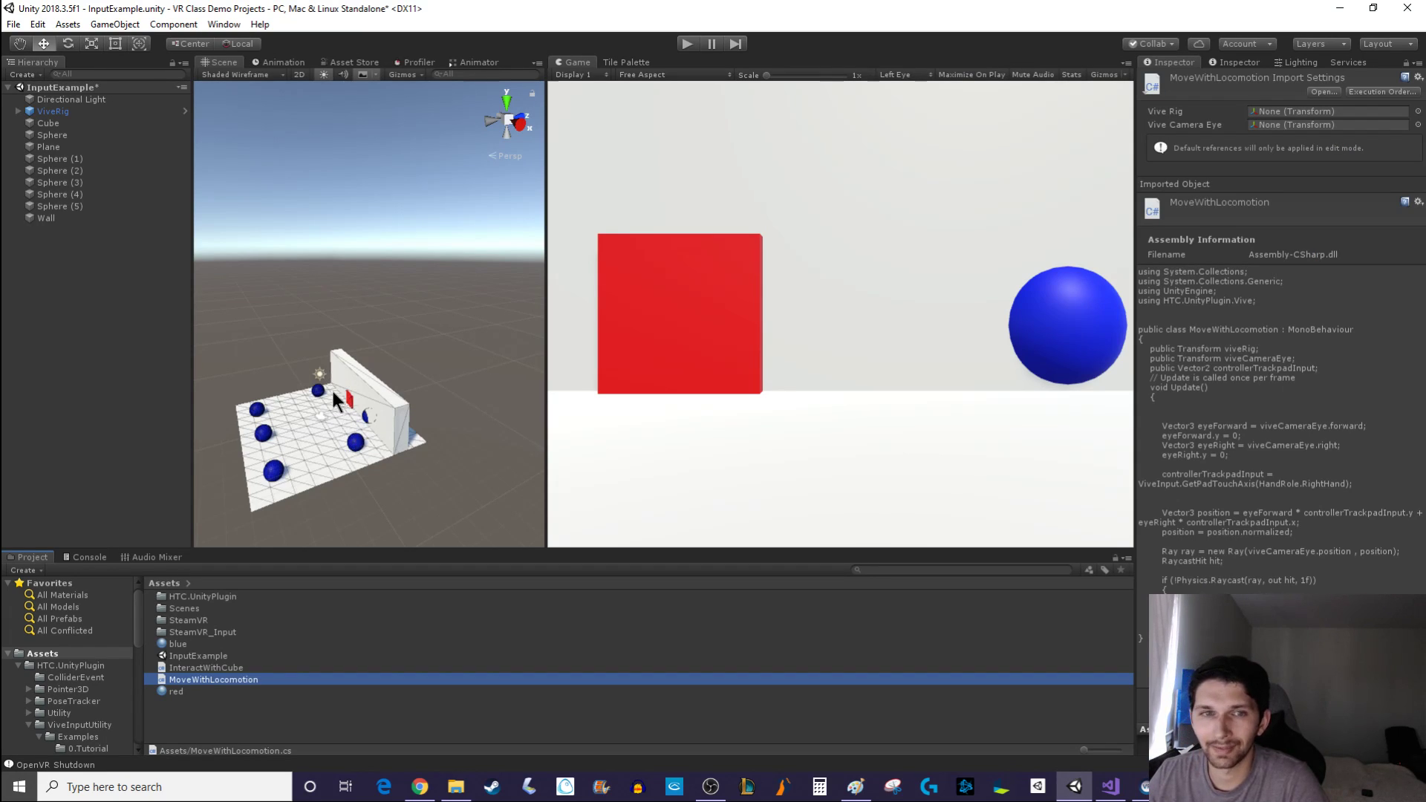
mouse_move(352, 416)
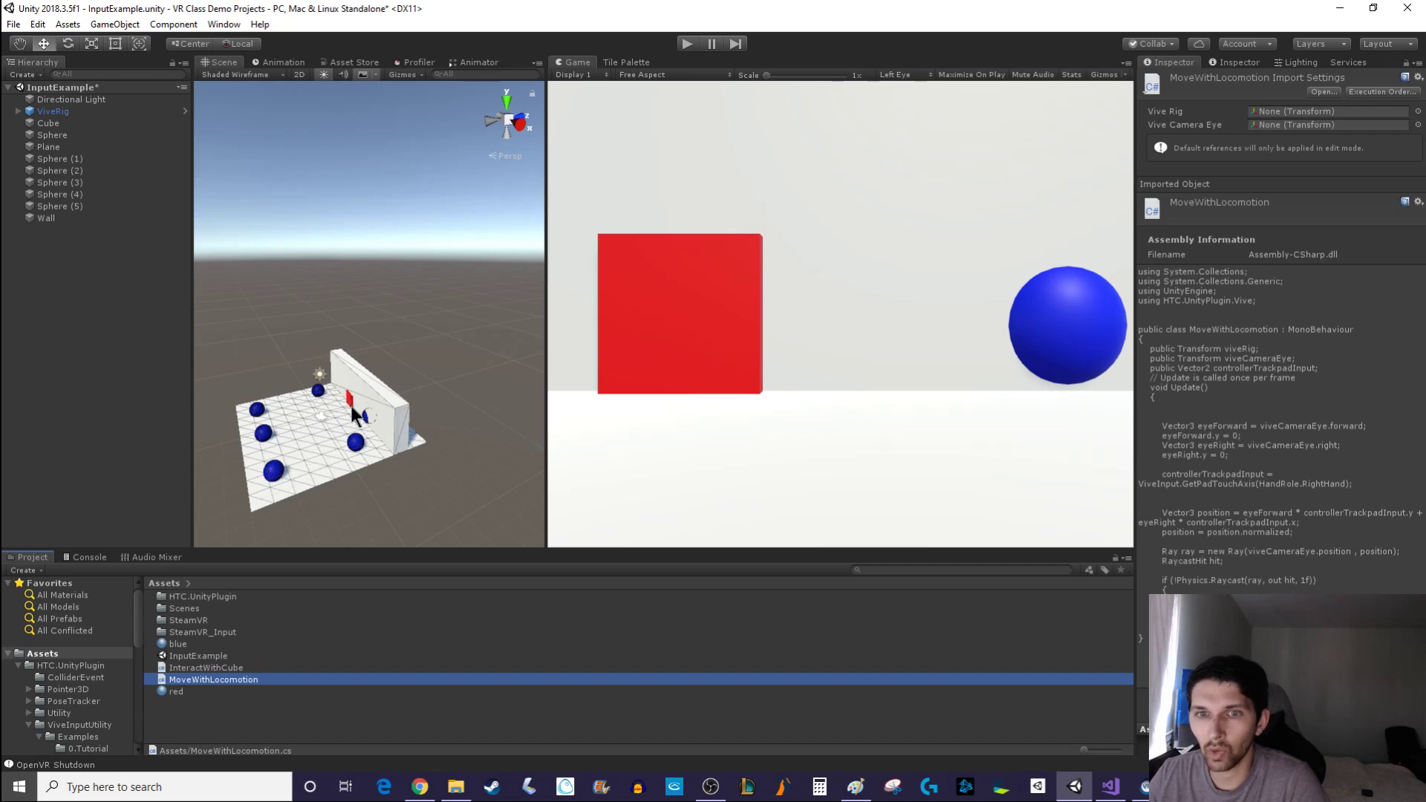
mouse_move(344, 400)
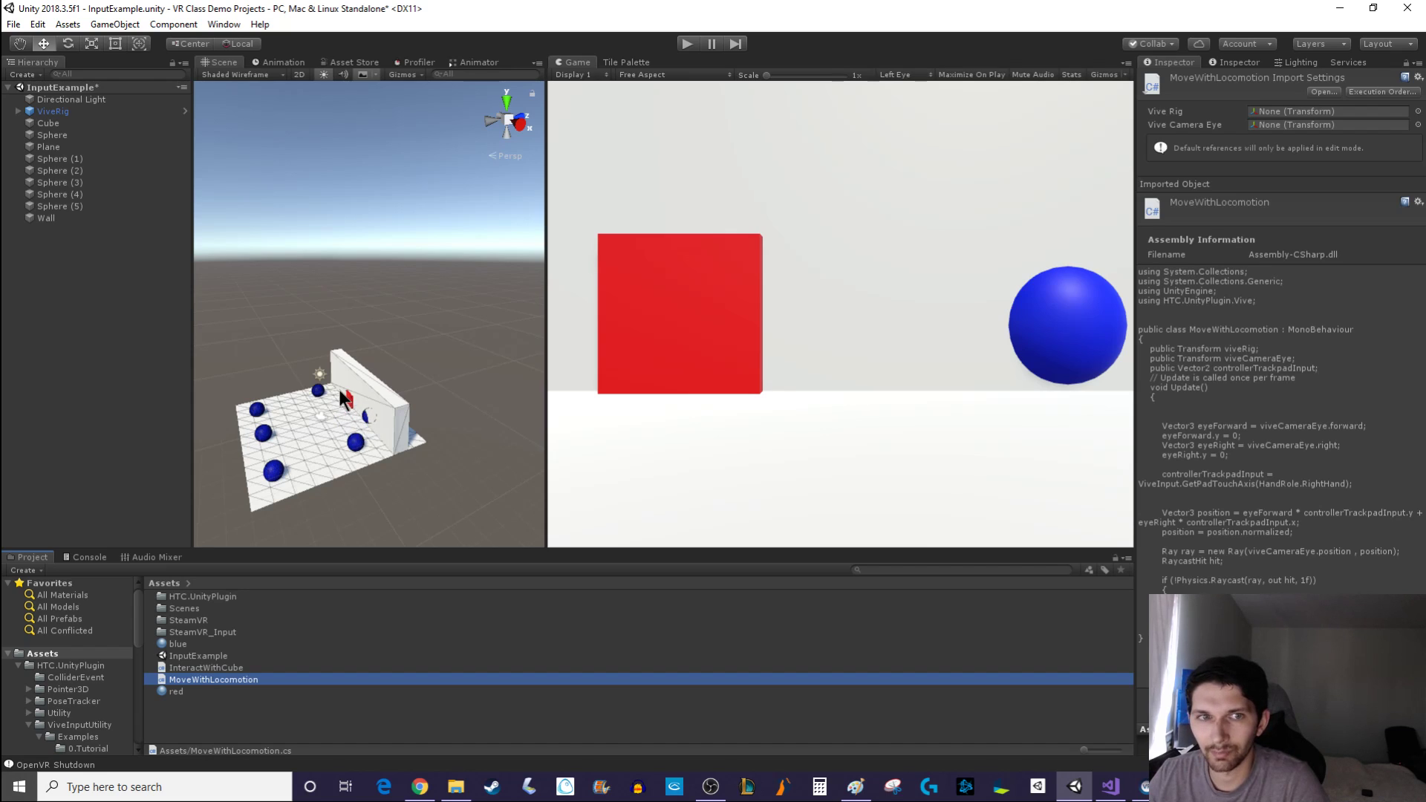
mouse_move(355, 418)
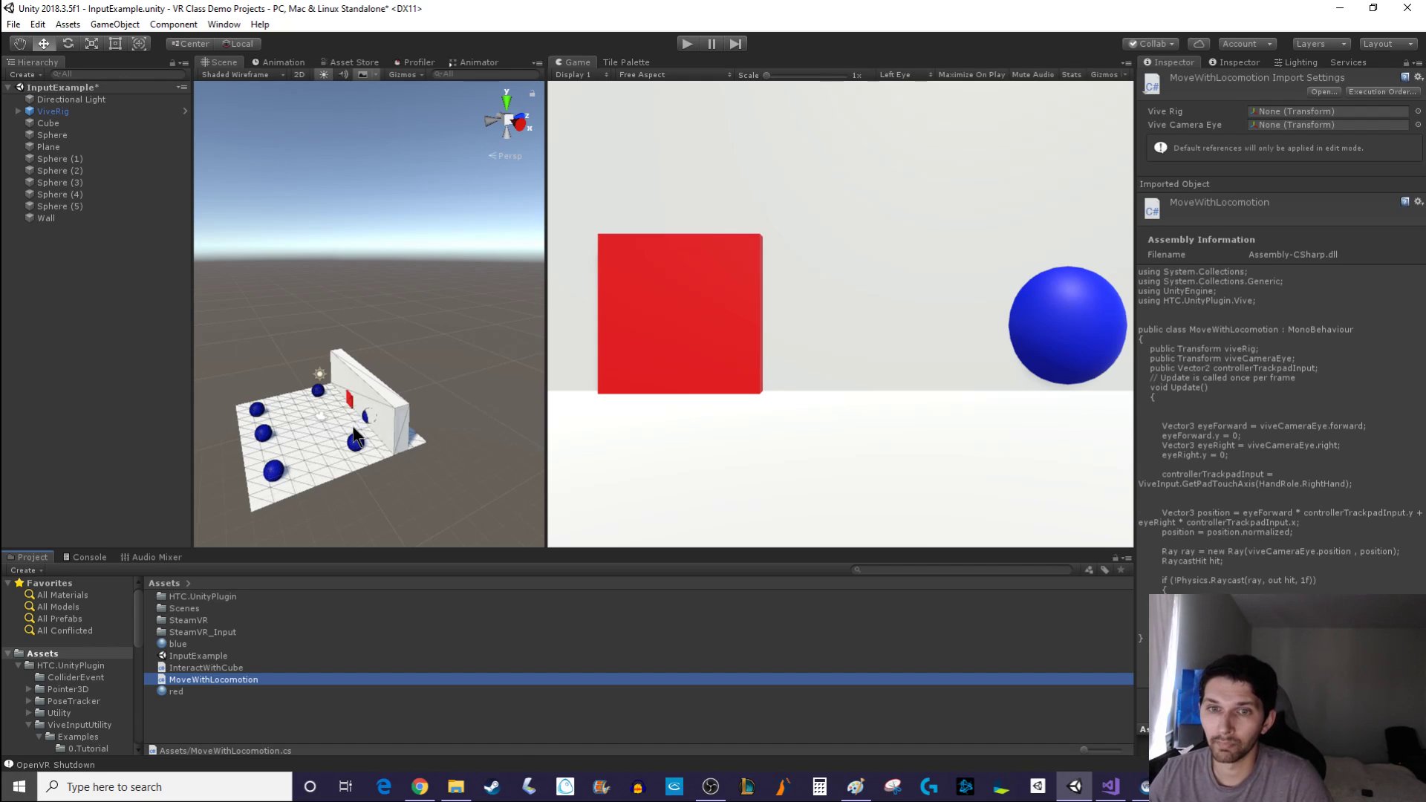
mouse_move(350, 439)
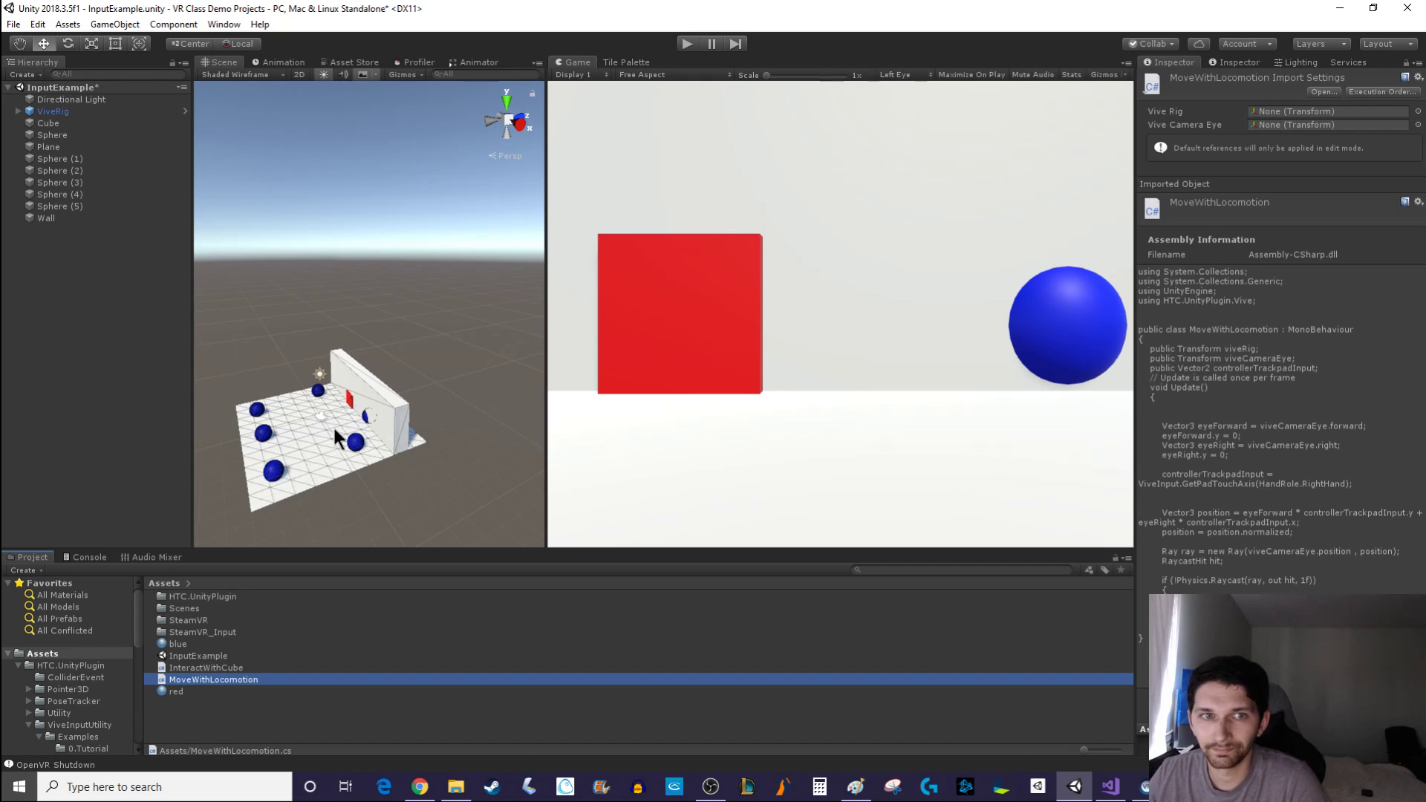
mouse_move(353, 409)
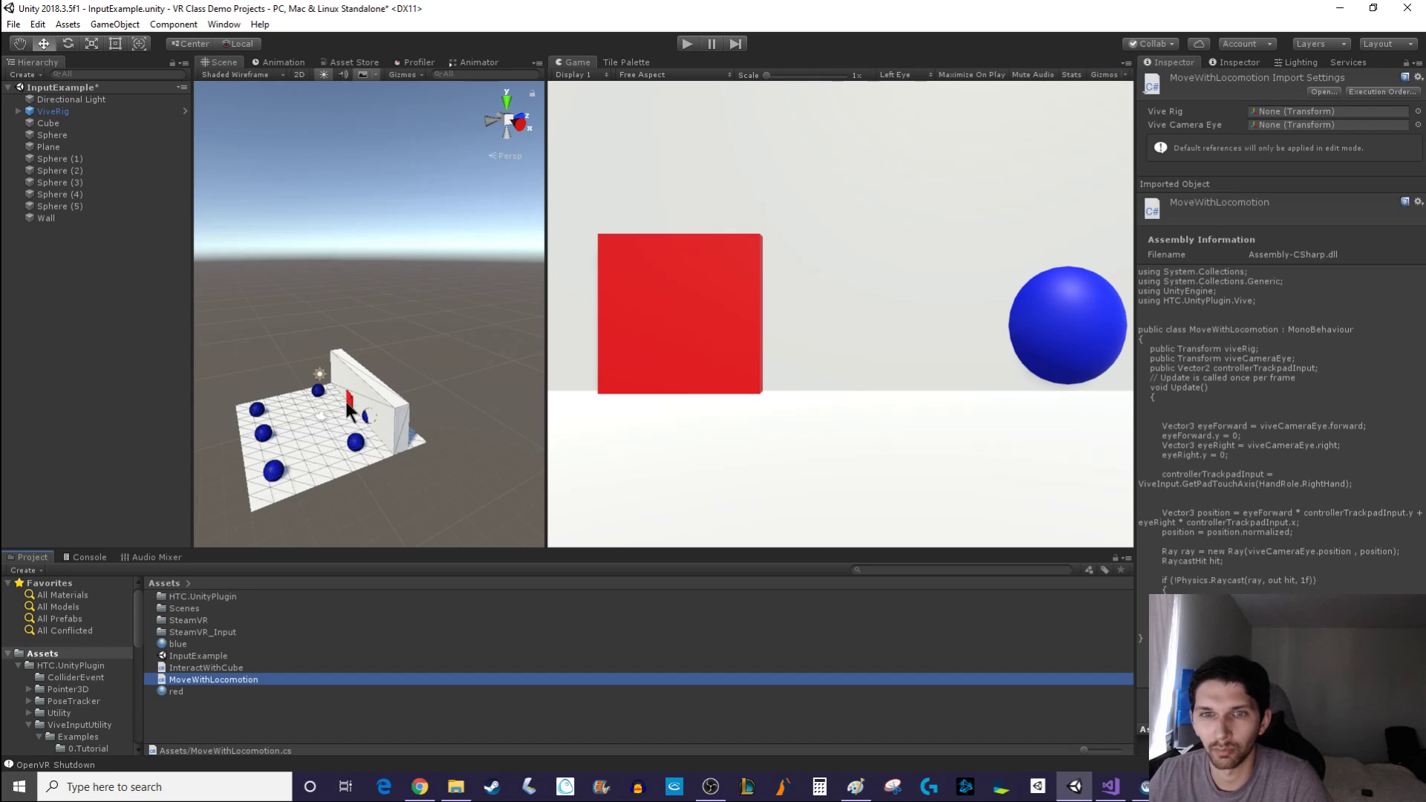
mouse_move(277, 437)
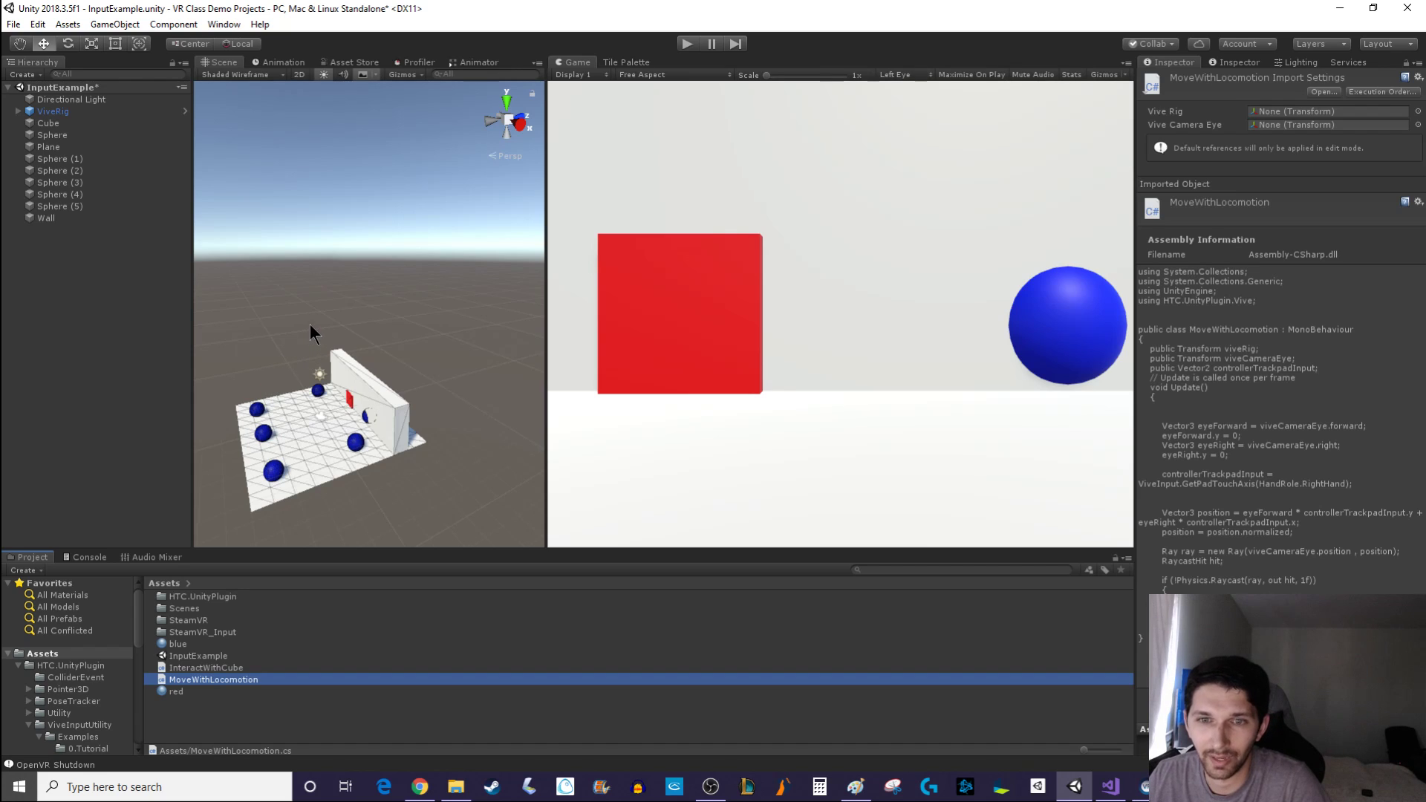
mouse_move(302, 352)
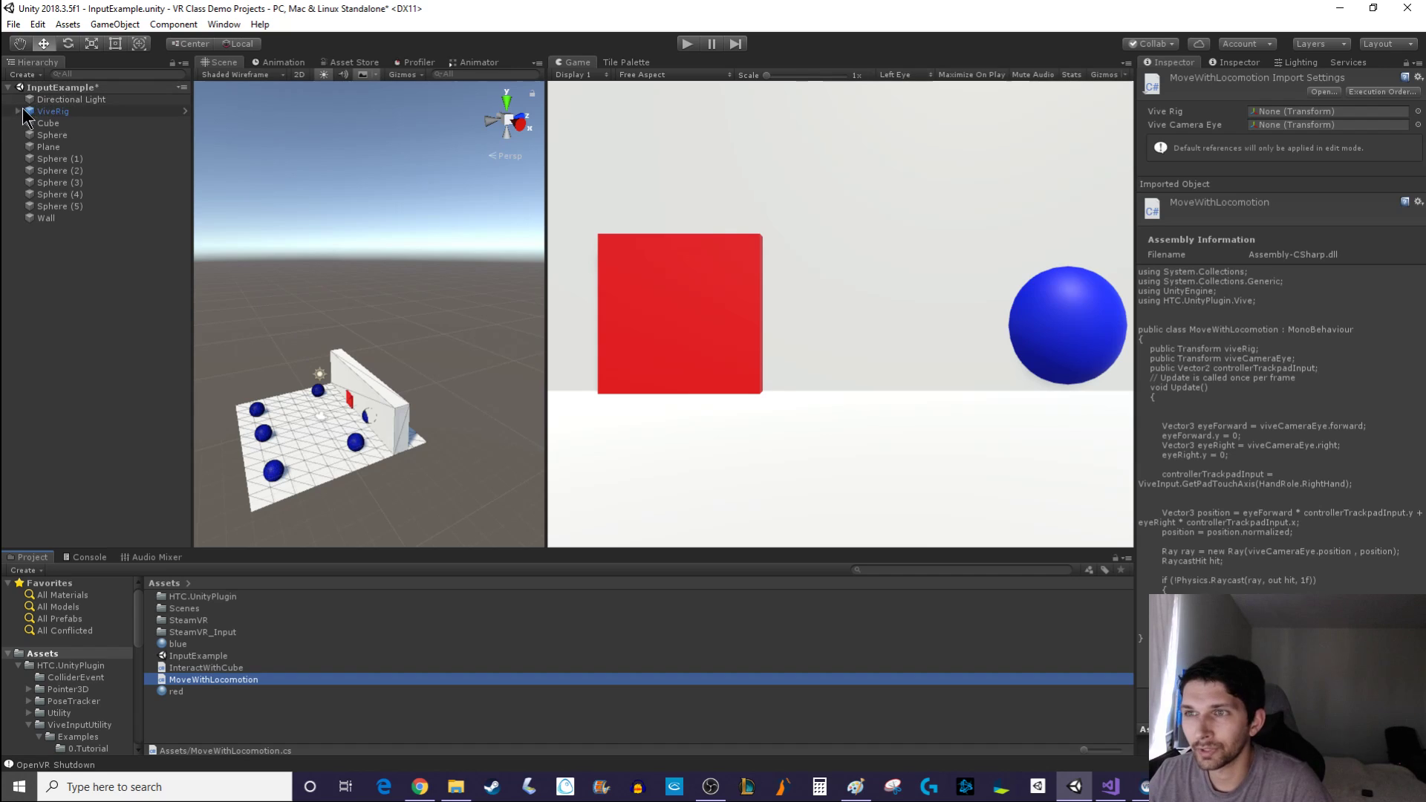
Select ViveRig in the Hierarchy, expand it and show its Camera child
left_click(52, 111)
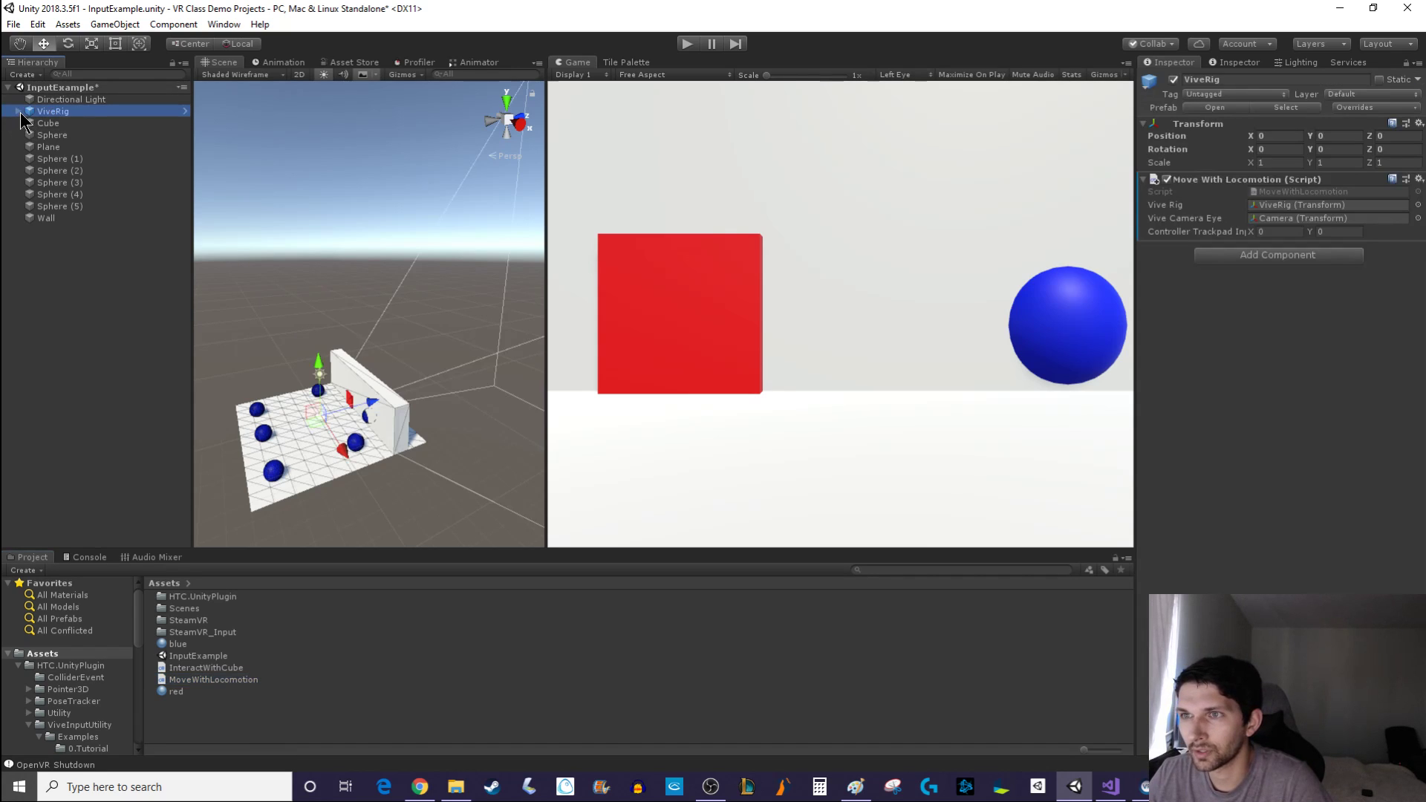
left_click(64, 123)
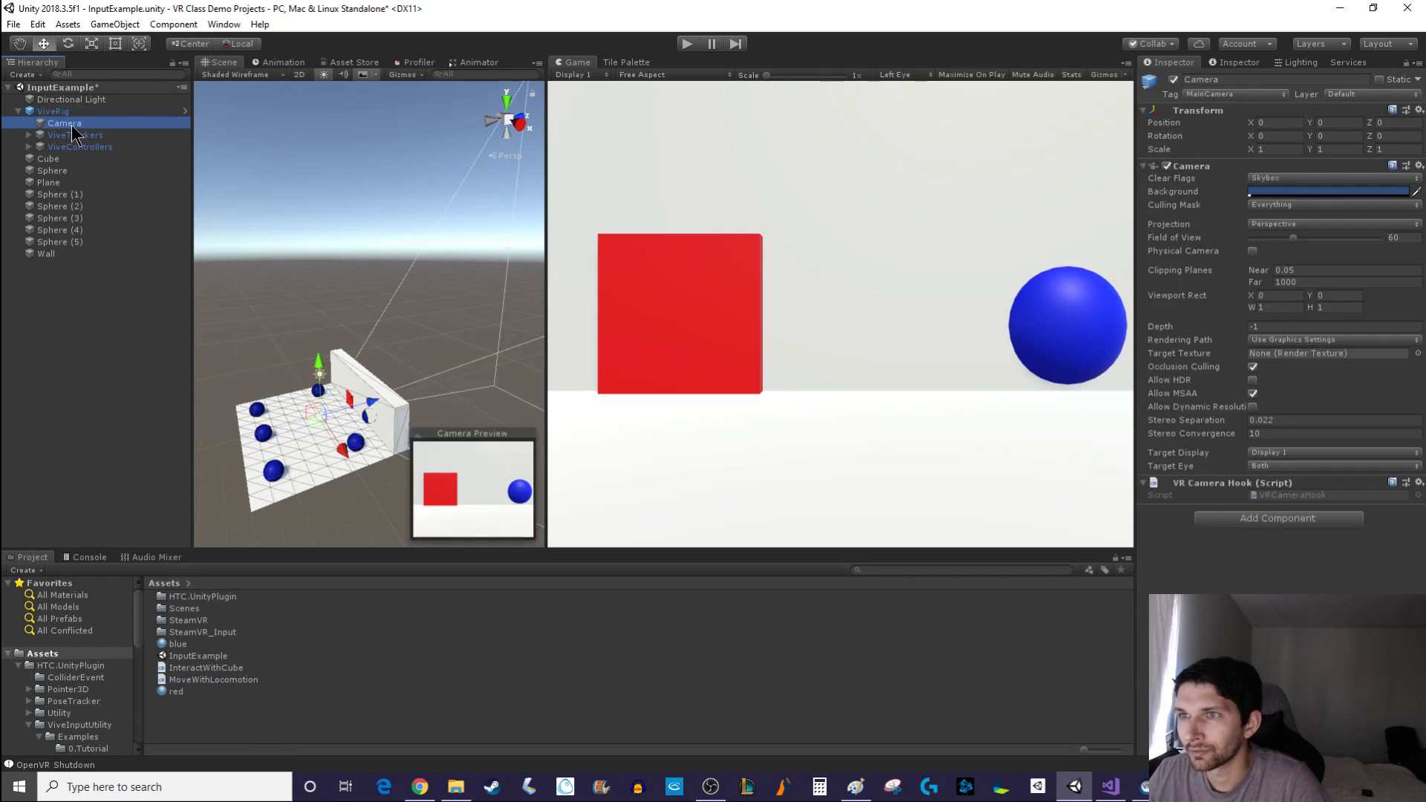
right_click(53, 111)
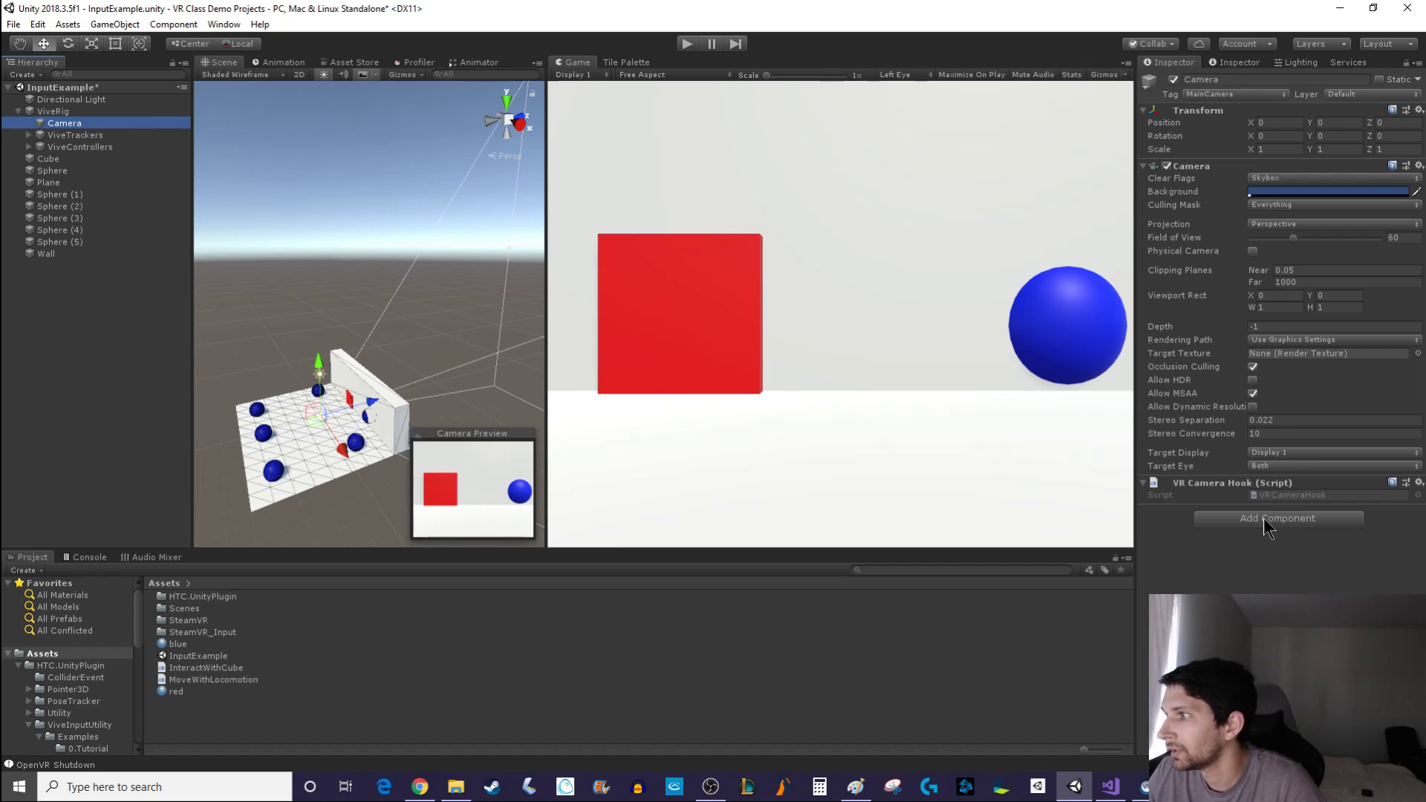
Add a Box Collider to the ViveRig camera and set its size to 0.5 on each axis
type("colli")
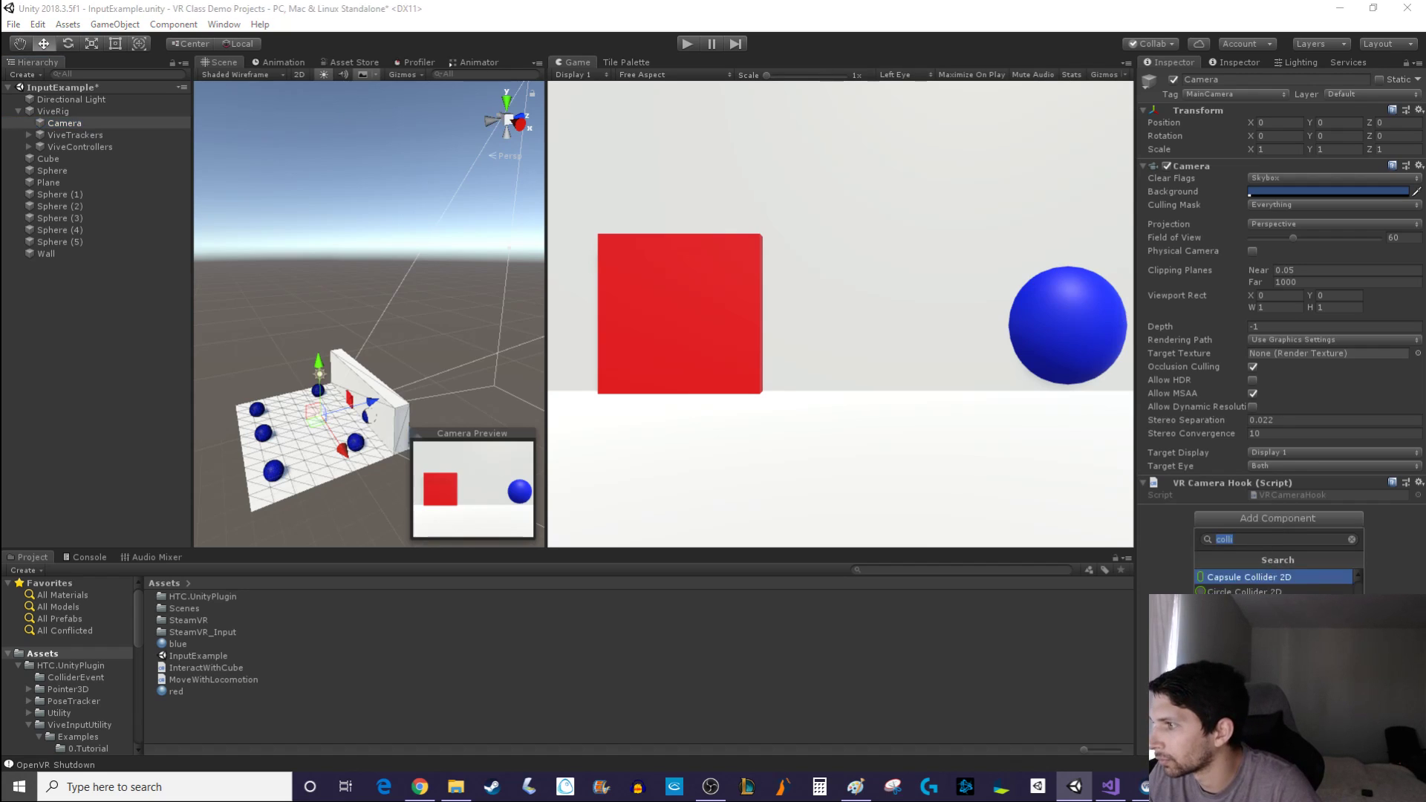
left_click(1274, 577)
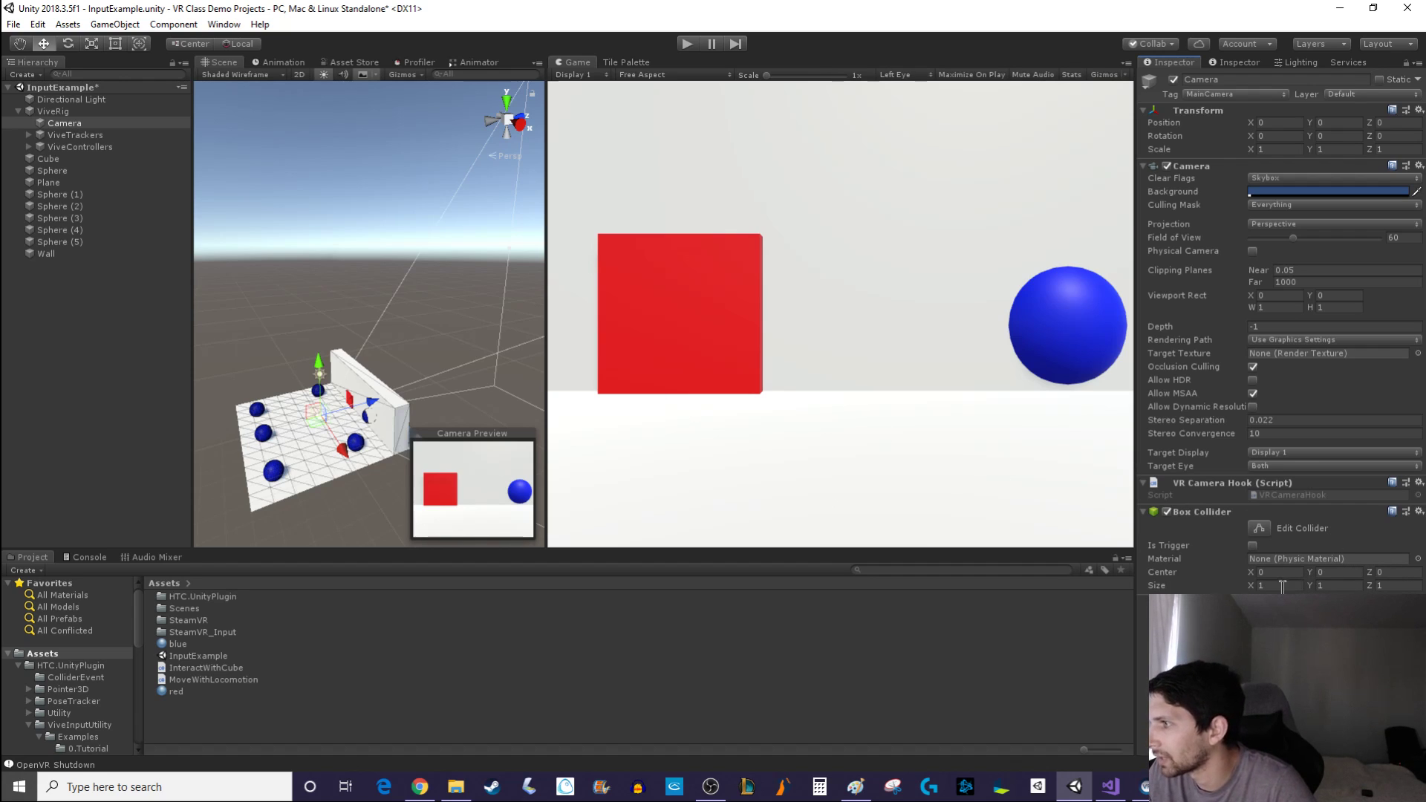
left_click(1265, 586)
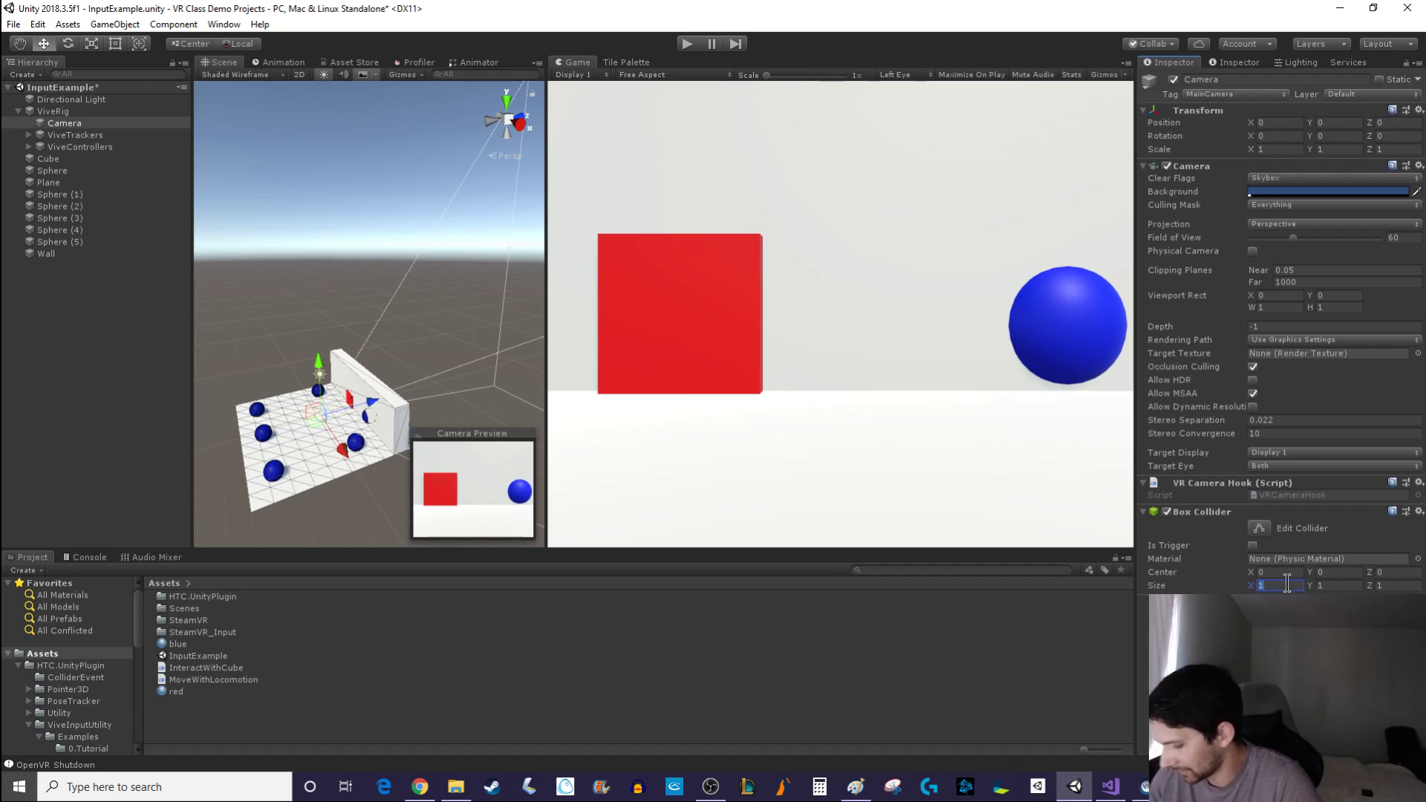
type("0.5")
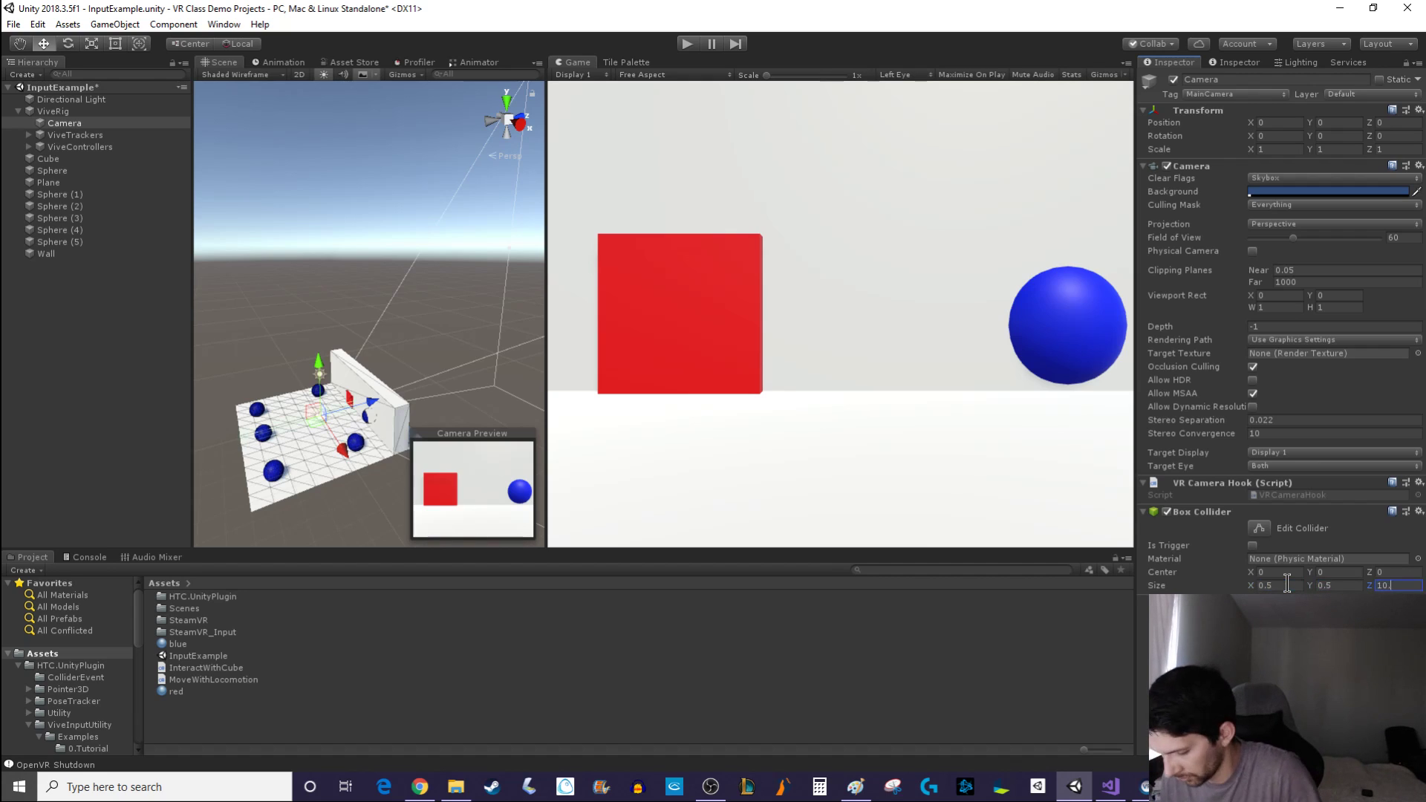
type("0.5")
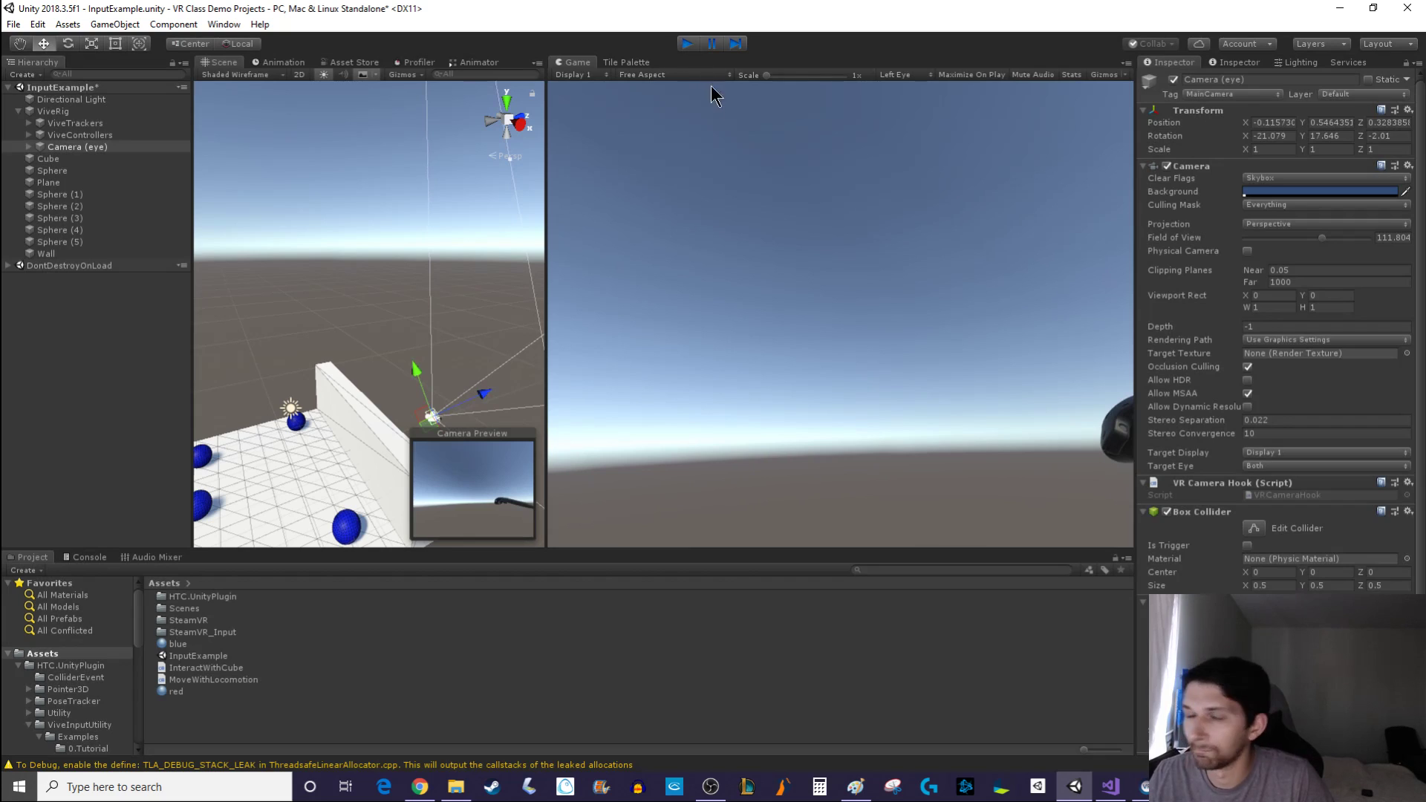
left_click(686, 44)
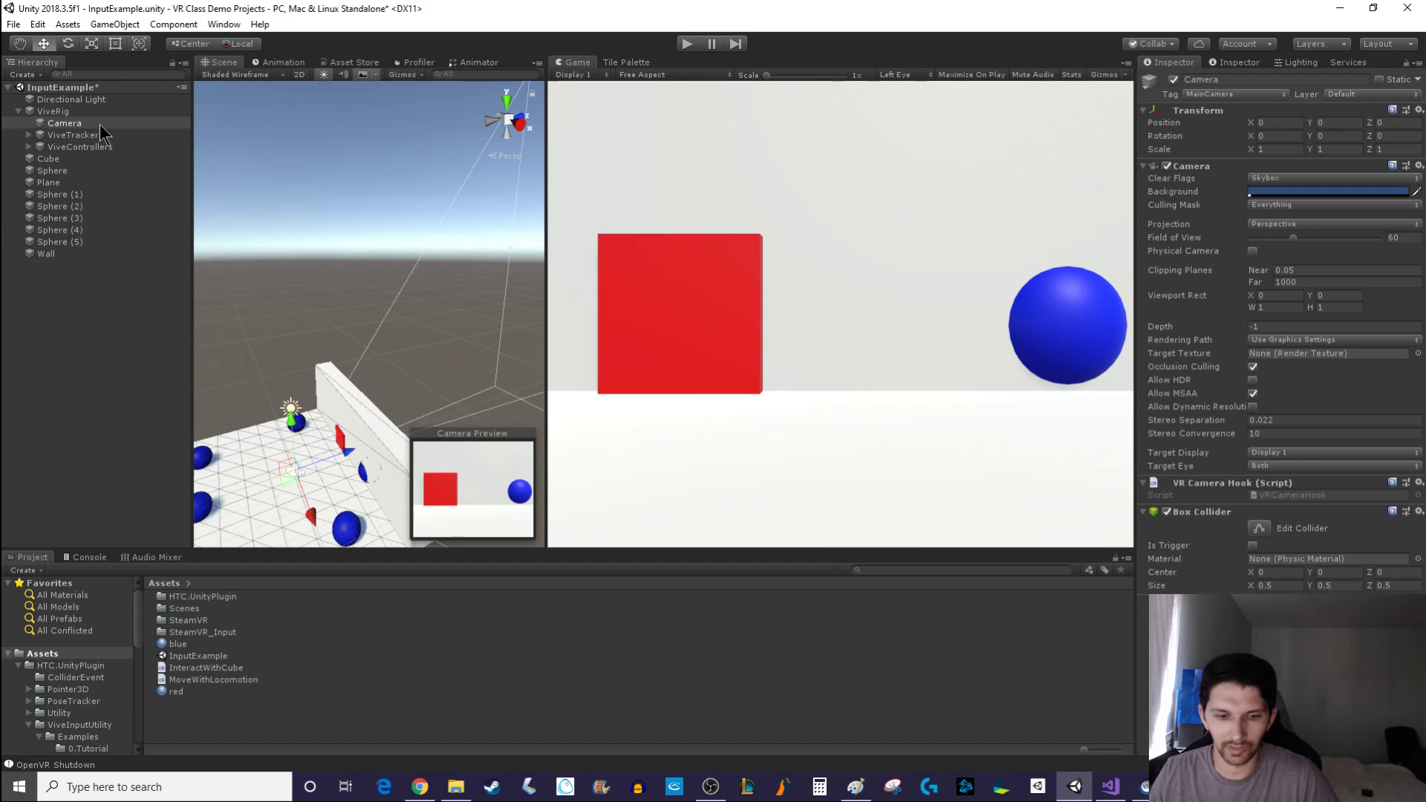
mouse_move(382, 96)
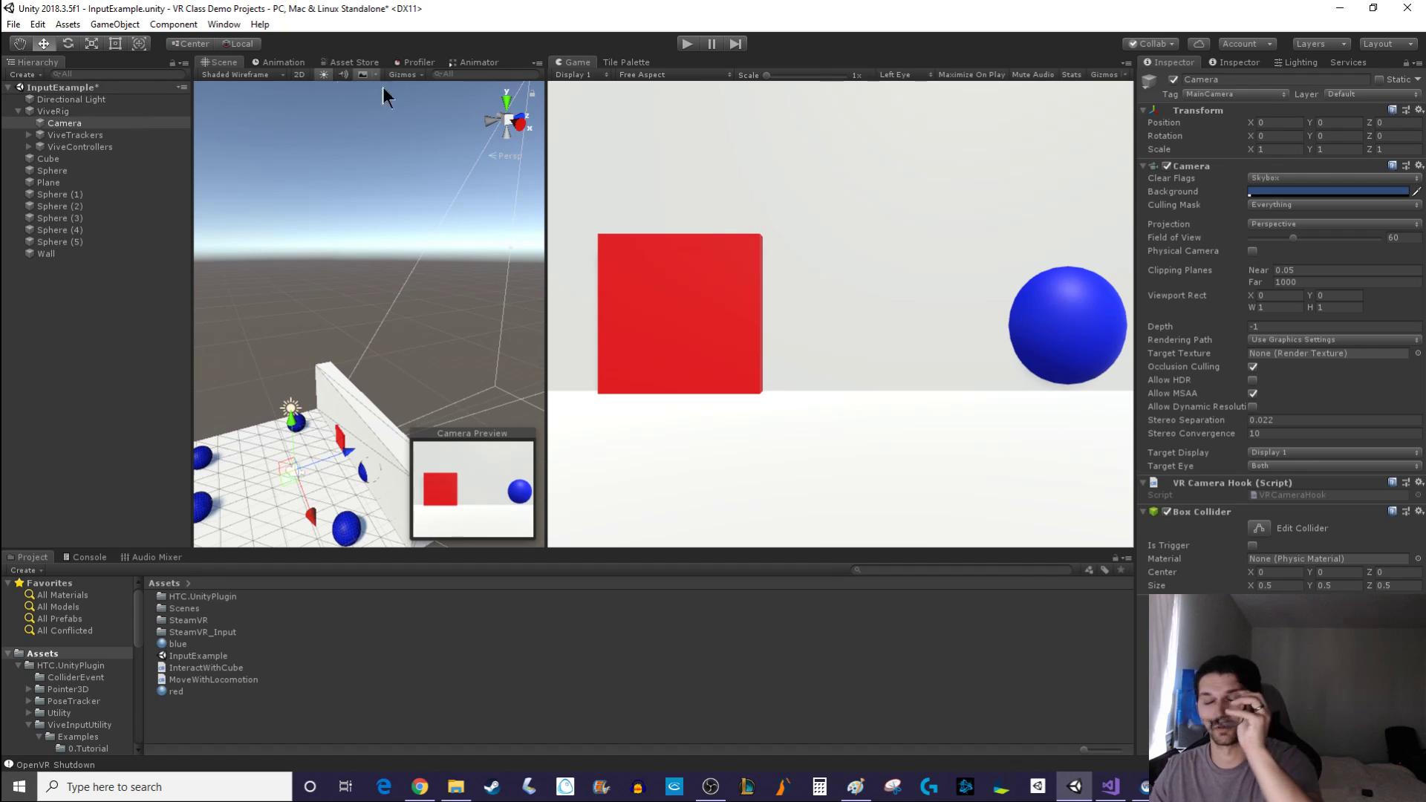
mouse_move(1267, 207)
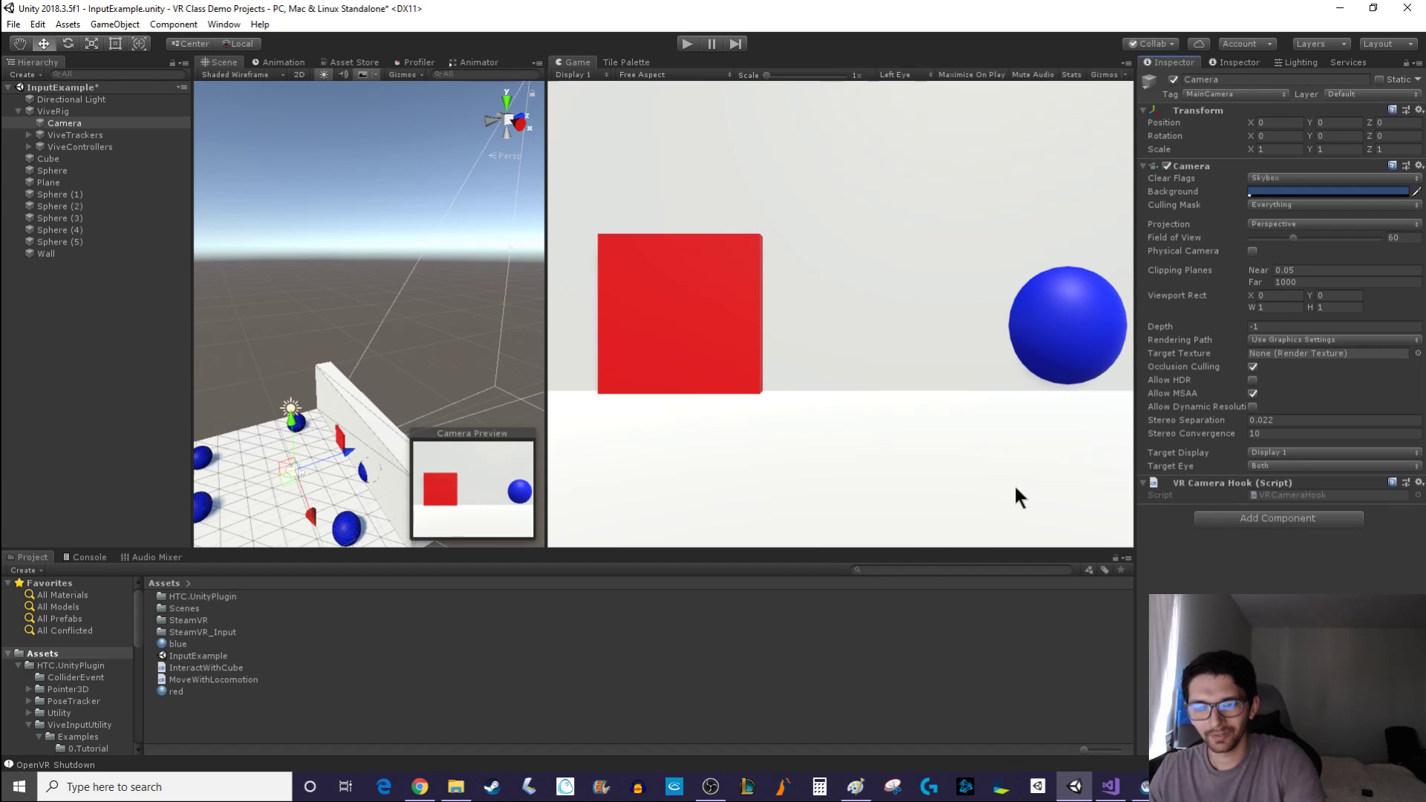
mouse_move(1026, 498)
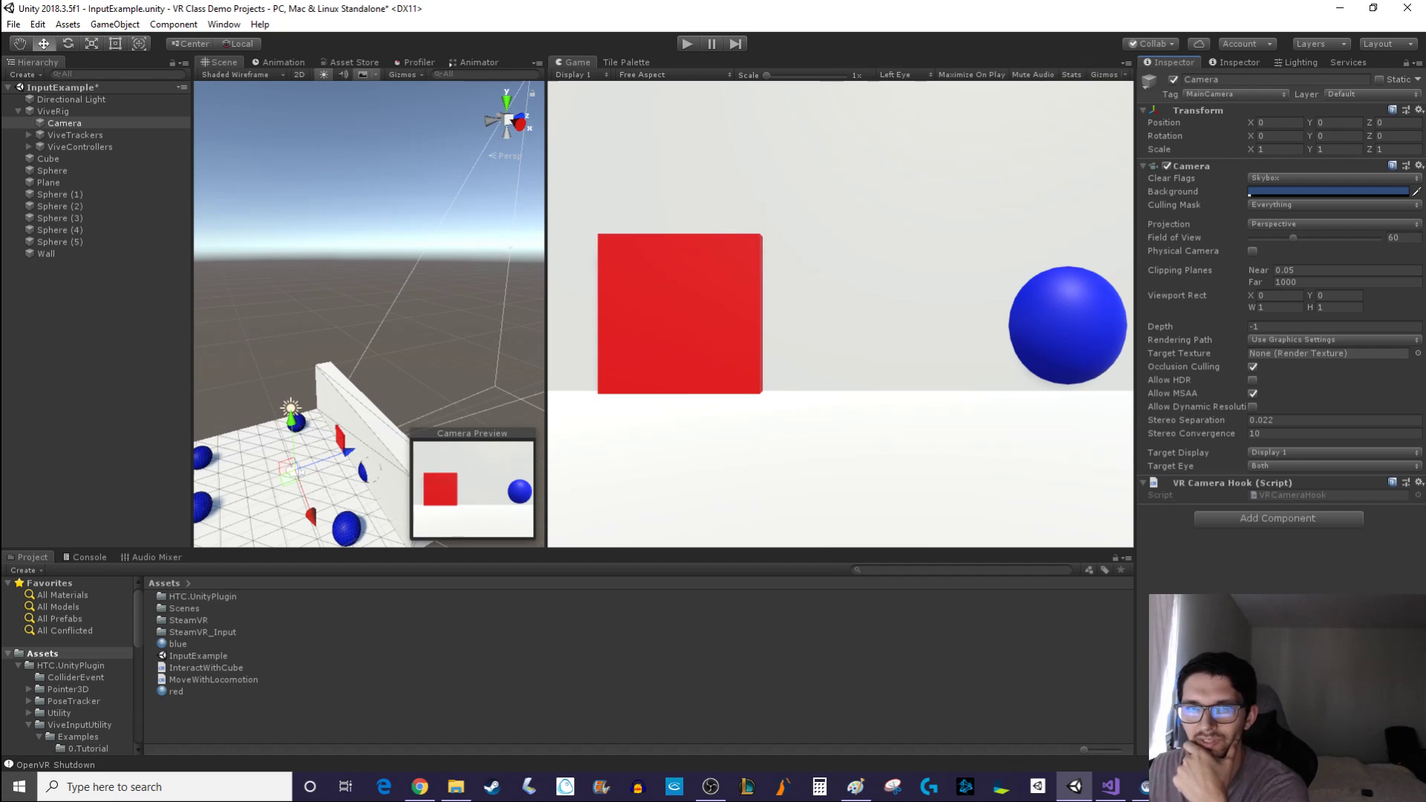
mouse_move(759, 317)
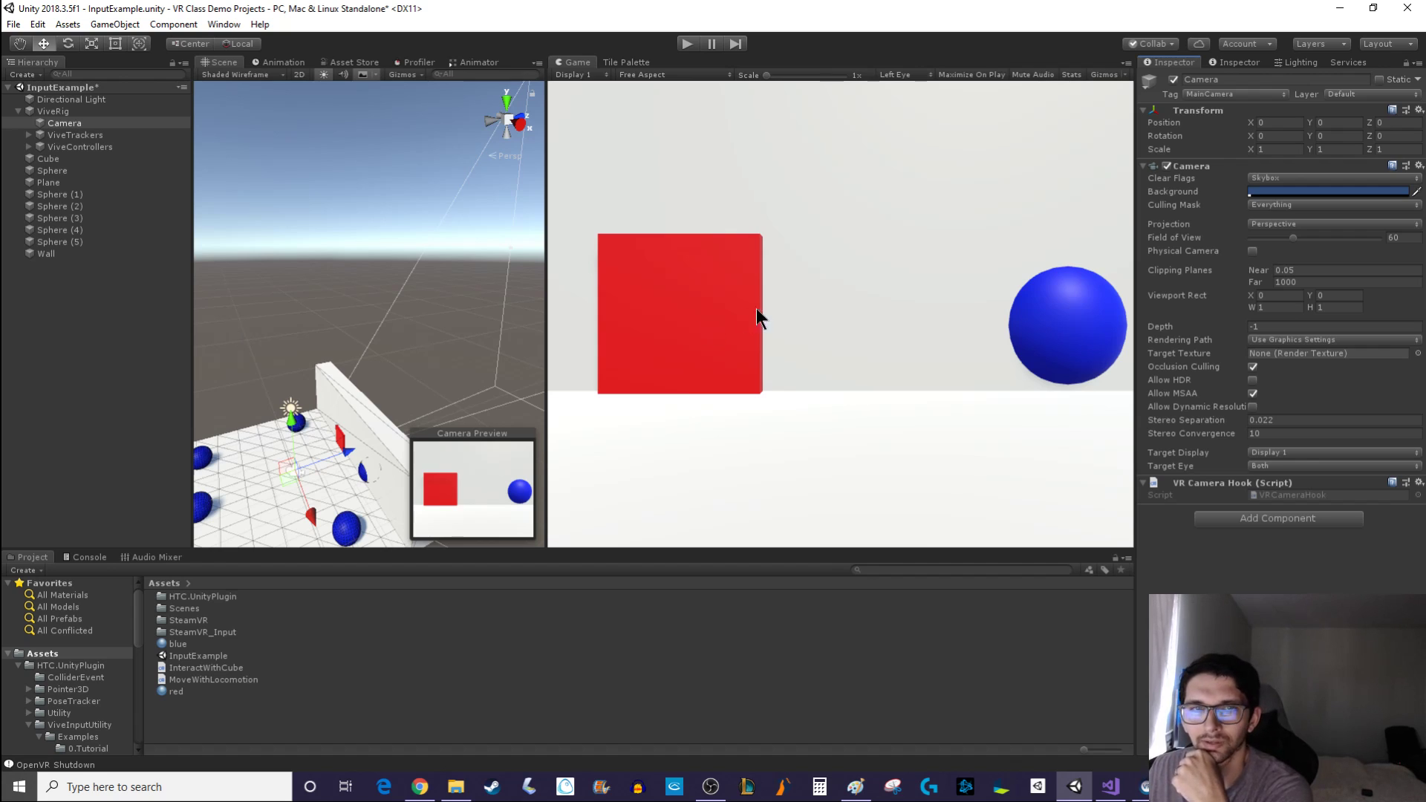
mouse_move(711, 205)
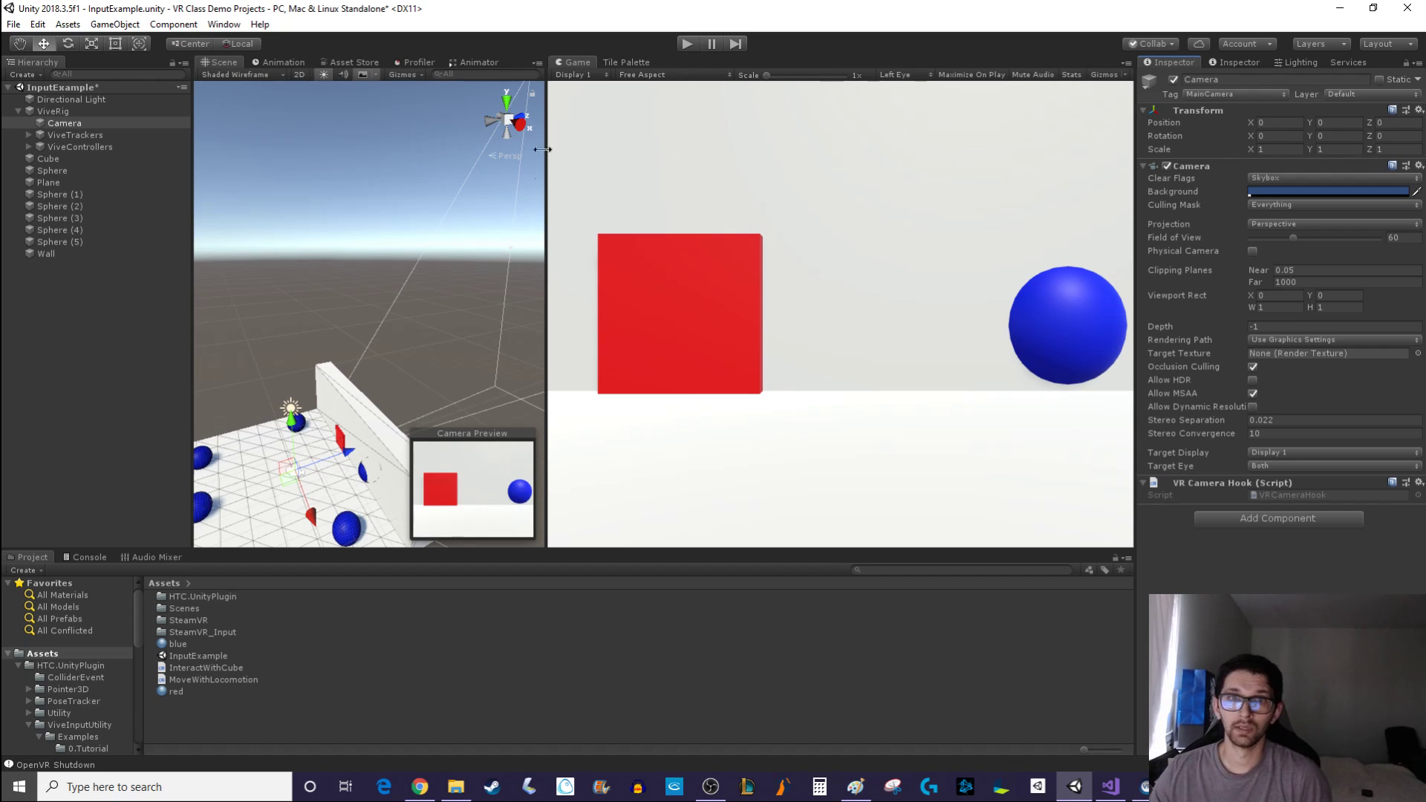
mouse_move(714, 272)
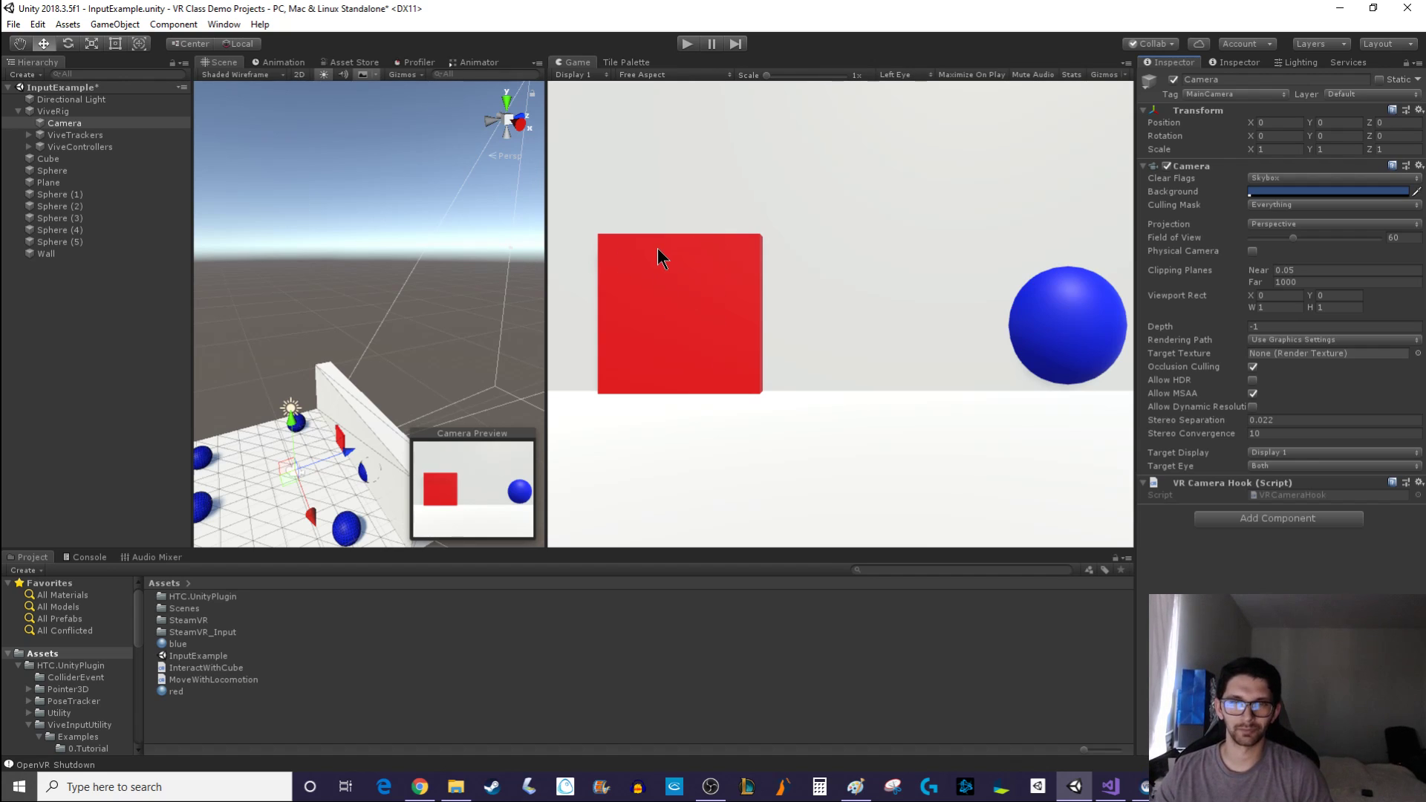
mouse_move(705, 235)
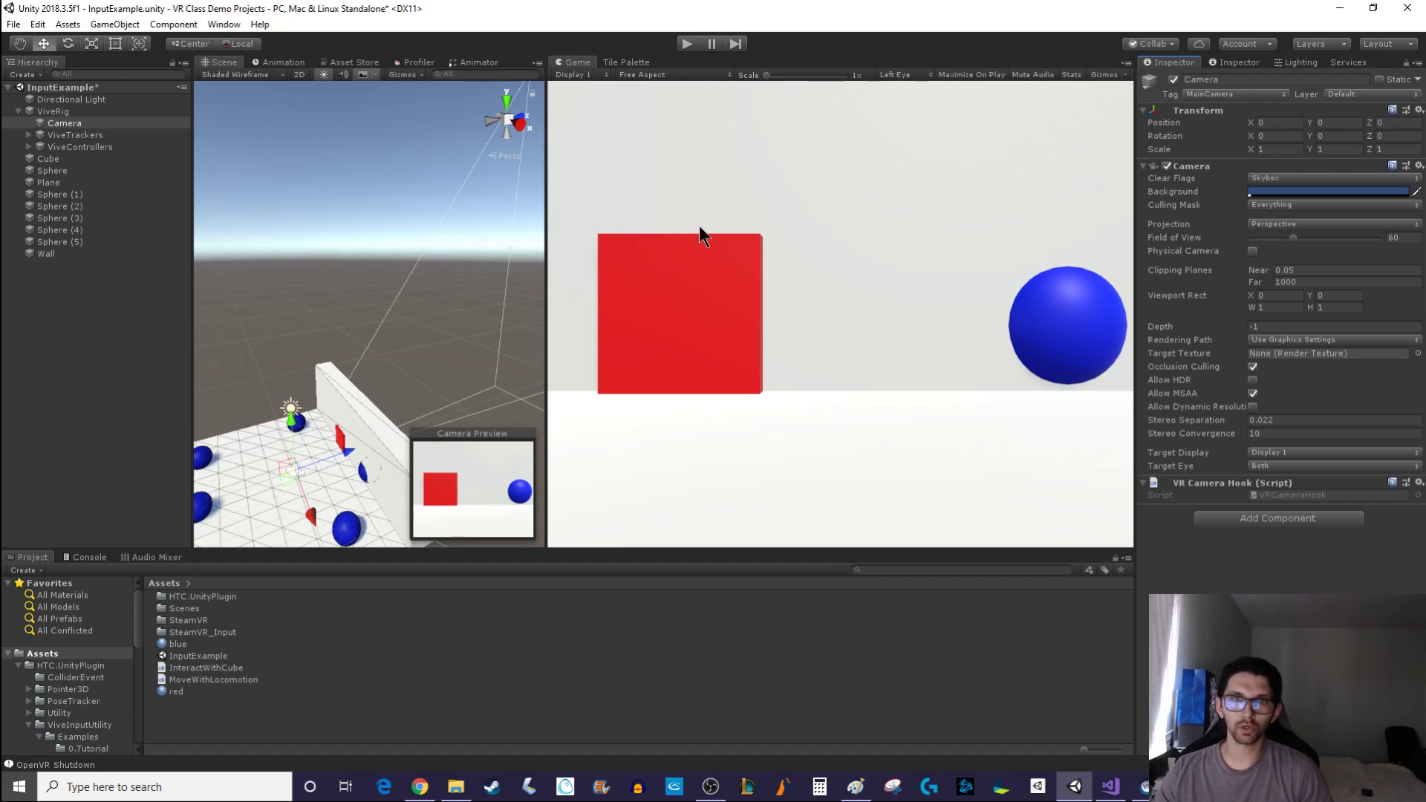
mouse_move(708, 230)
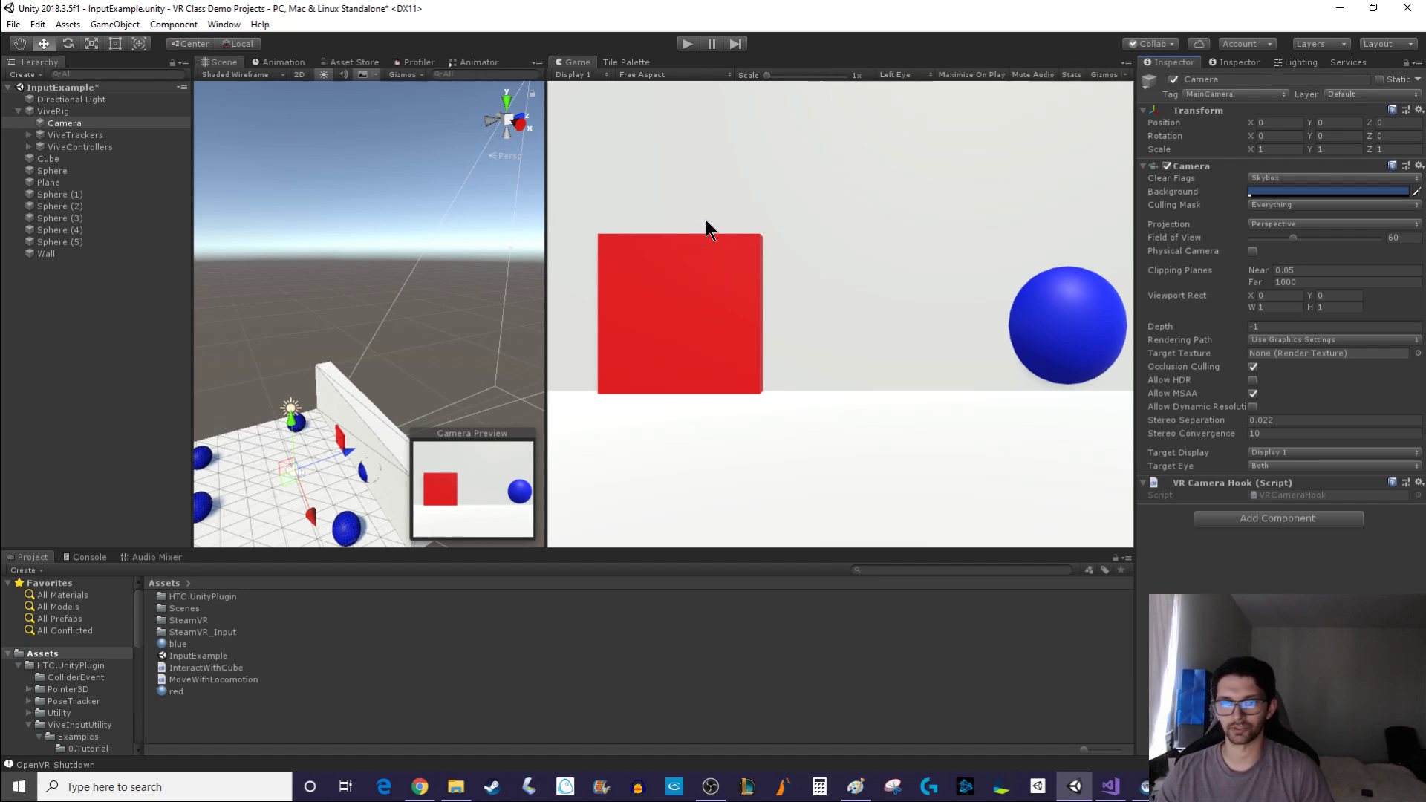
mouse_move(698, 251)
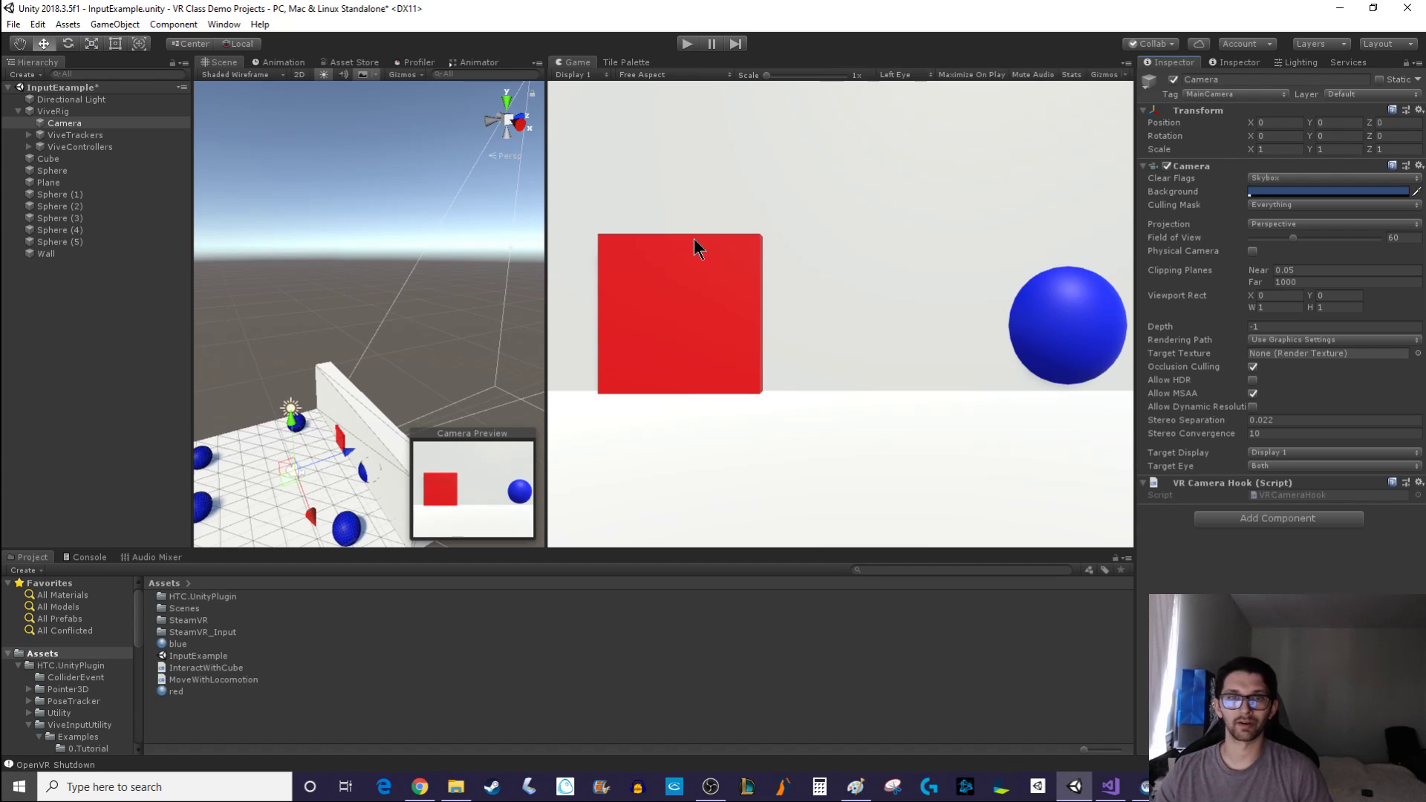
mouse_move(517, 274)
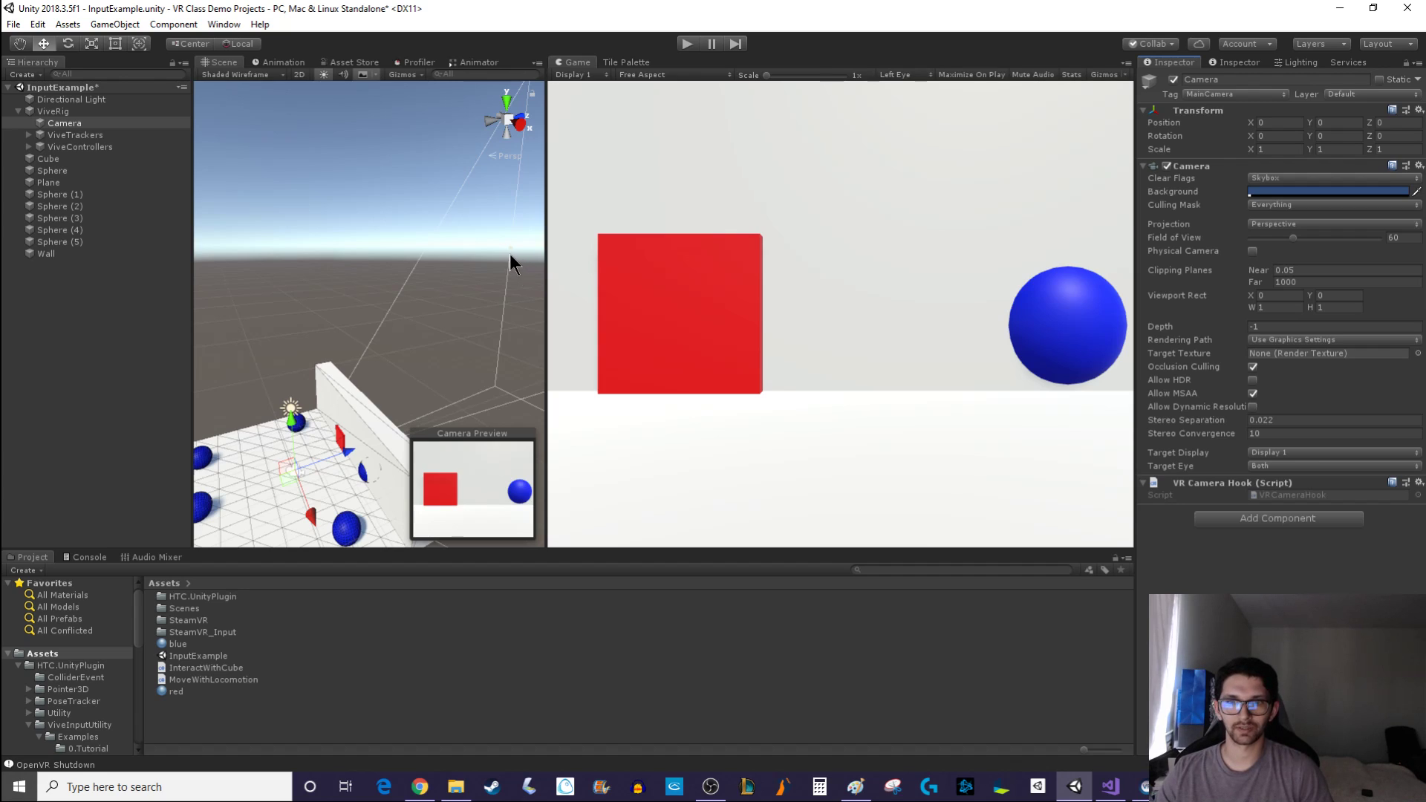
mouse_move(497, 257)
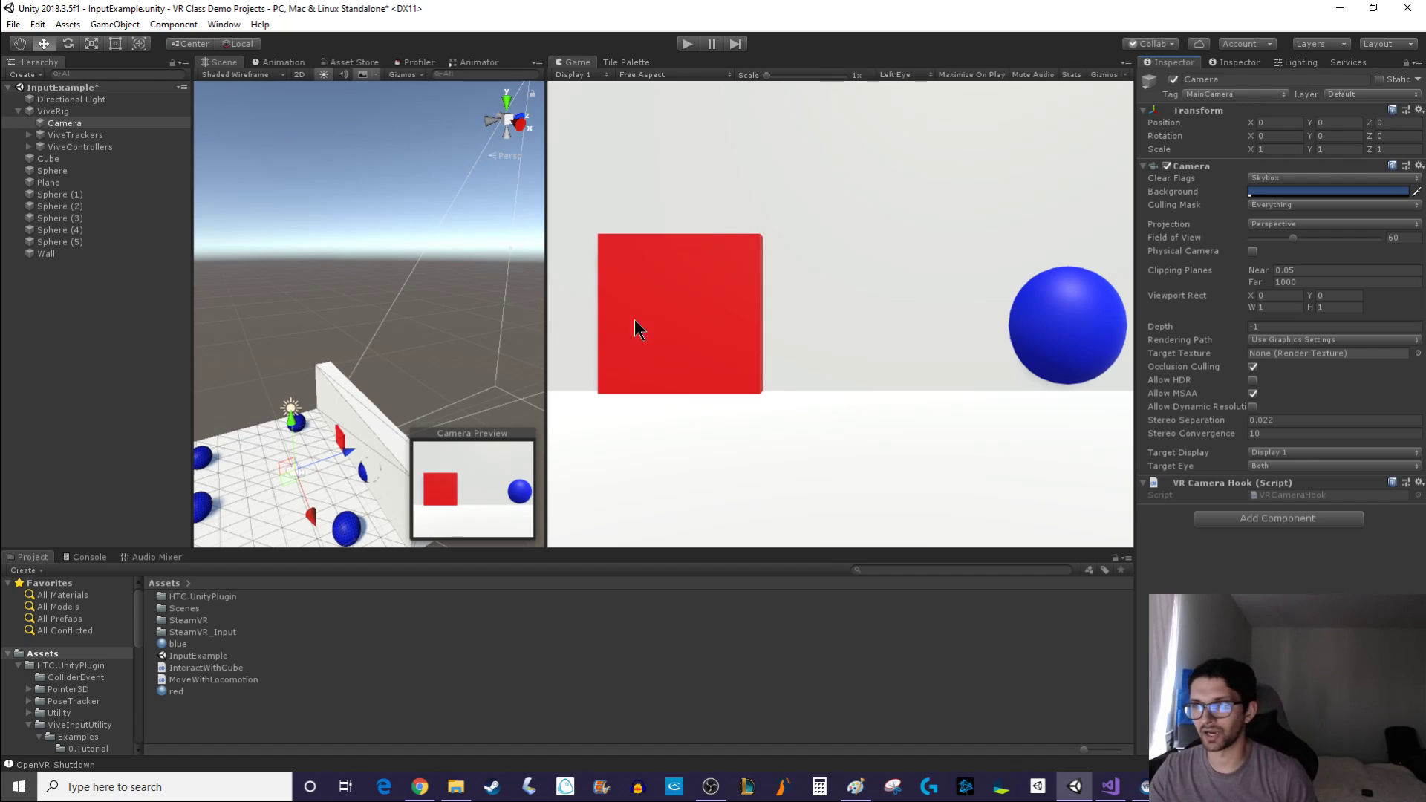
mouse_move(621, 356)
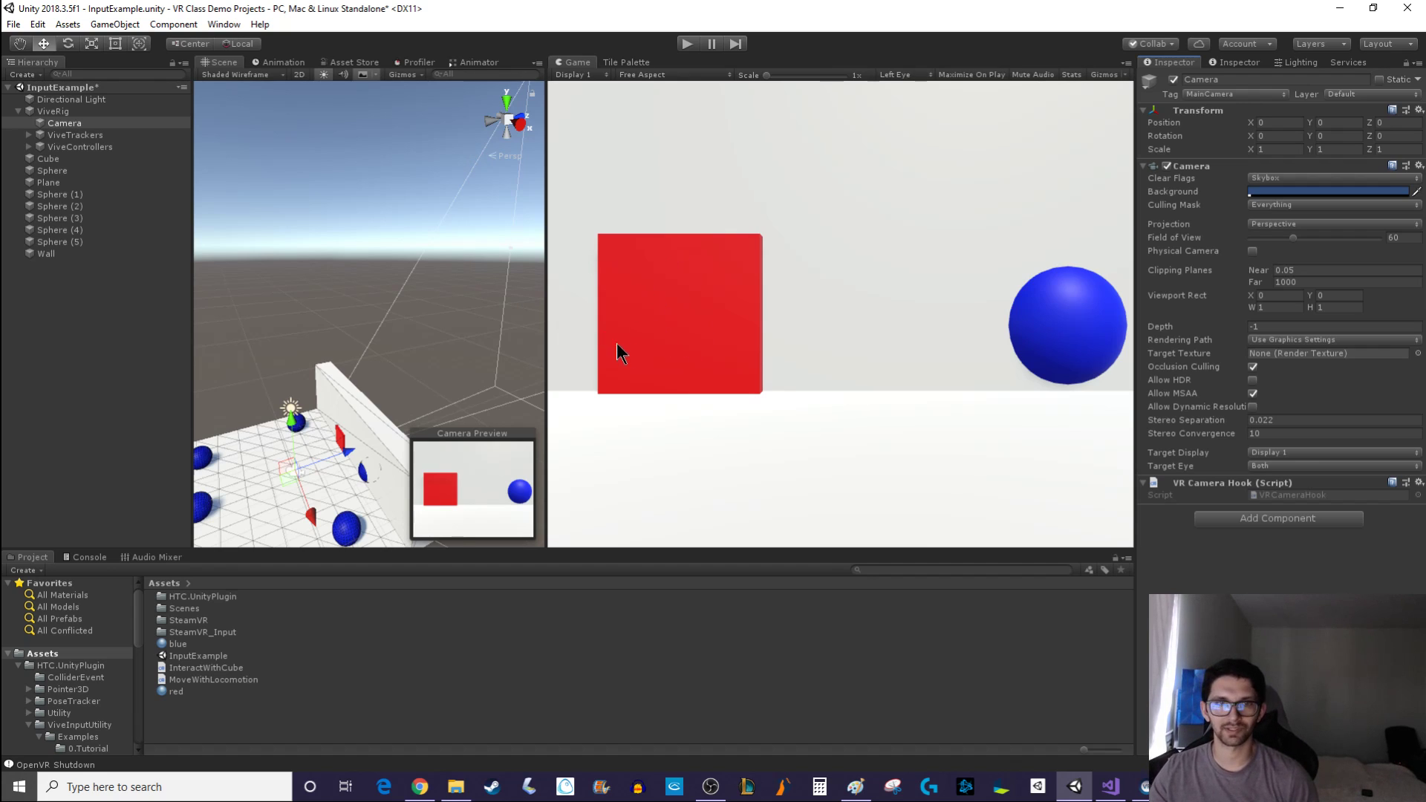
mouse_move(728, 368)
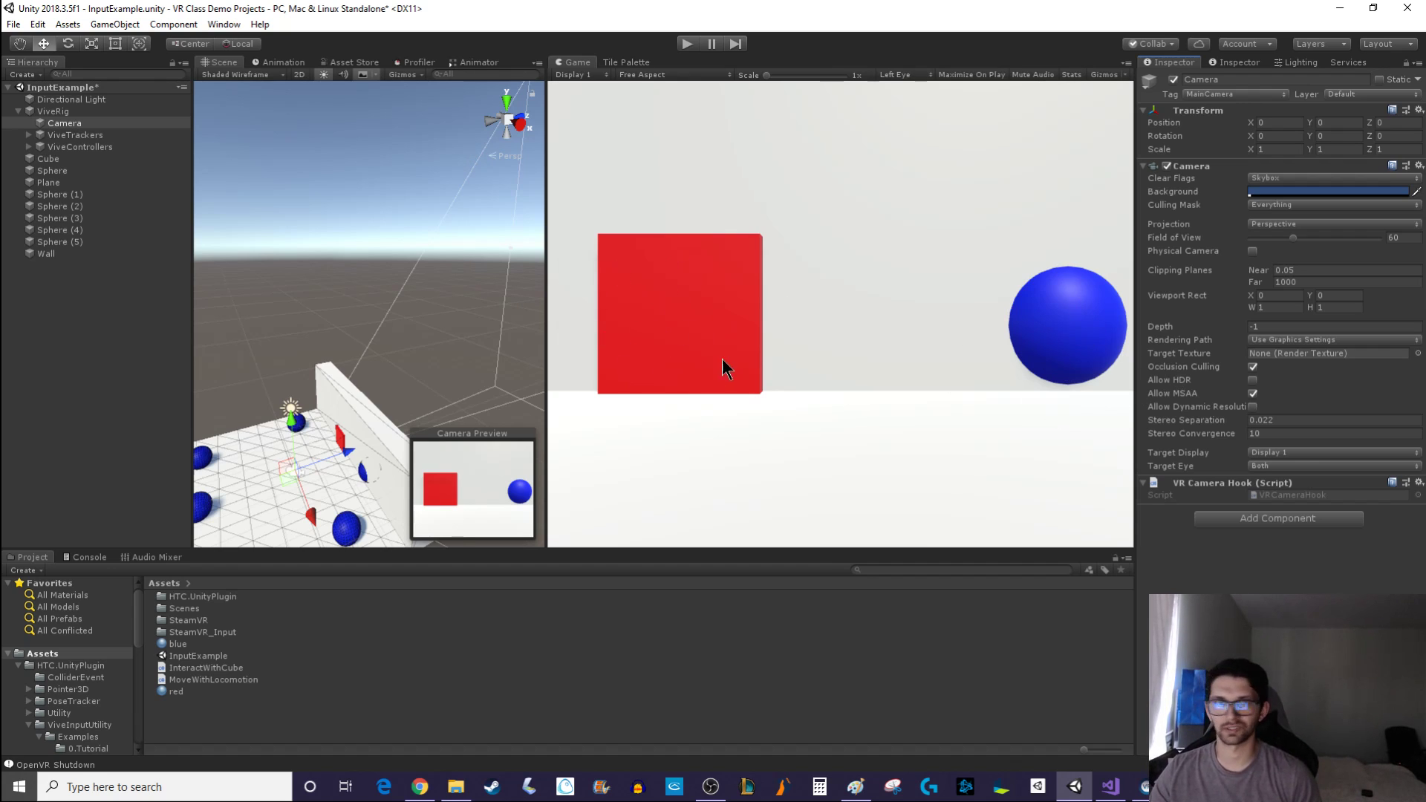
mouse_move(710, 305)
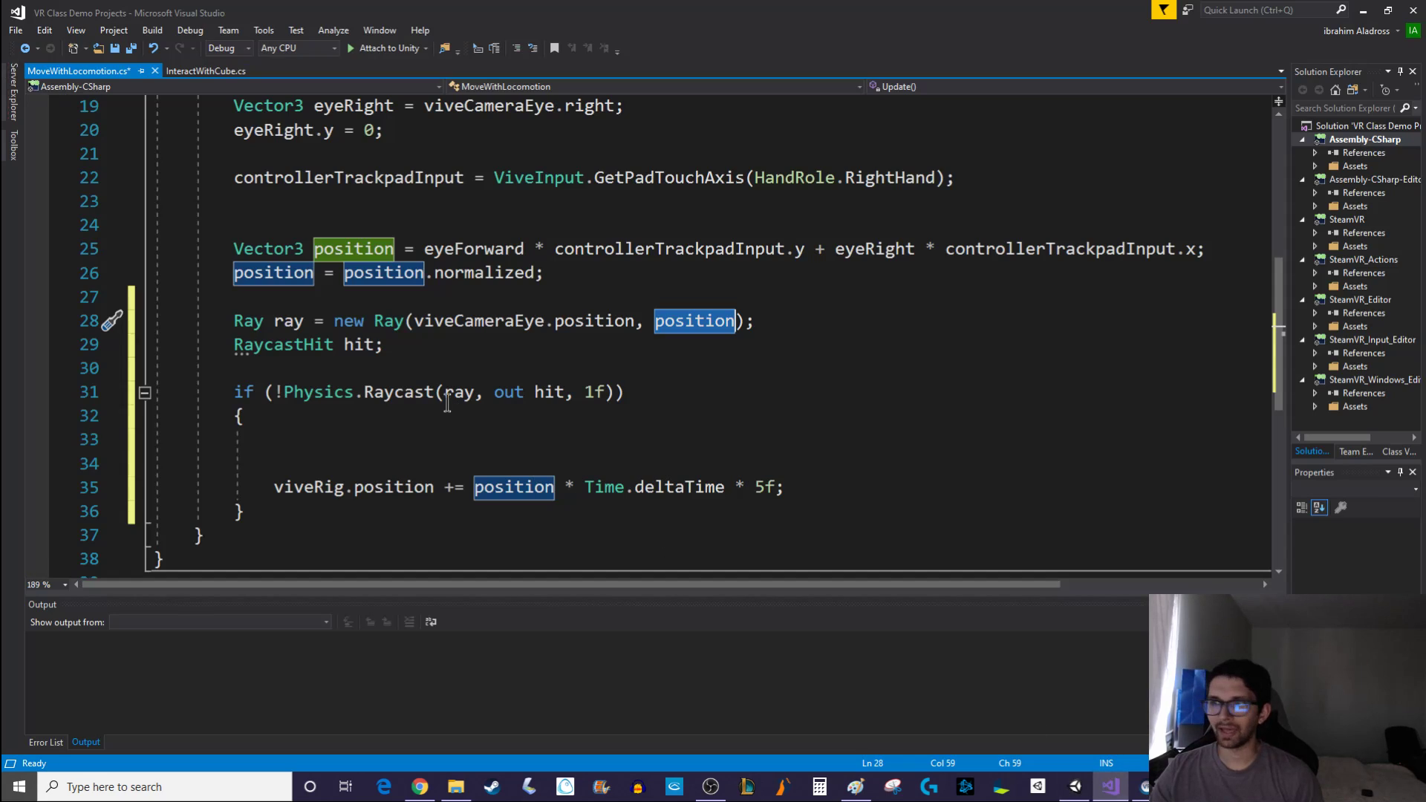
Save the script and place the cursor at the comment above Update()
key("ctrl+s")
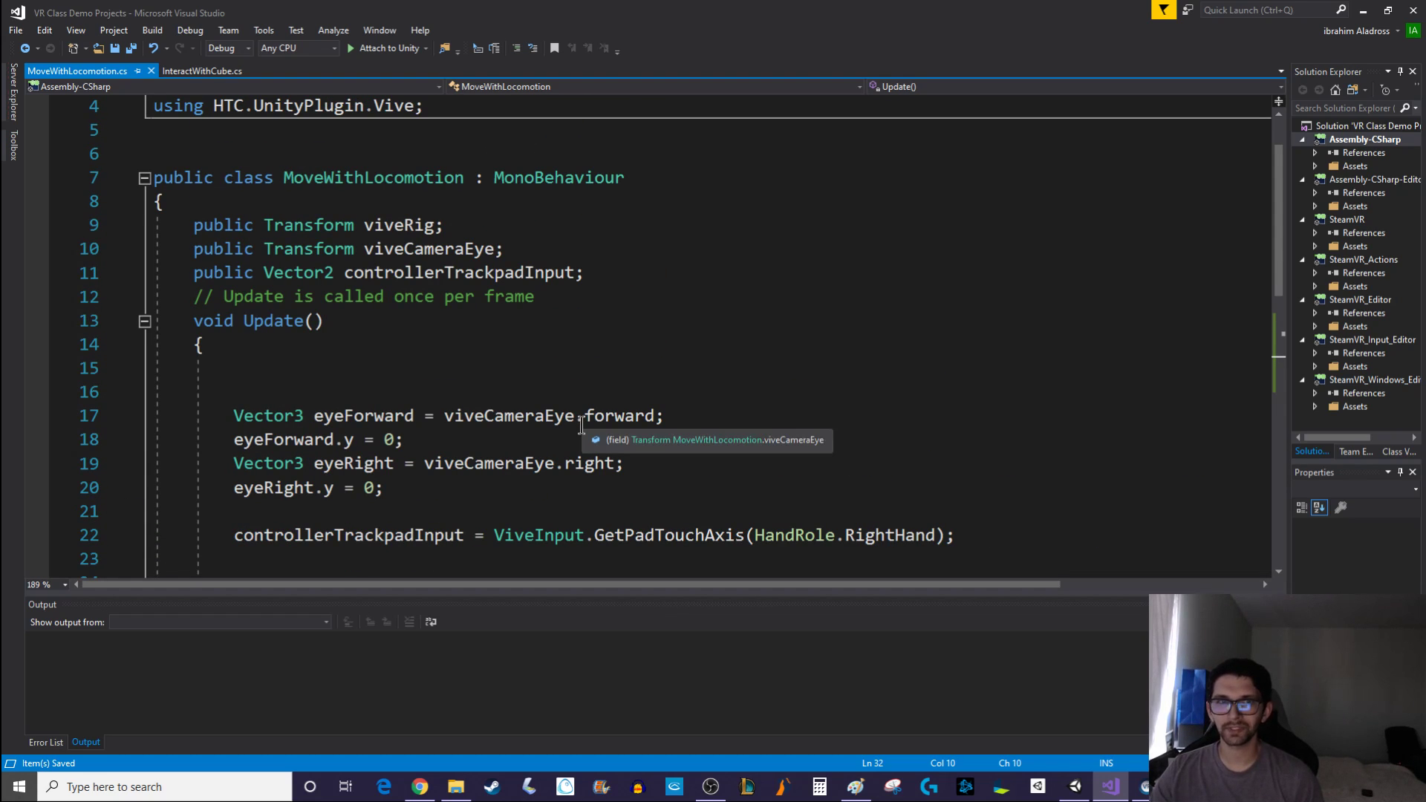
left_click(626, 296)
type("void")
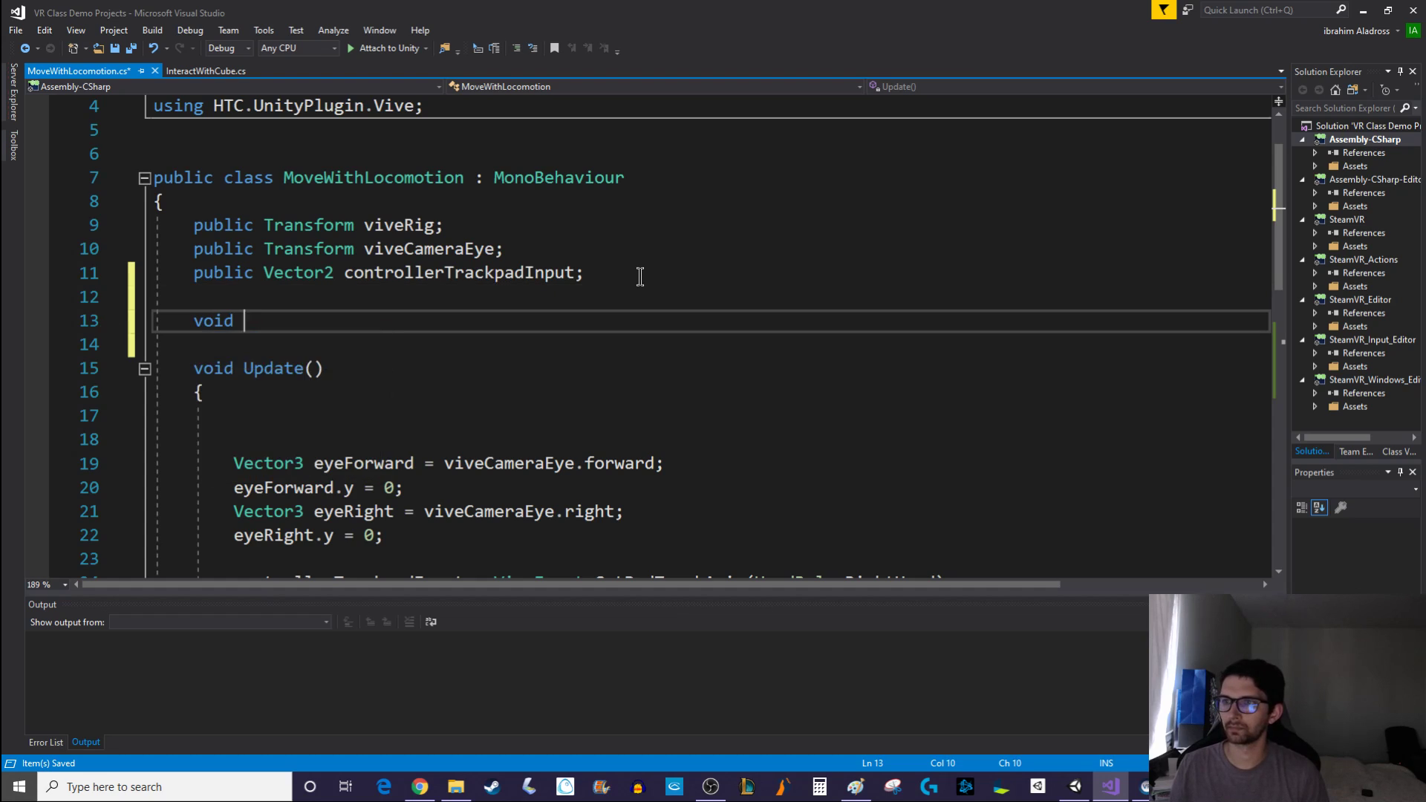
Add 'private float height;' and a Start() setting height = viveCameraEye.position.y
type("private void Start()")
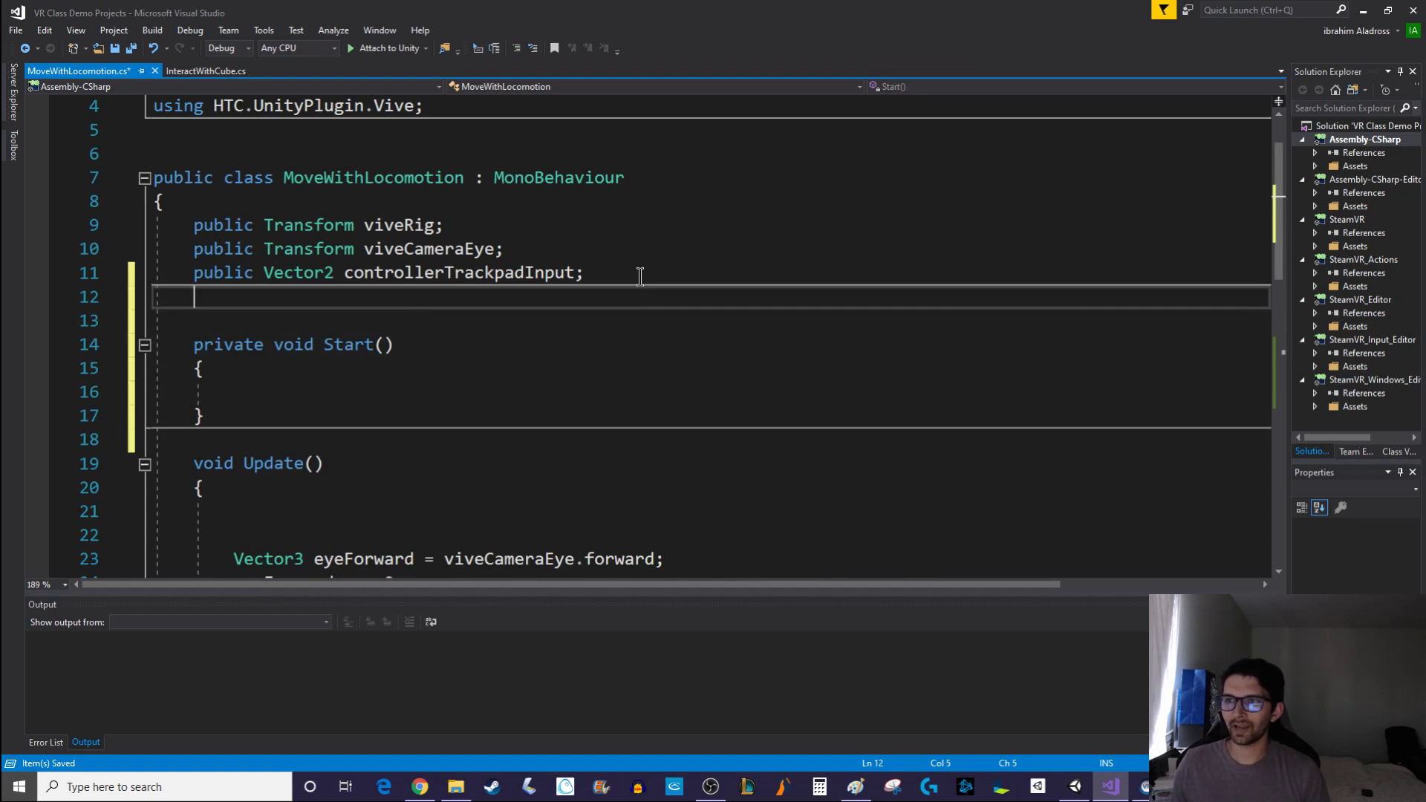
type("private")
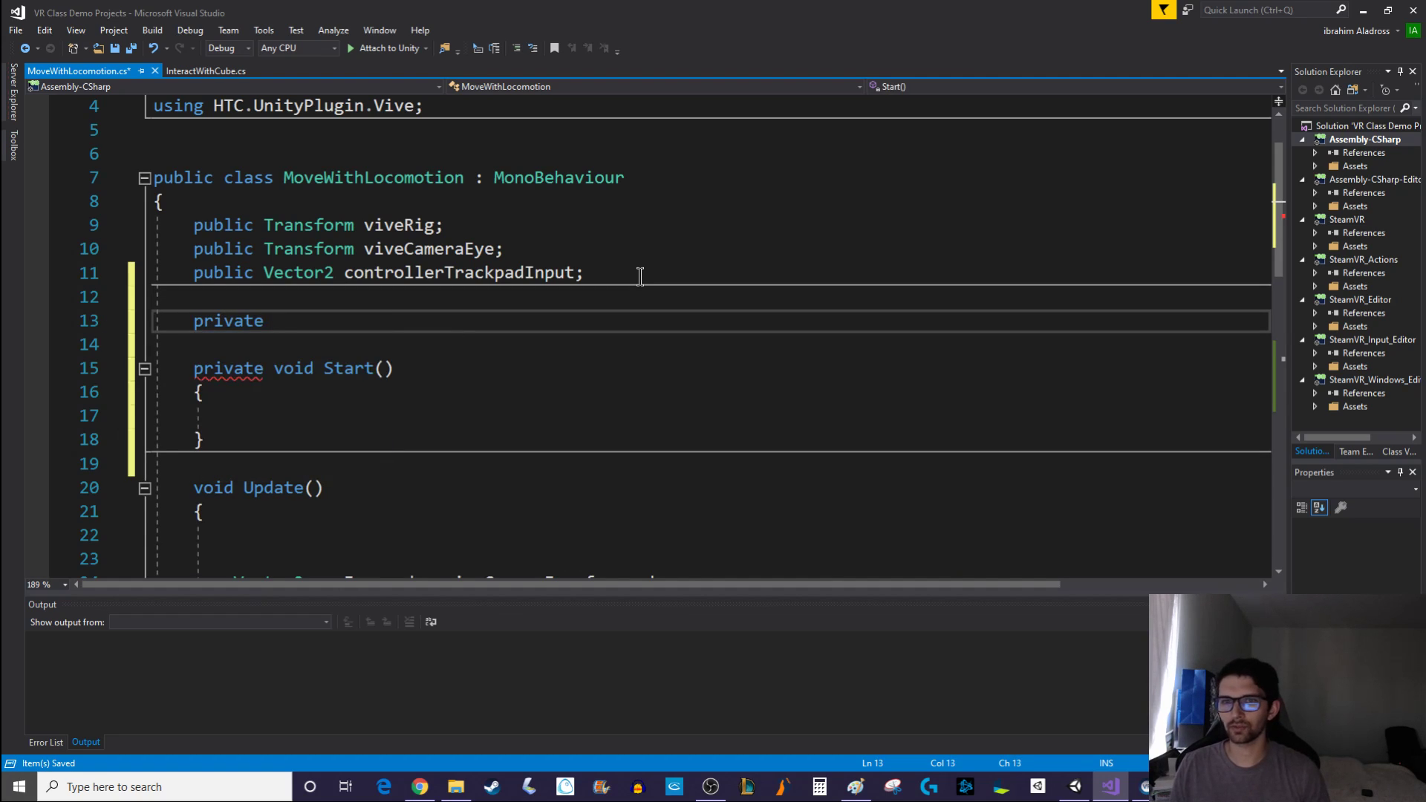
type("float height;")
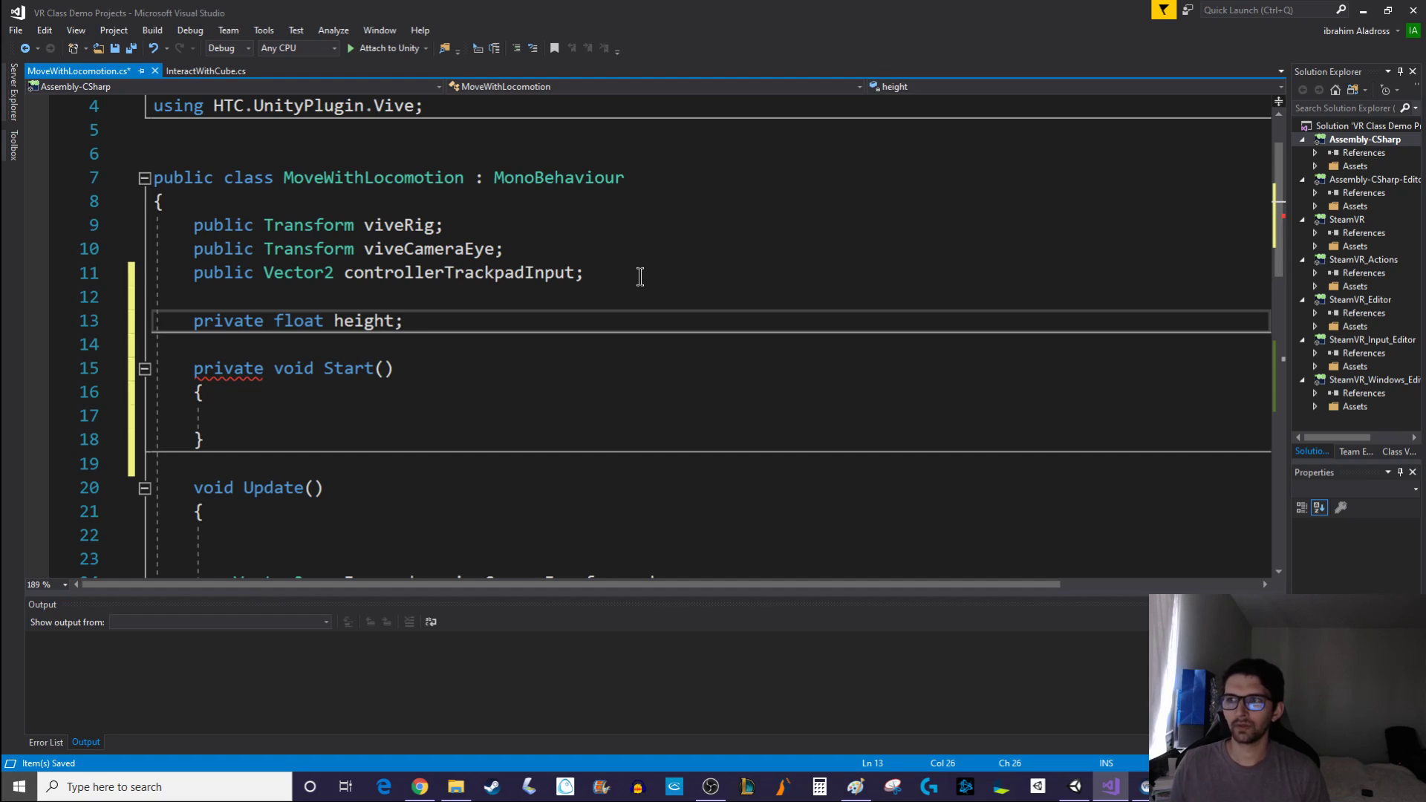
type("height =")
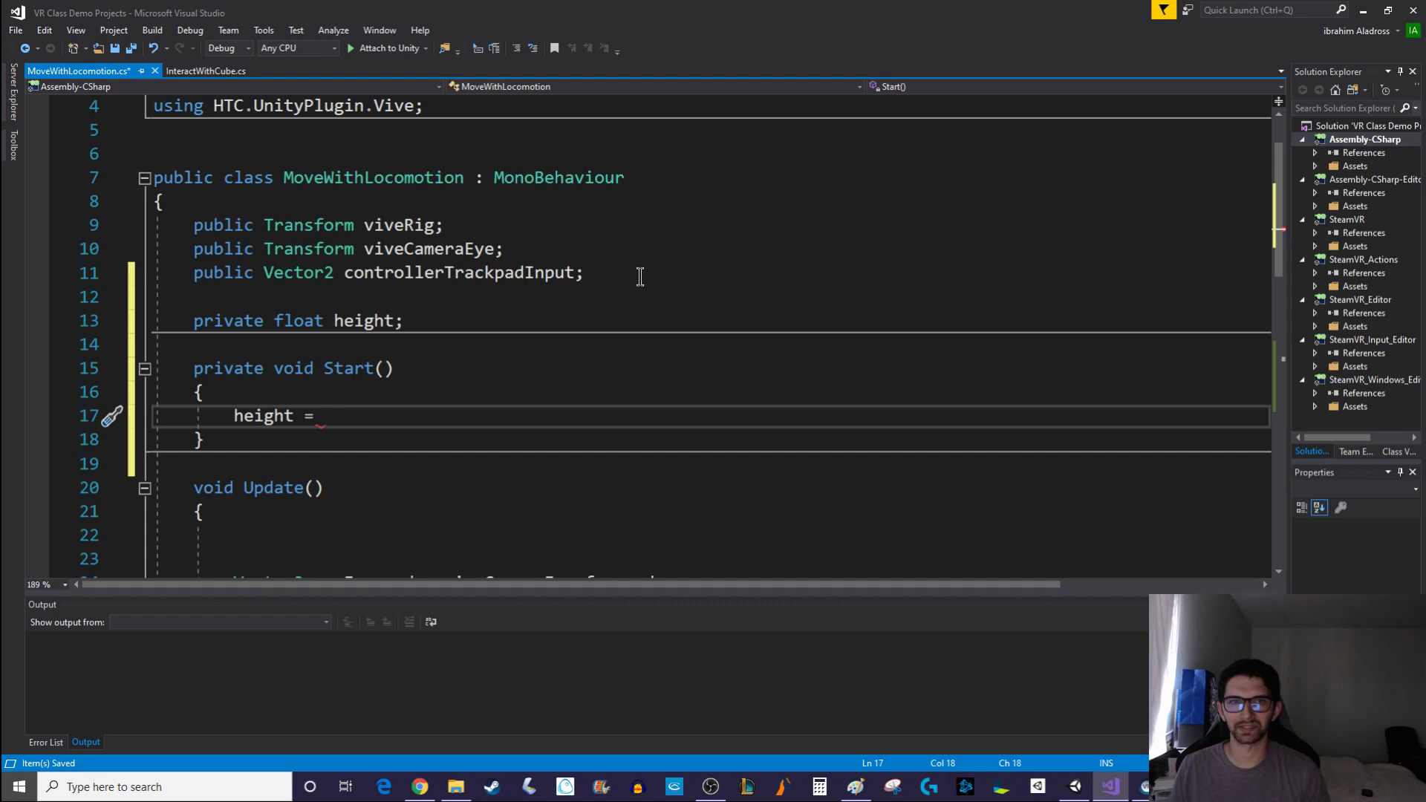
type("viveCameraEye")
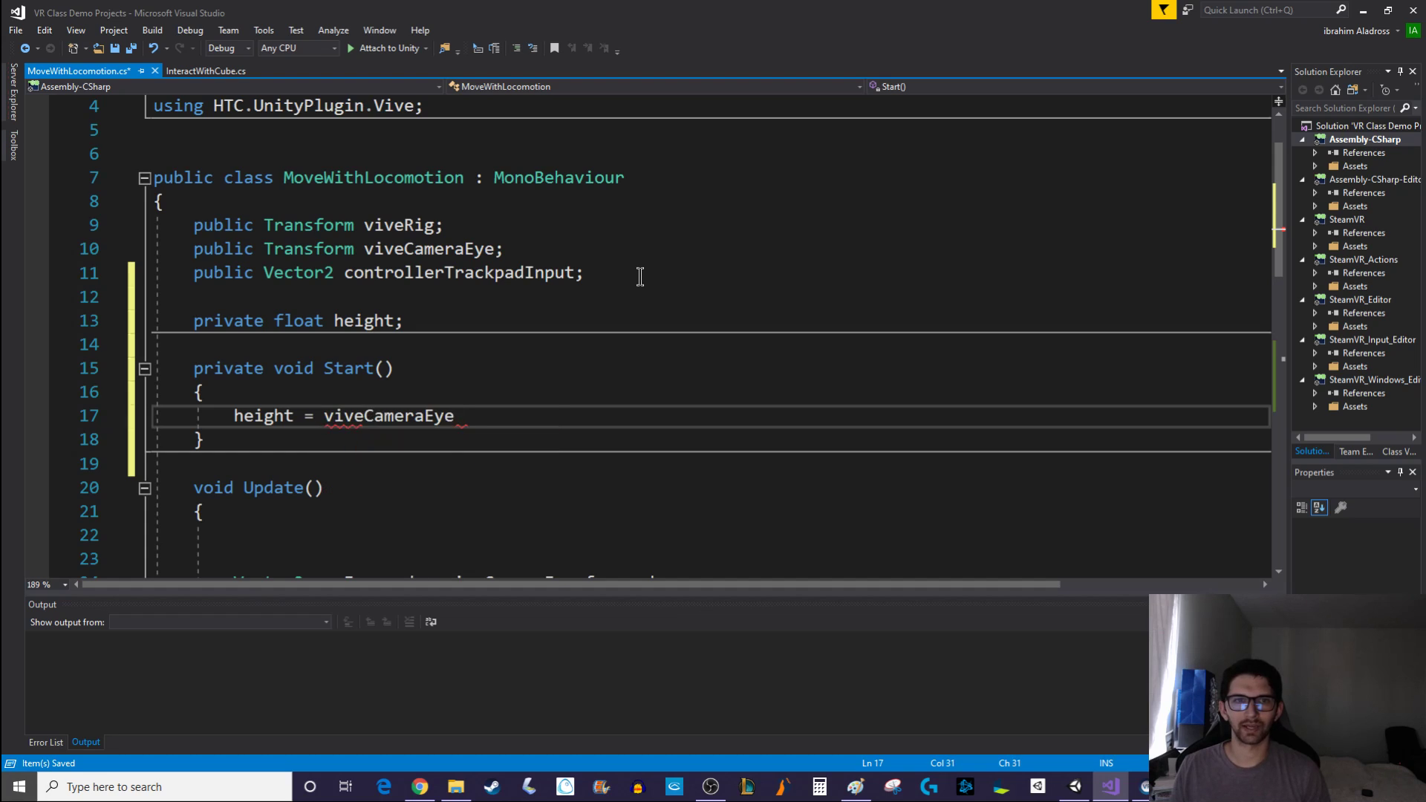
type(".position.")
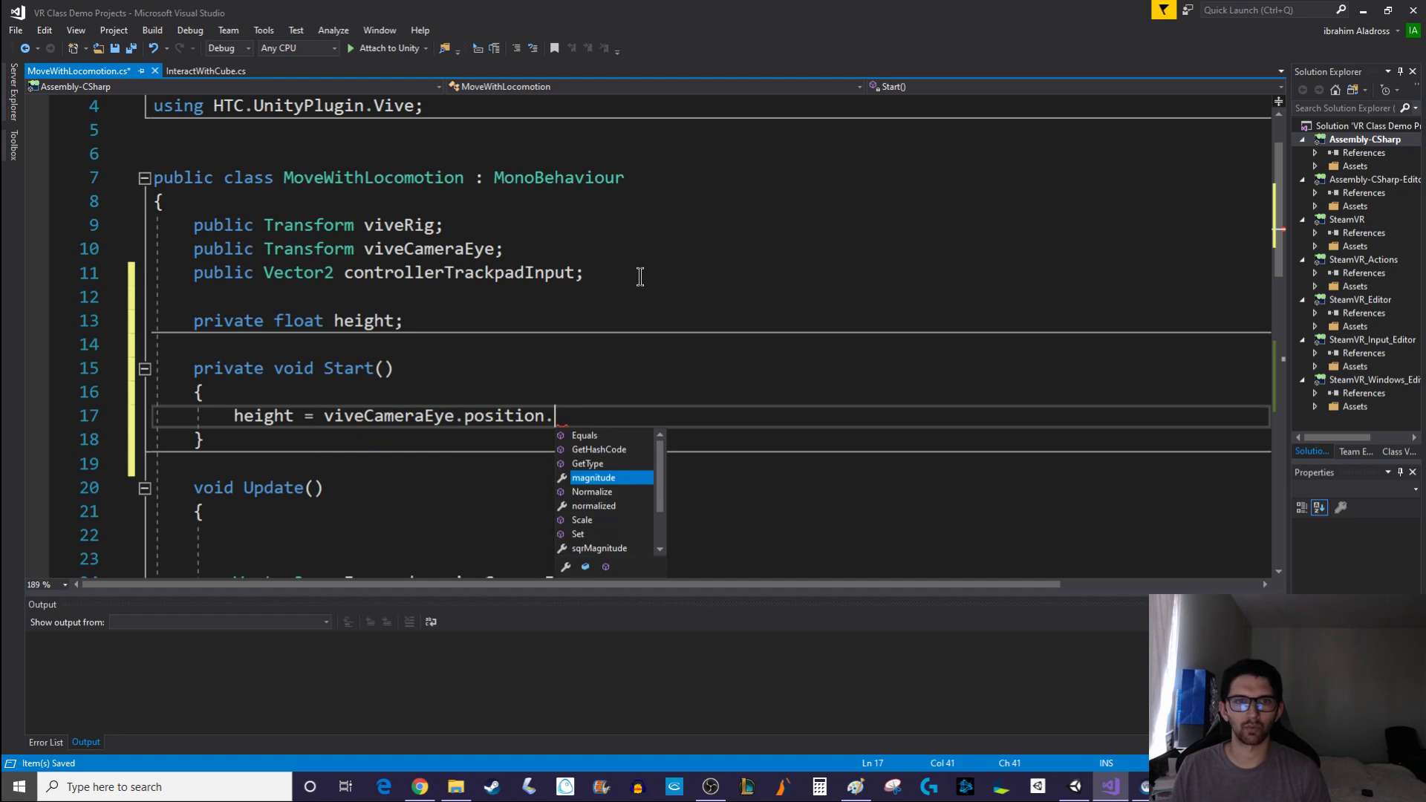
type("y;")
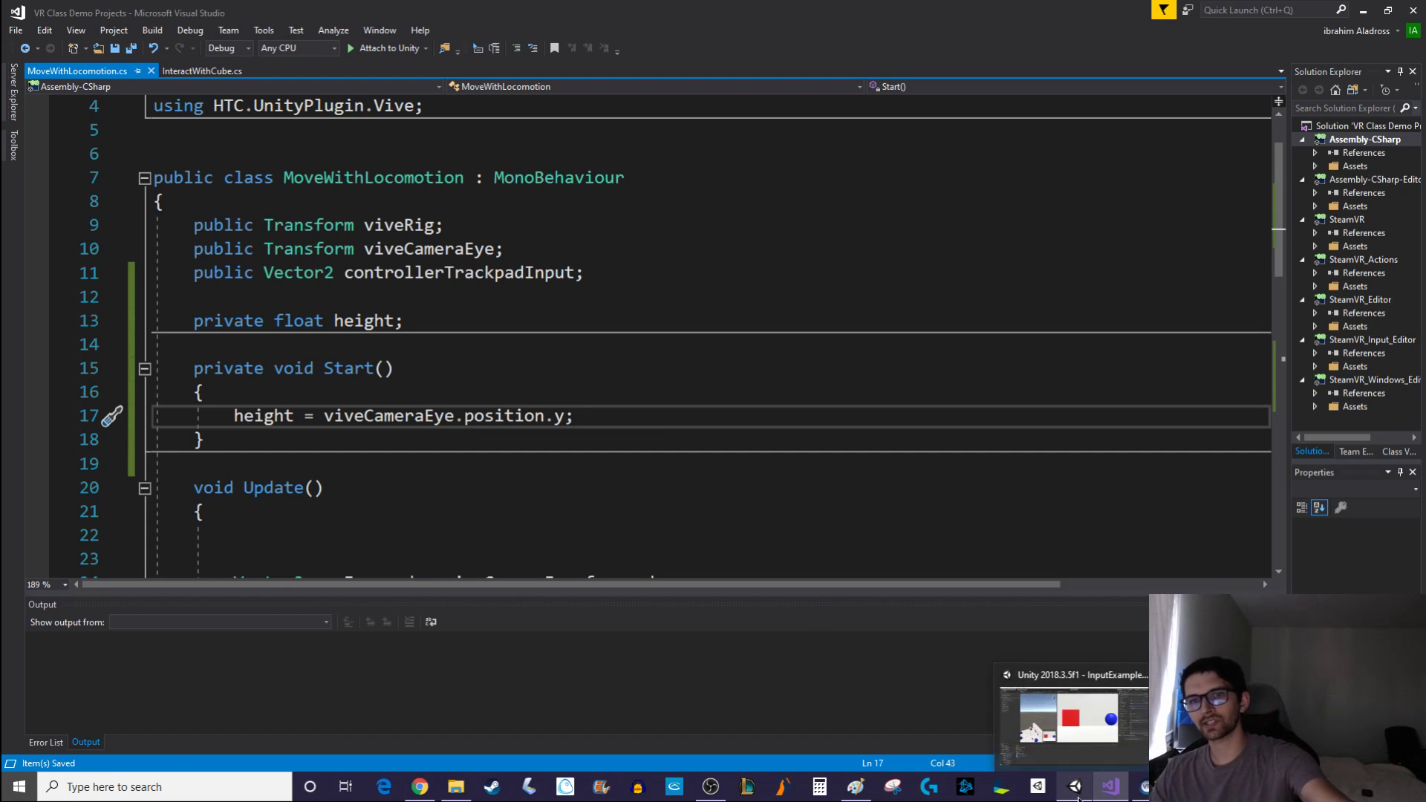
left_click(575, 416)
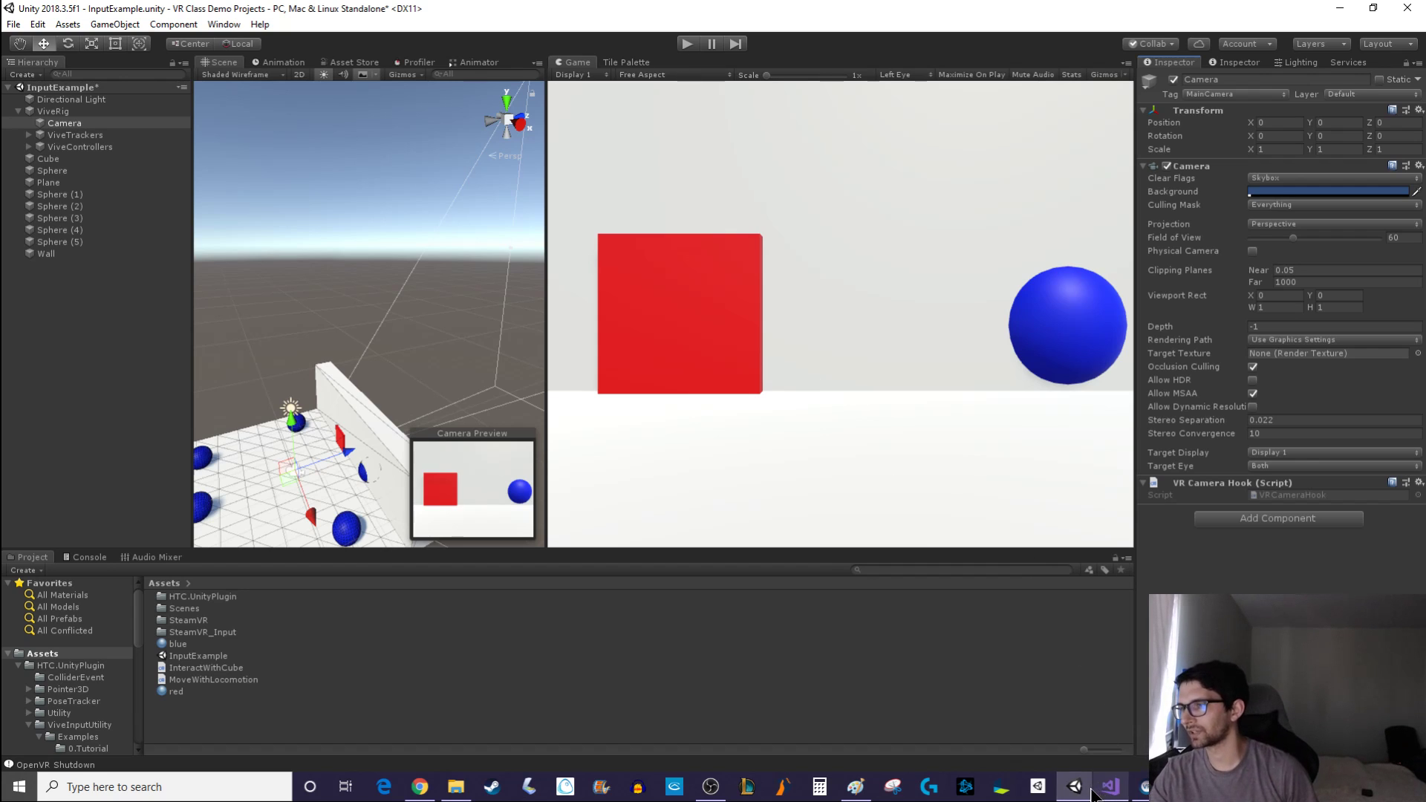
Type 'Debug.Log(height);' inside Start() in Visual Studio
left_click(1109, 786)
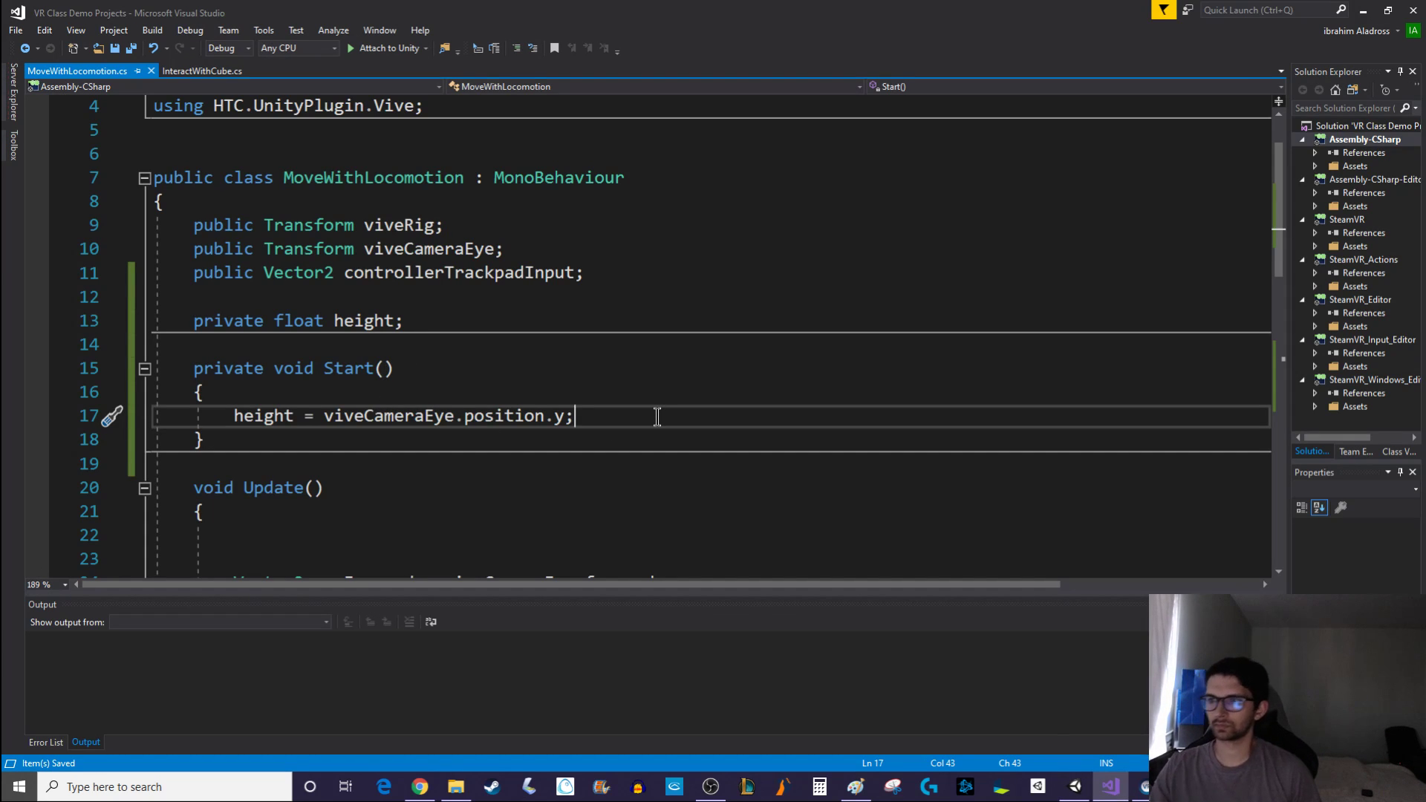
type("Debug.l")
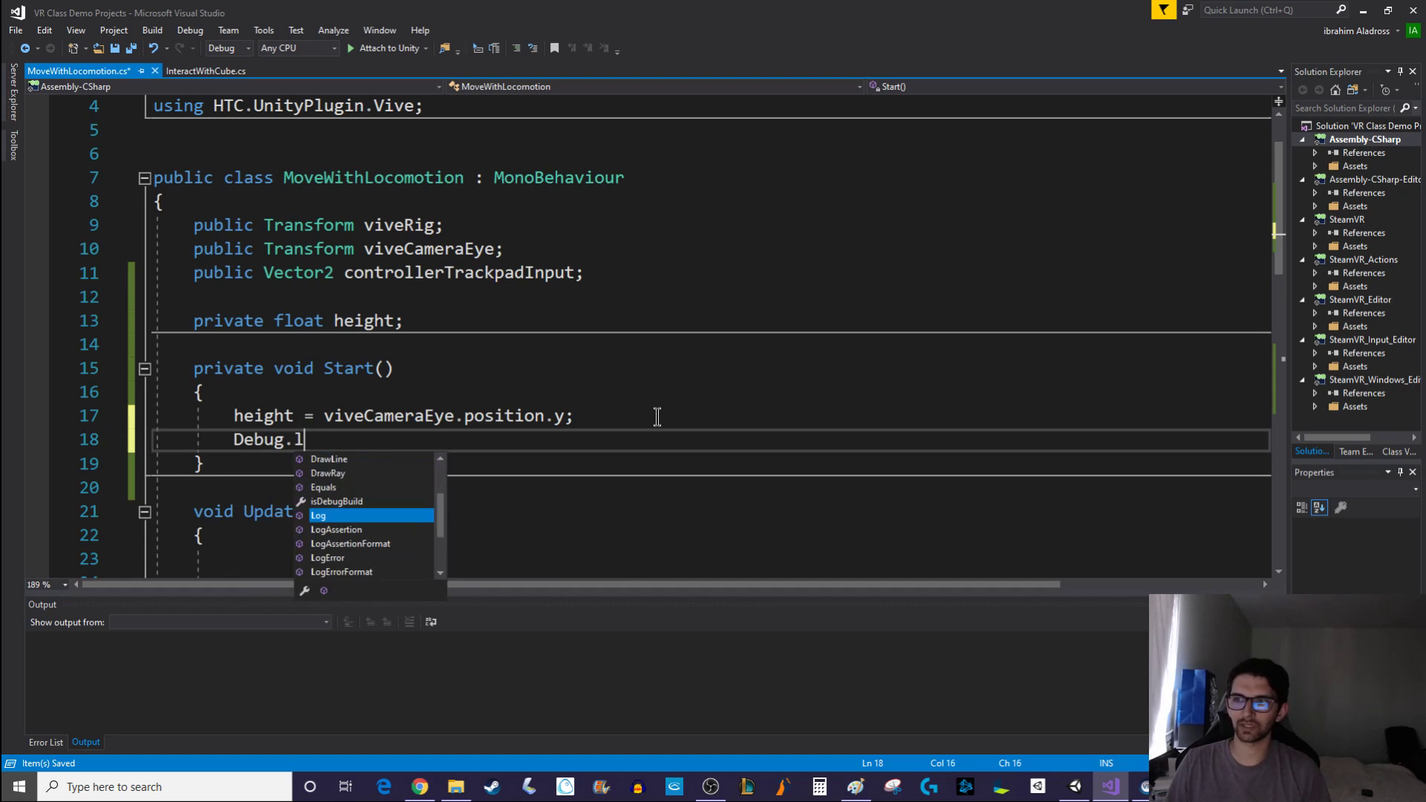
type("og(height")
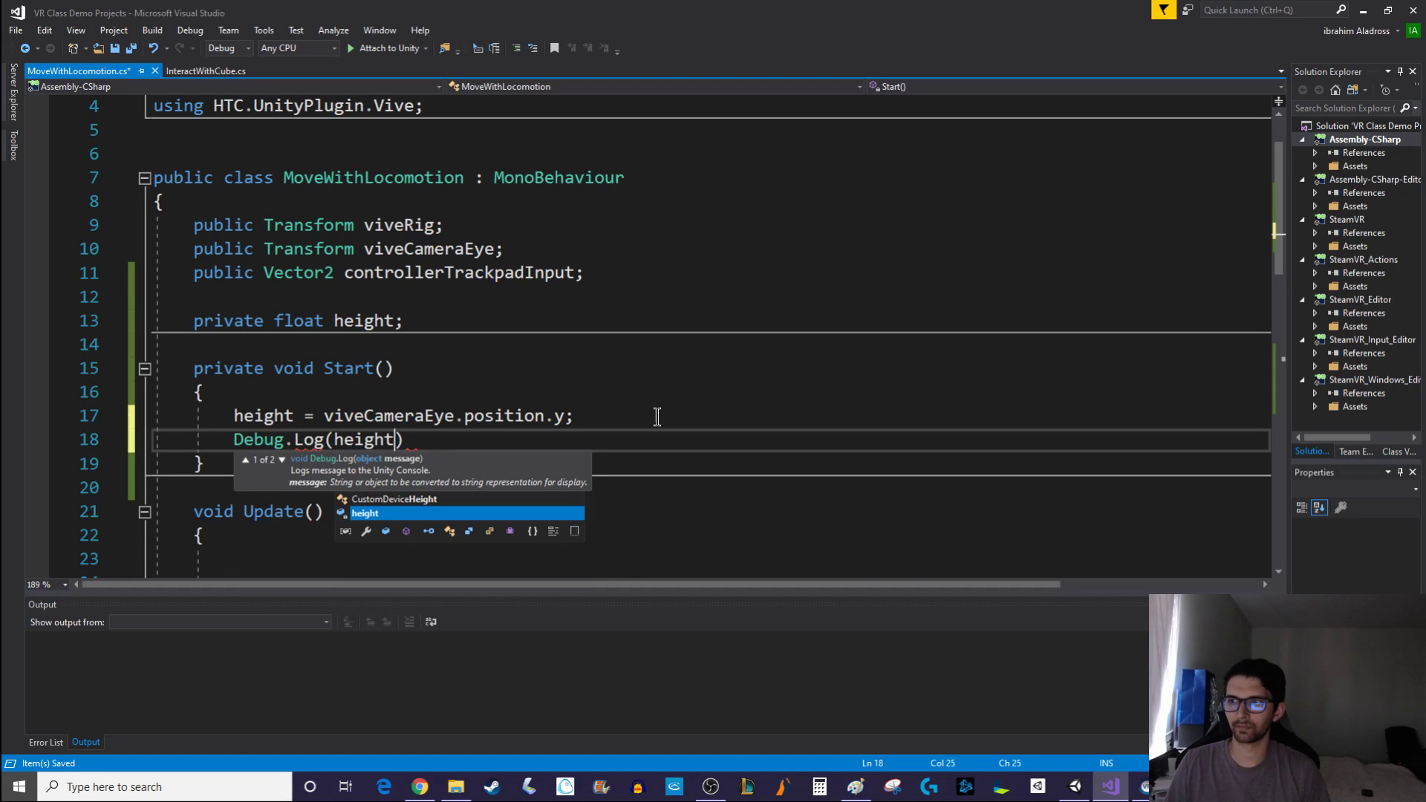
type(";")
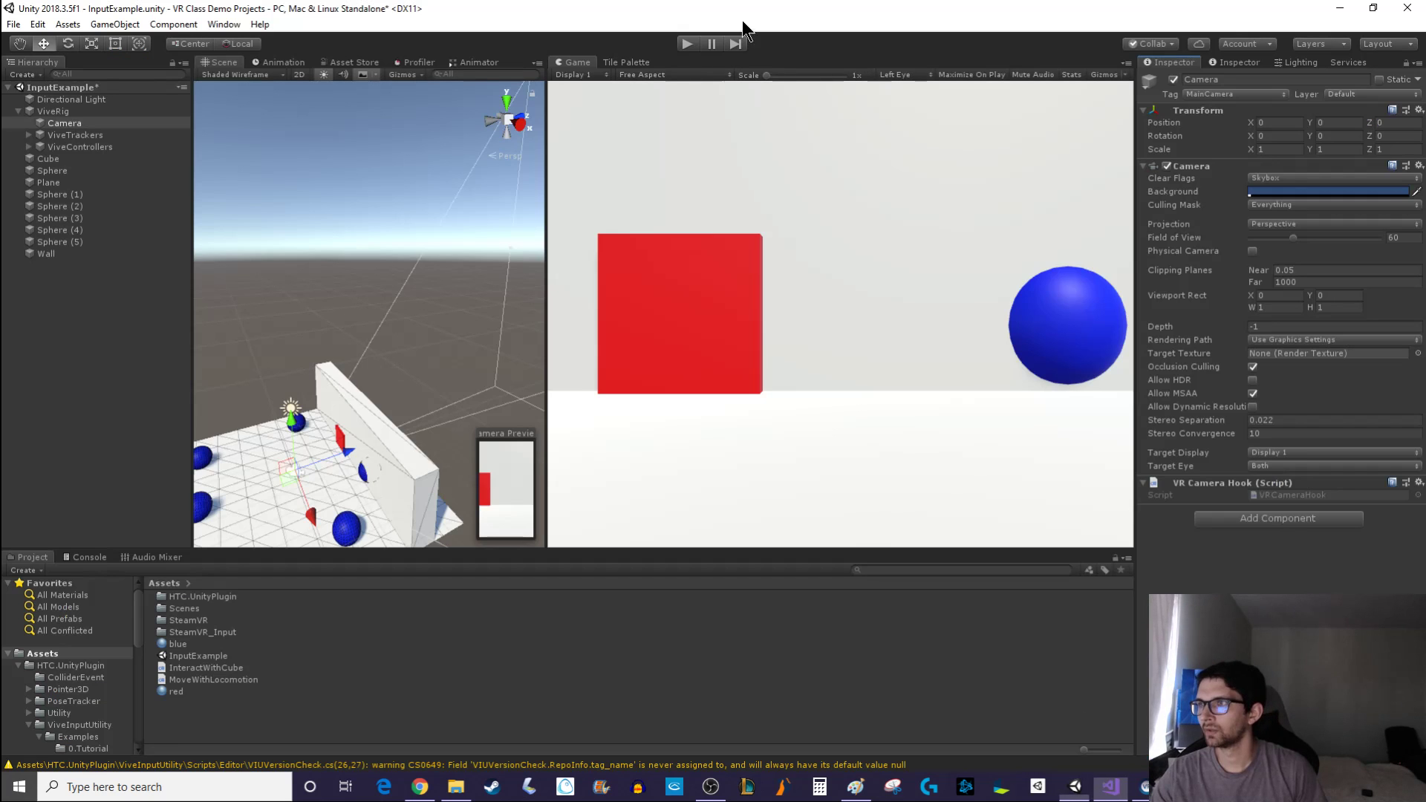
Play the scene and read the logged eye height 1.006948 in the Console
left_click(655, 74)
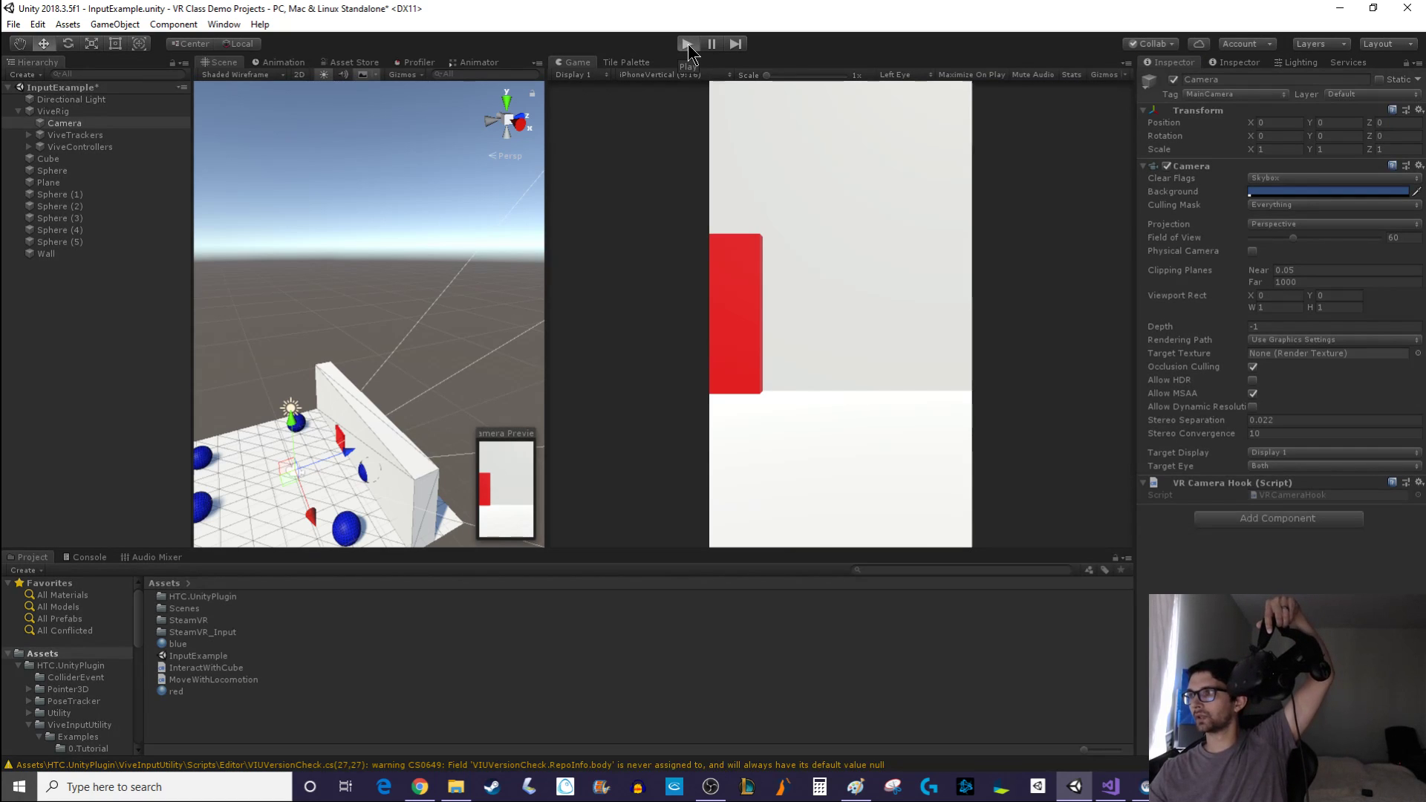
left_click(687, 43)
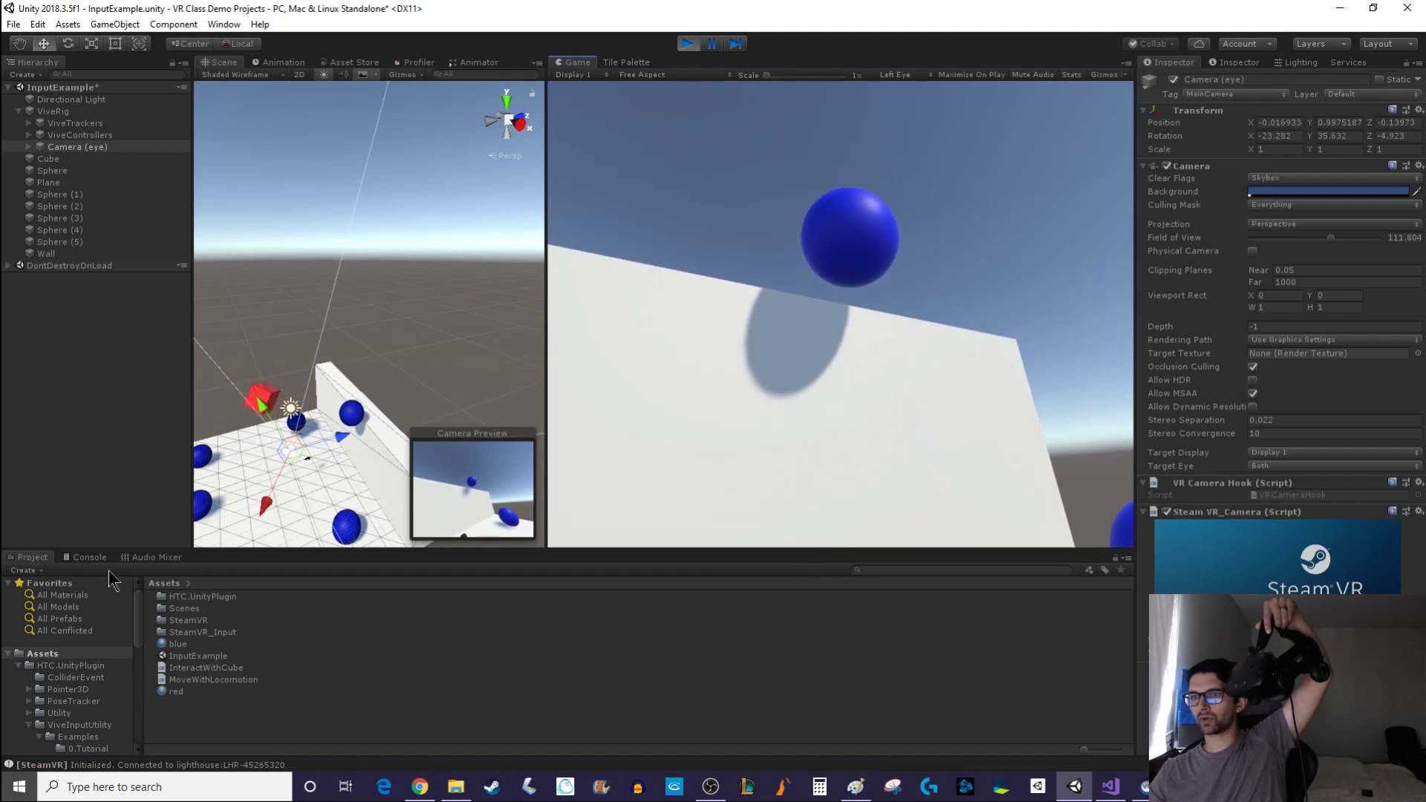
left_click(90, 556)
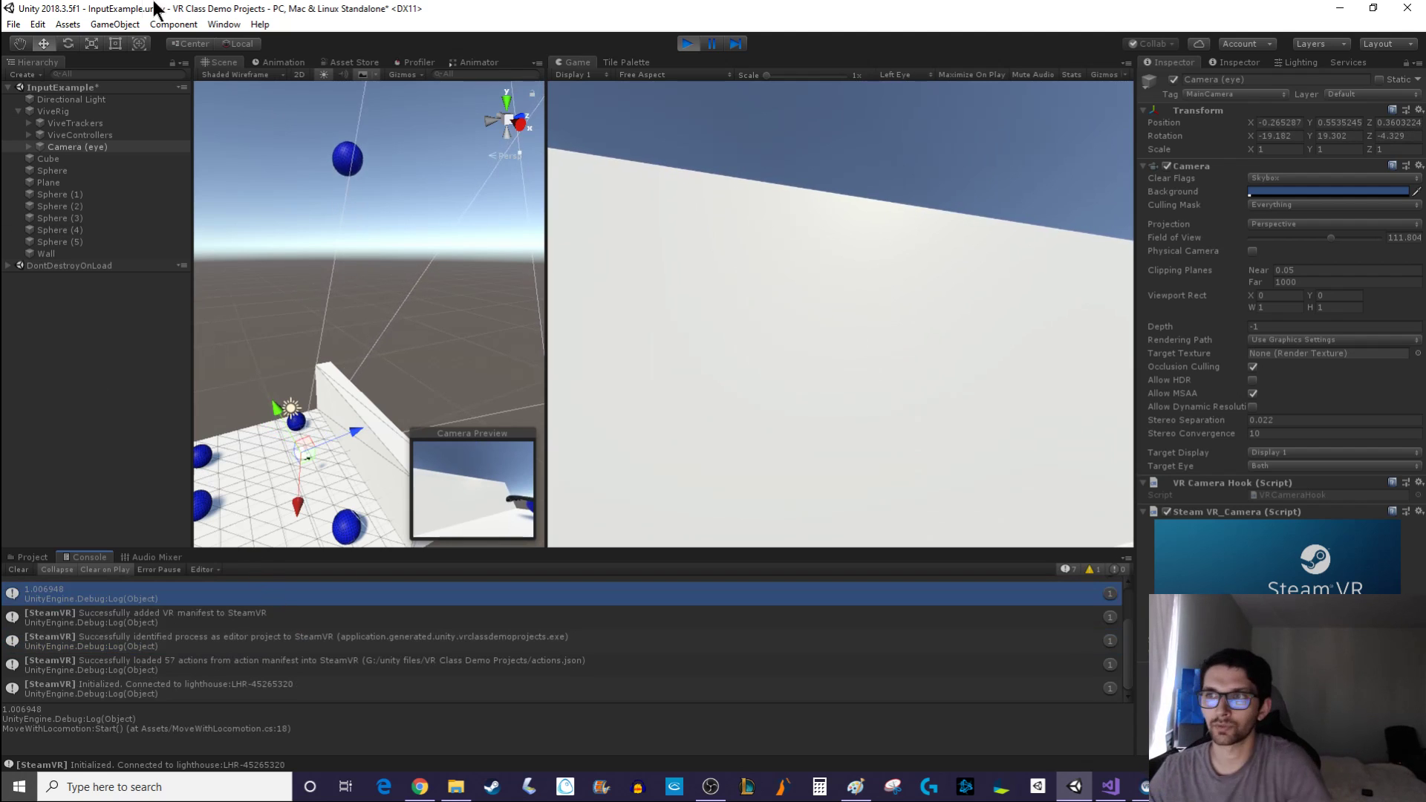
left_click(689, 44)
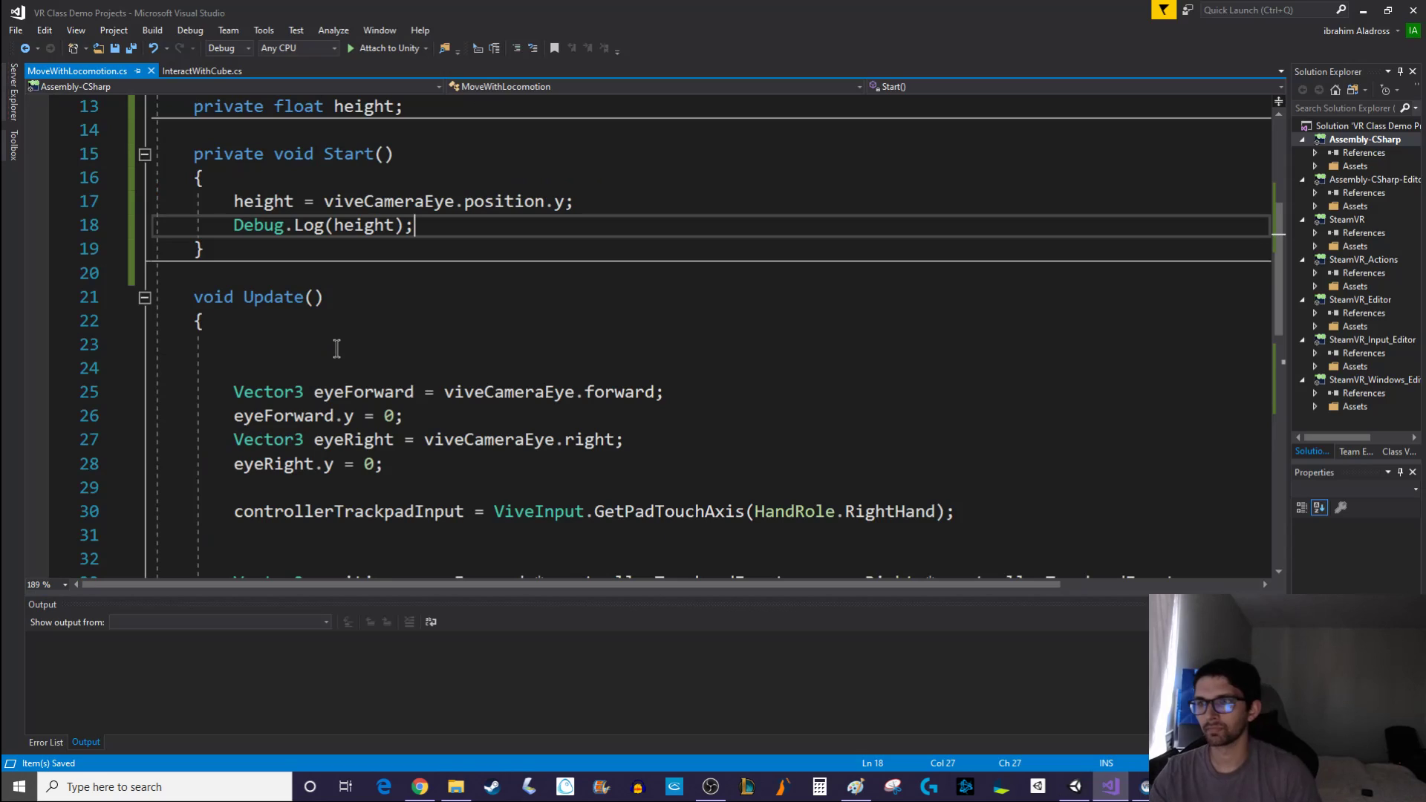
left_click_drag(415, 225, 204, 178)
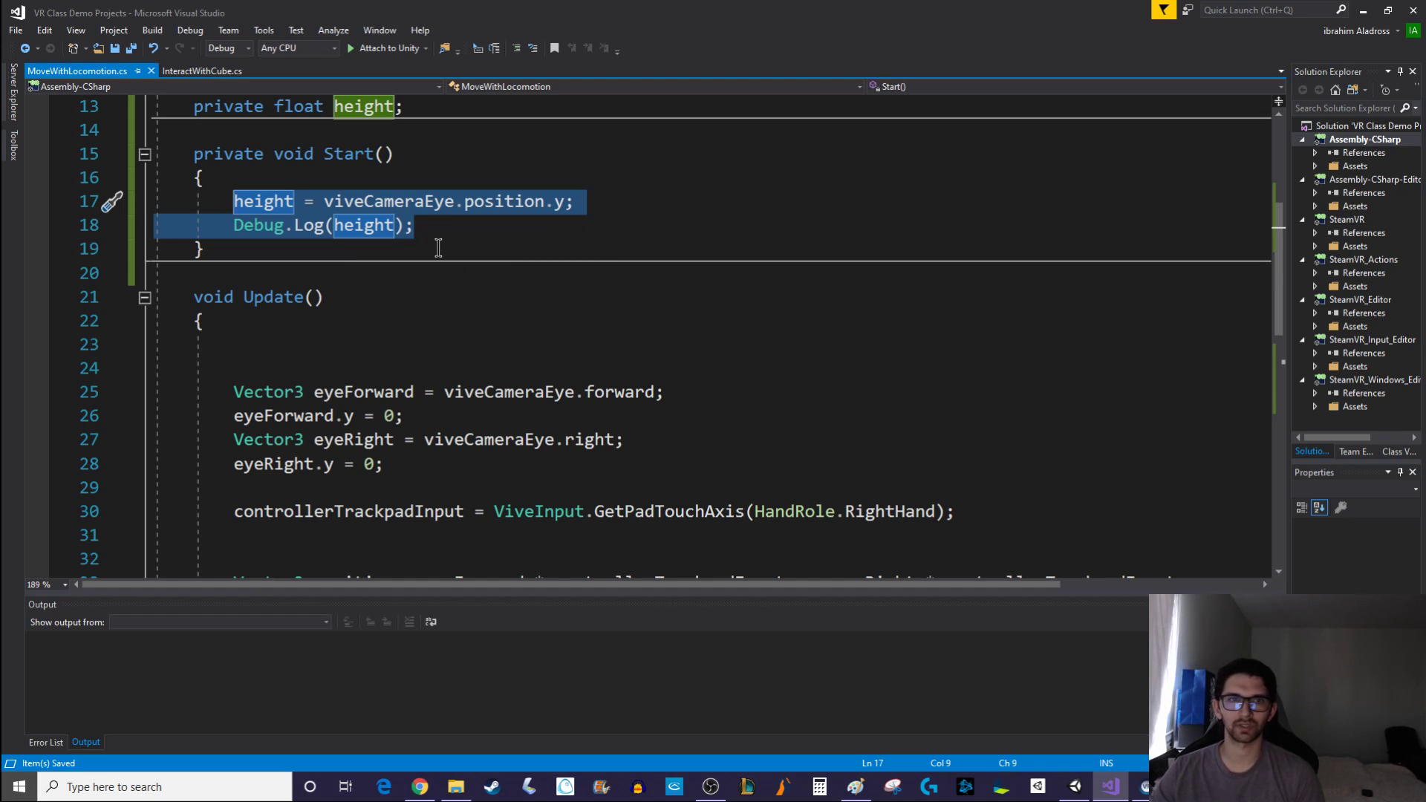
mouse_move(235, 308)
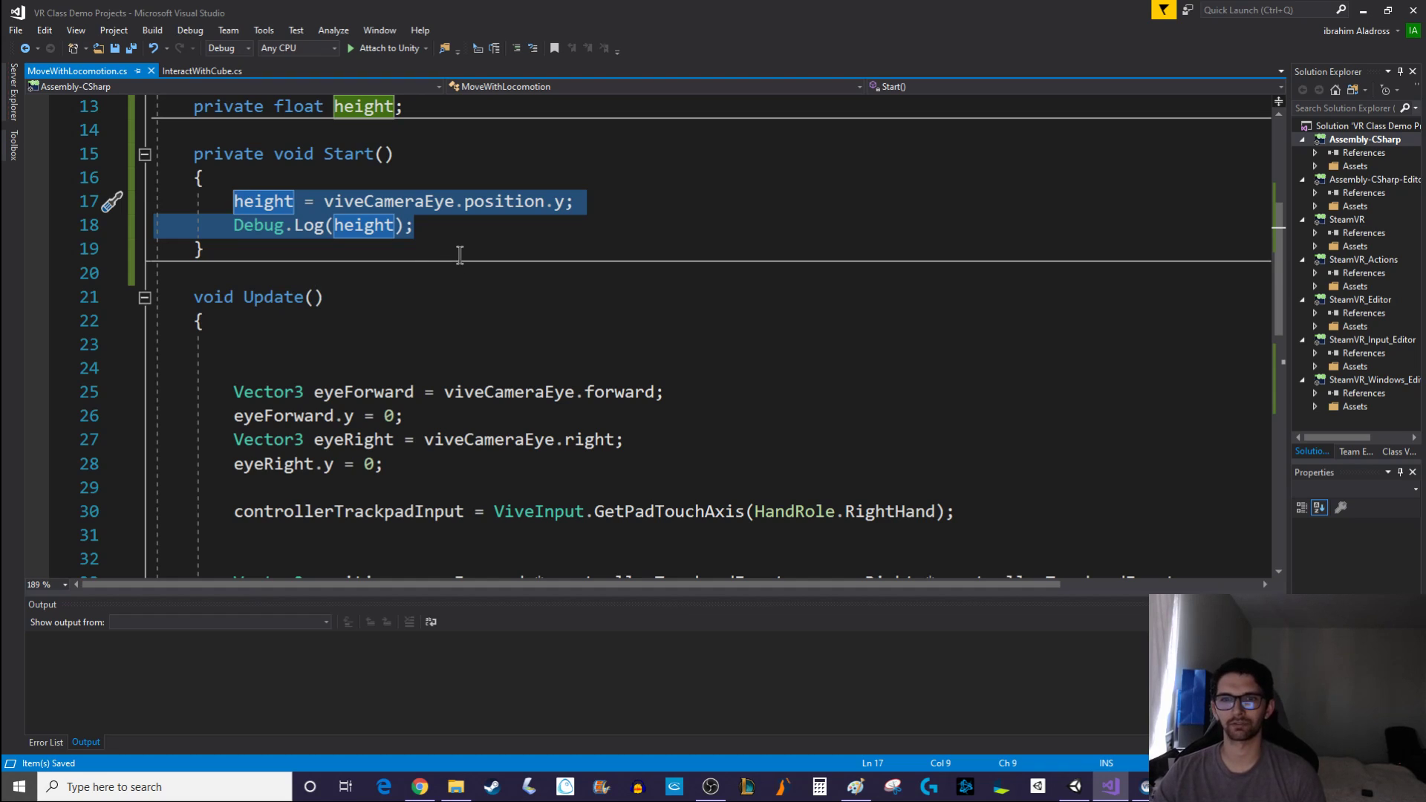
mouse_move(492, 234)
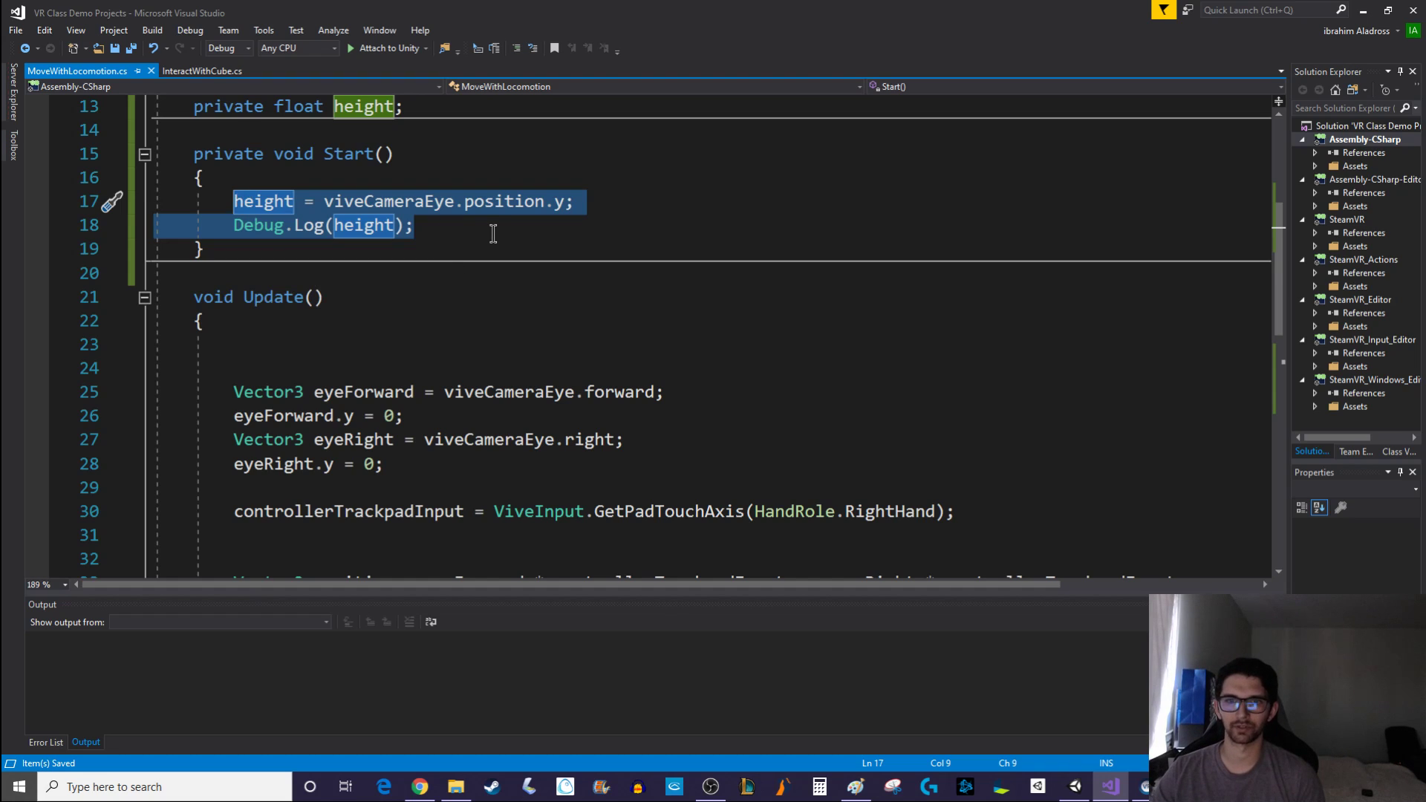
scroll("down", 3)
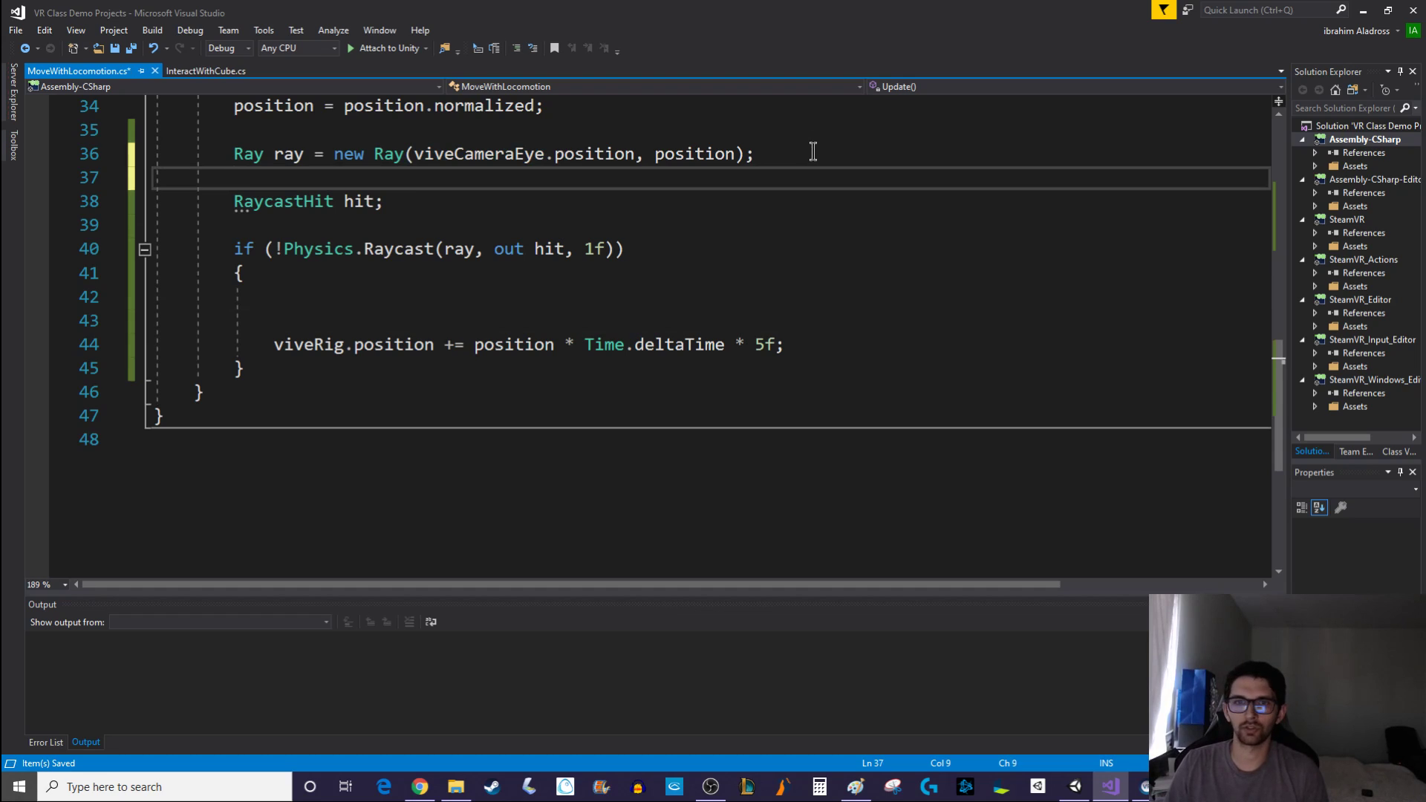
Rename the ray variable to eyeRay in its declaration and Raycast call
type("ray")
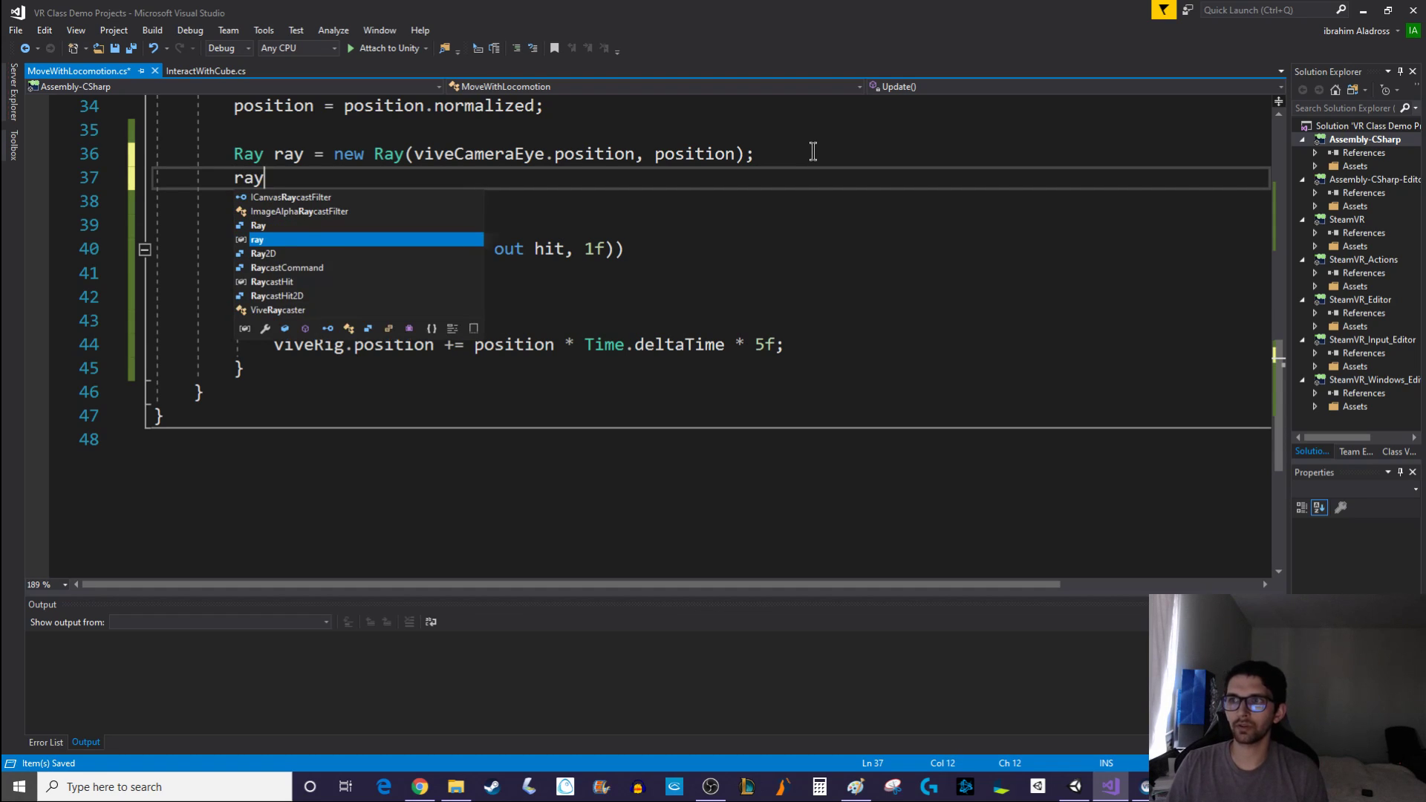
type("Ray")
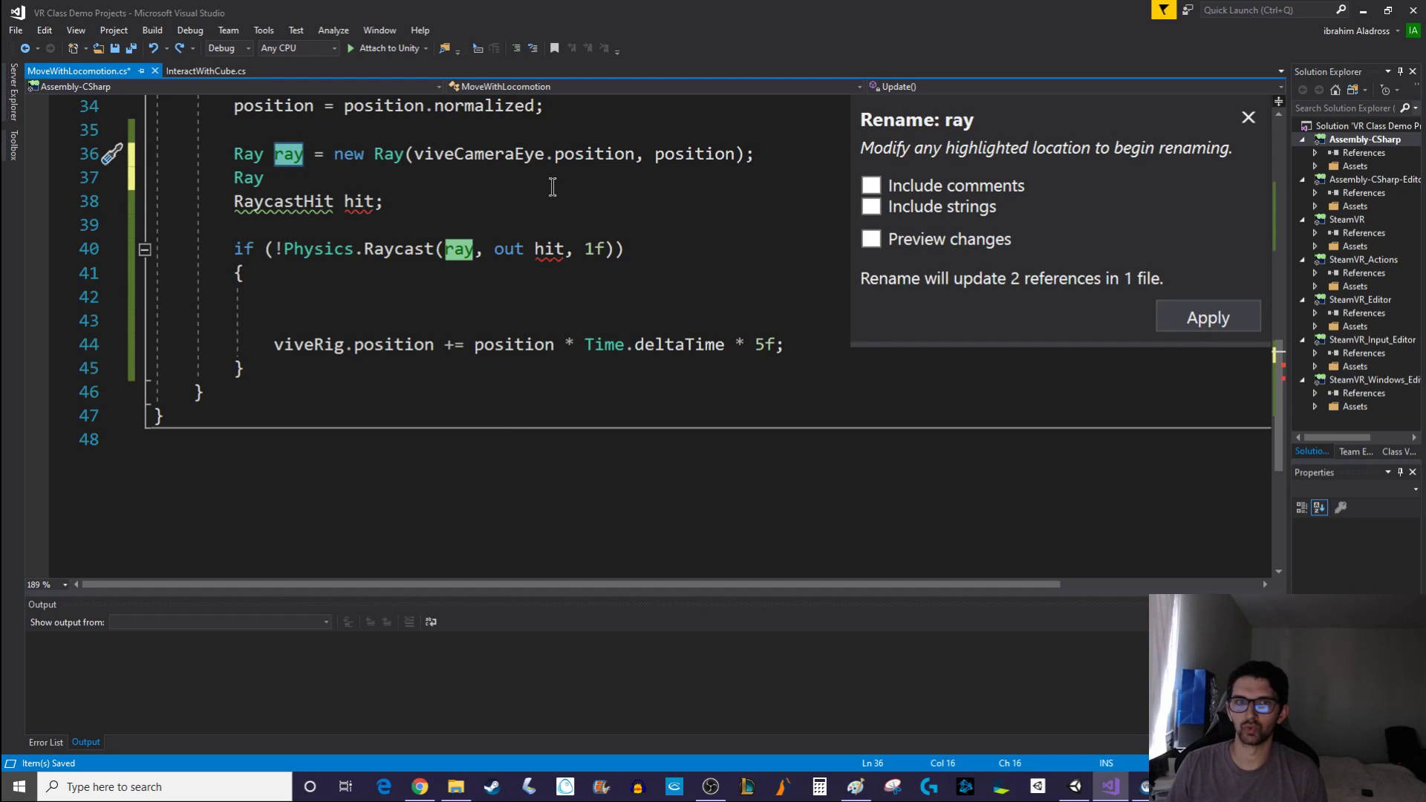
type("eyeRay")
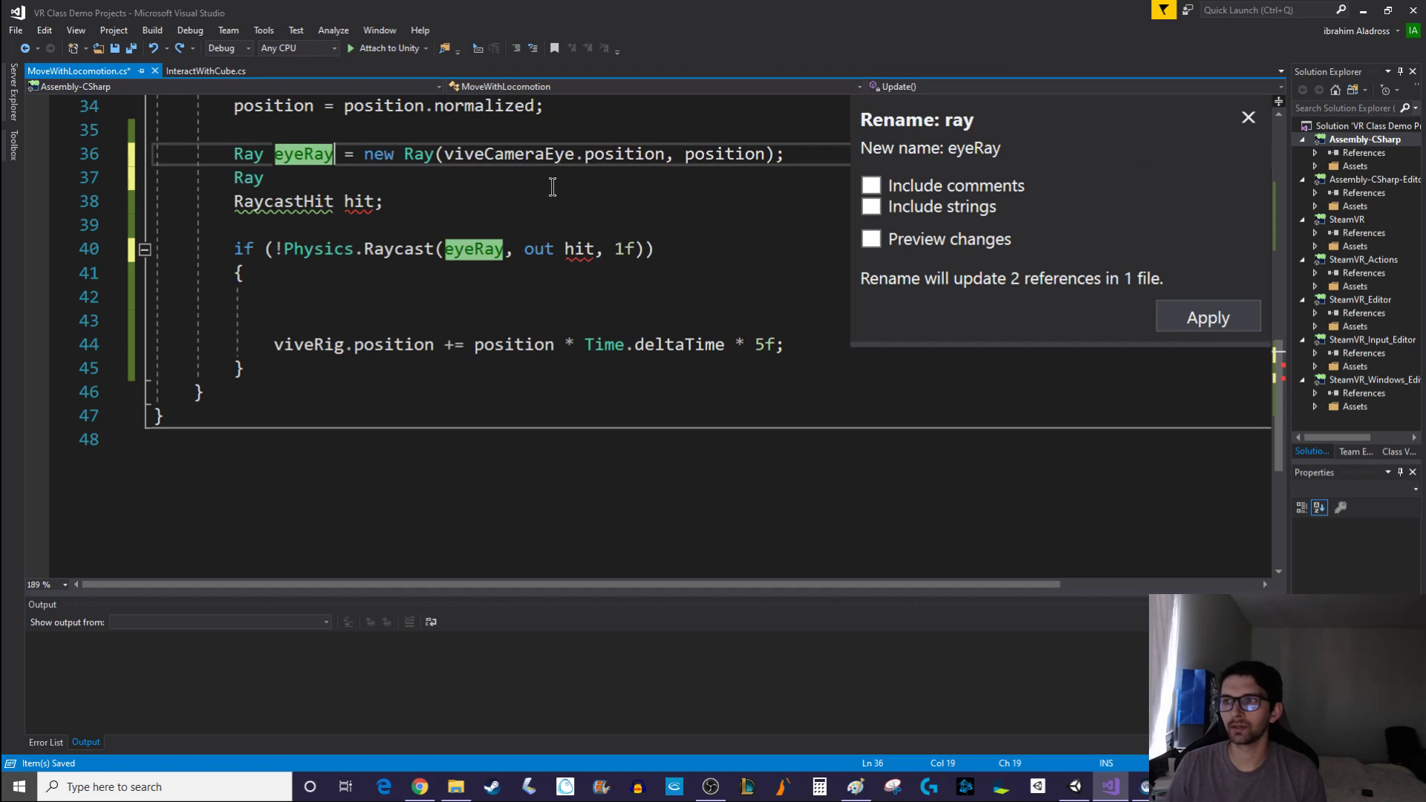
left_click(273, 177)
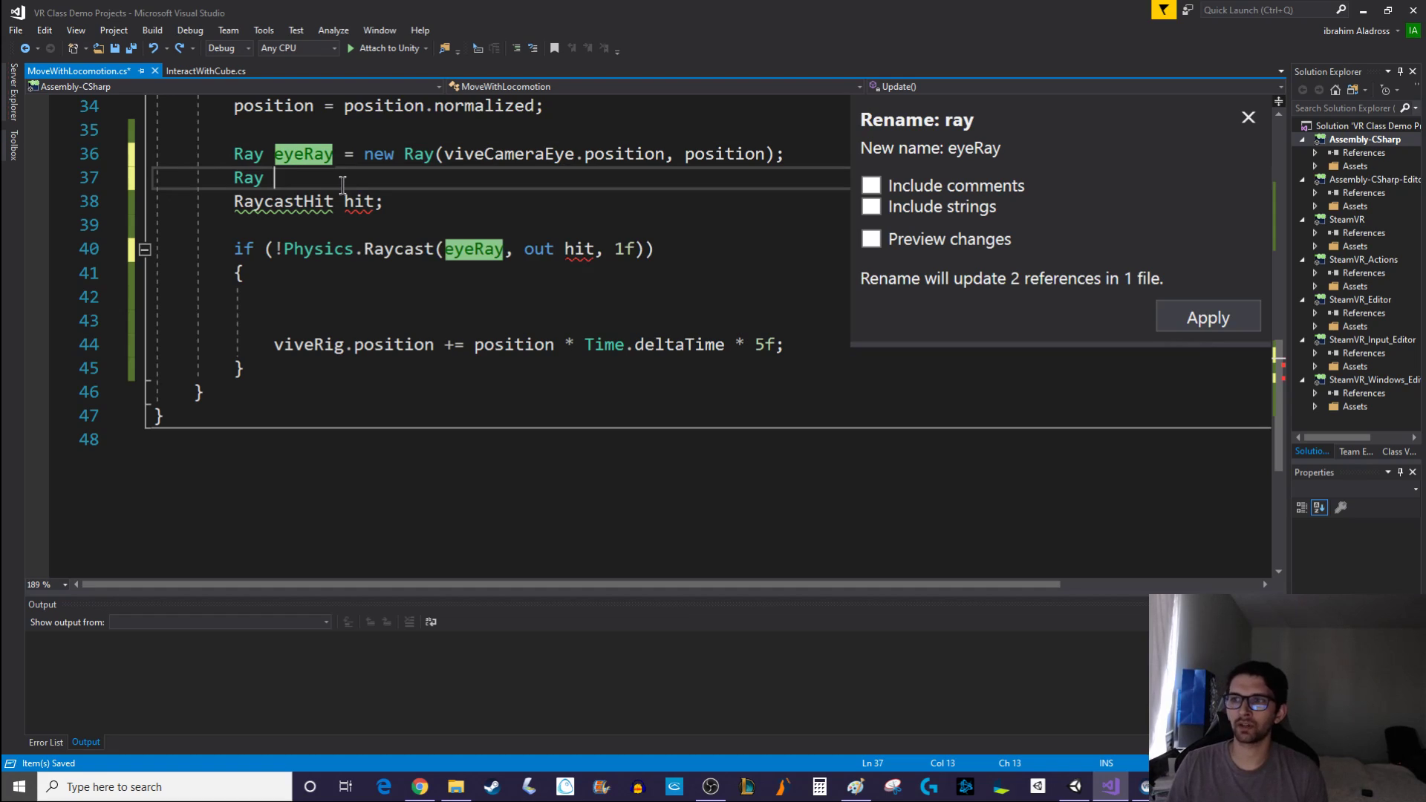
Declare kneeRay from viveCameraEye.position - Vector3.up * height * 0.75f, pointing along position
type("kn")
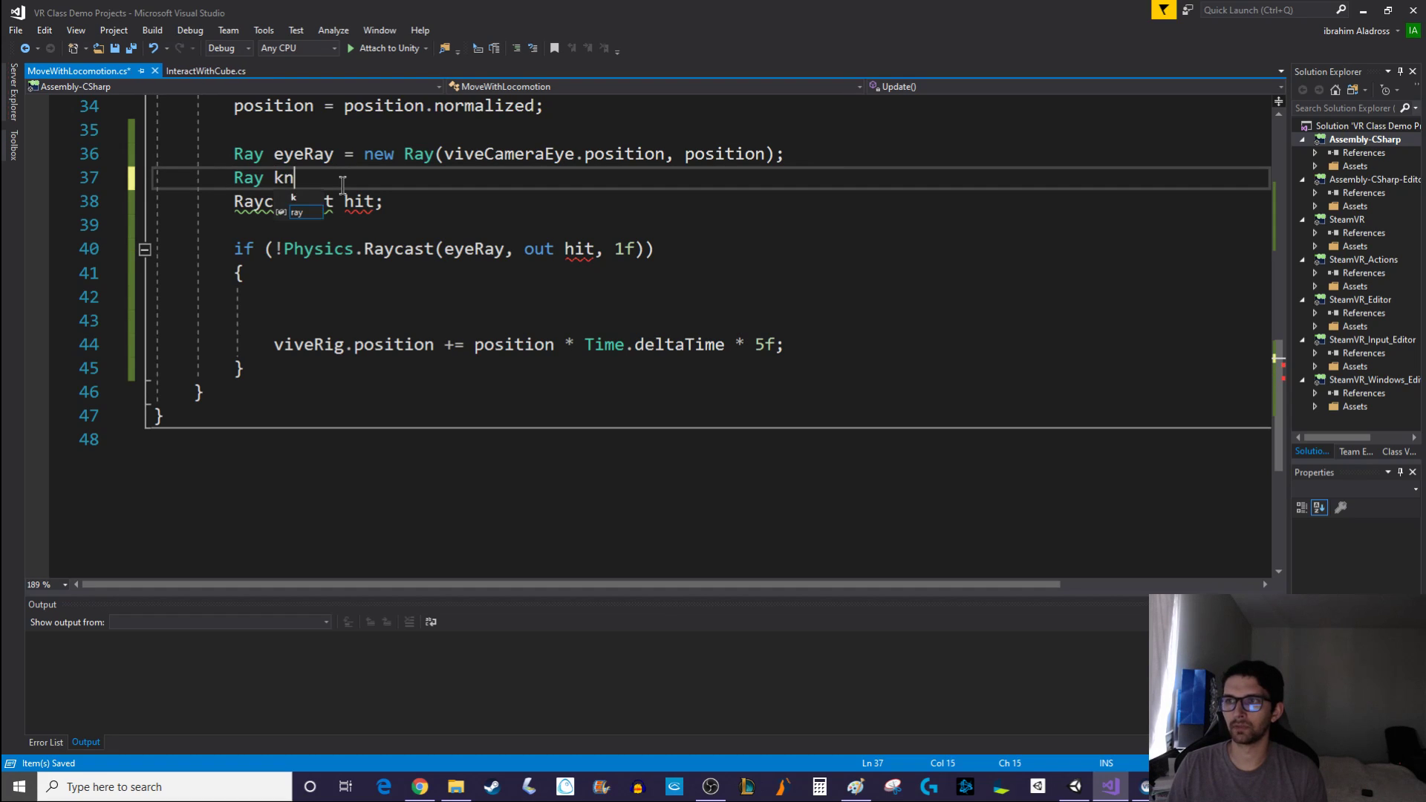
type("eeRay =")
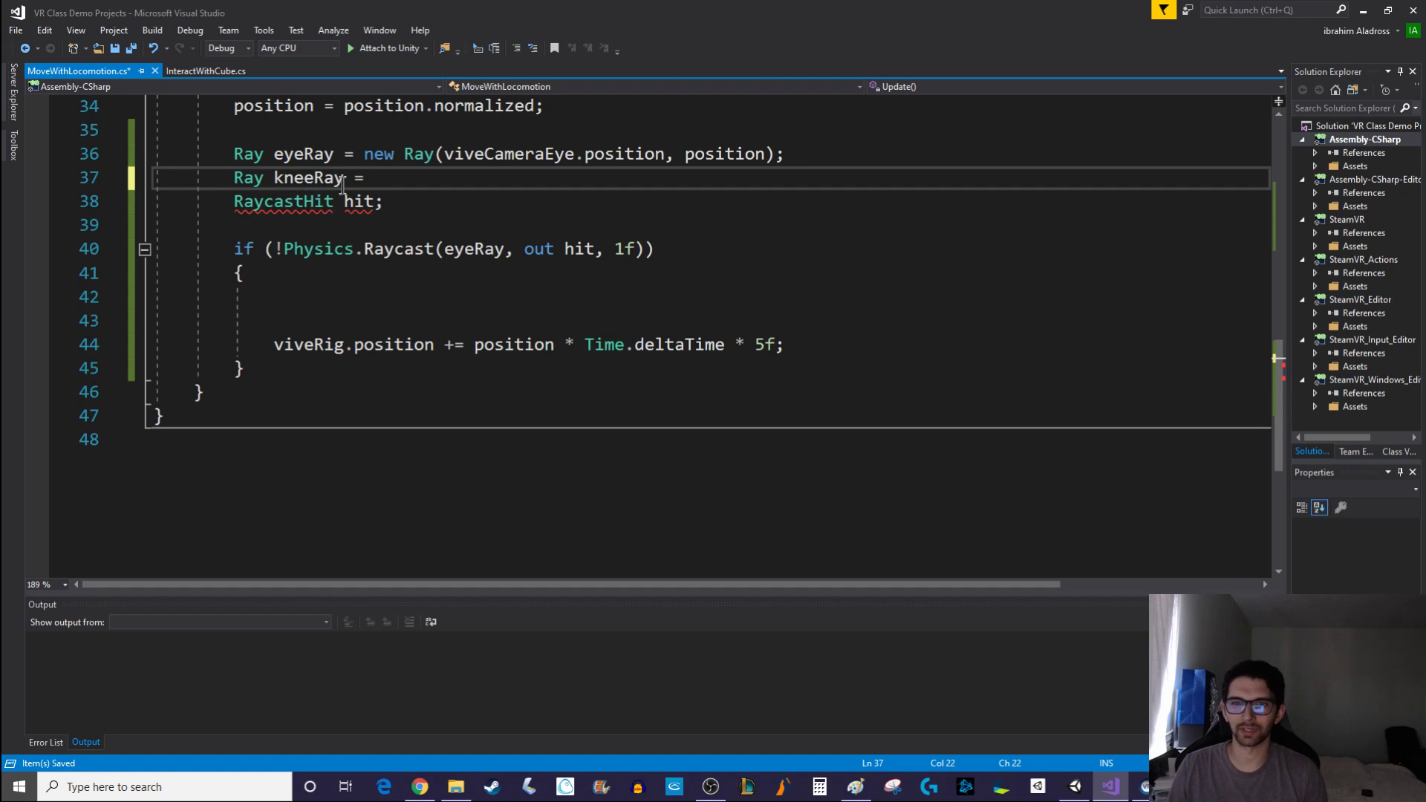
type("new Ray(")
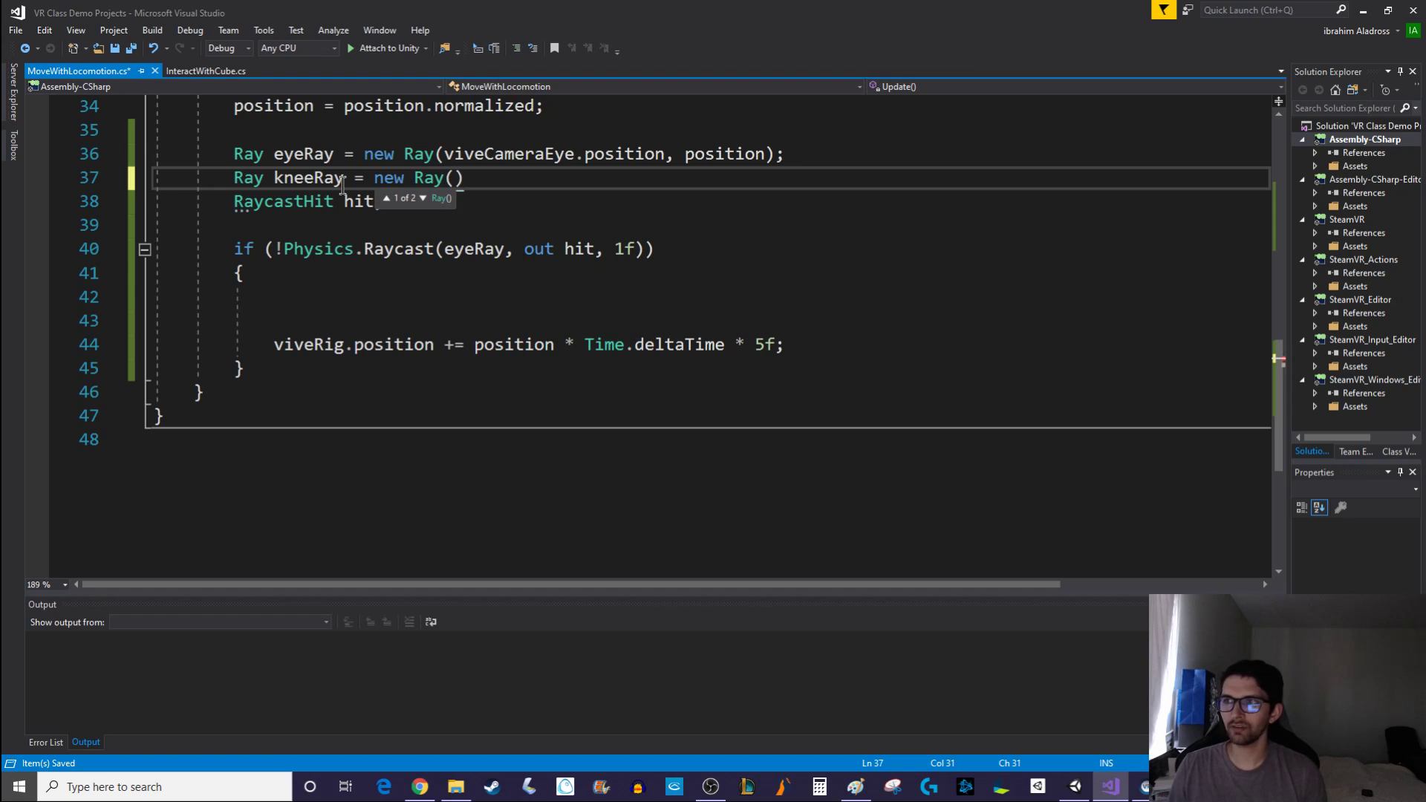
type("viveCameraEye.position")
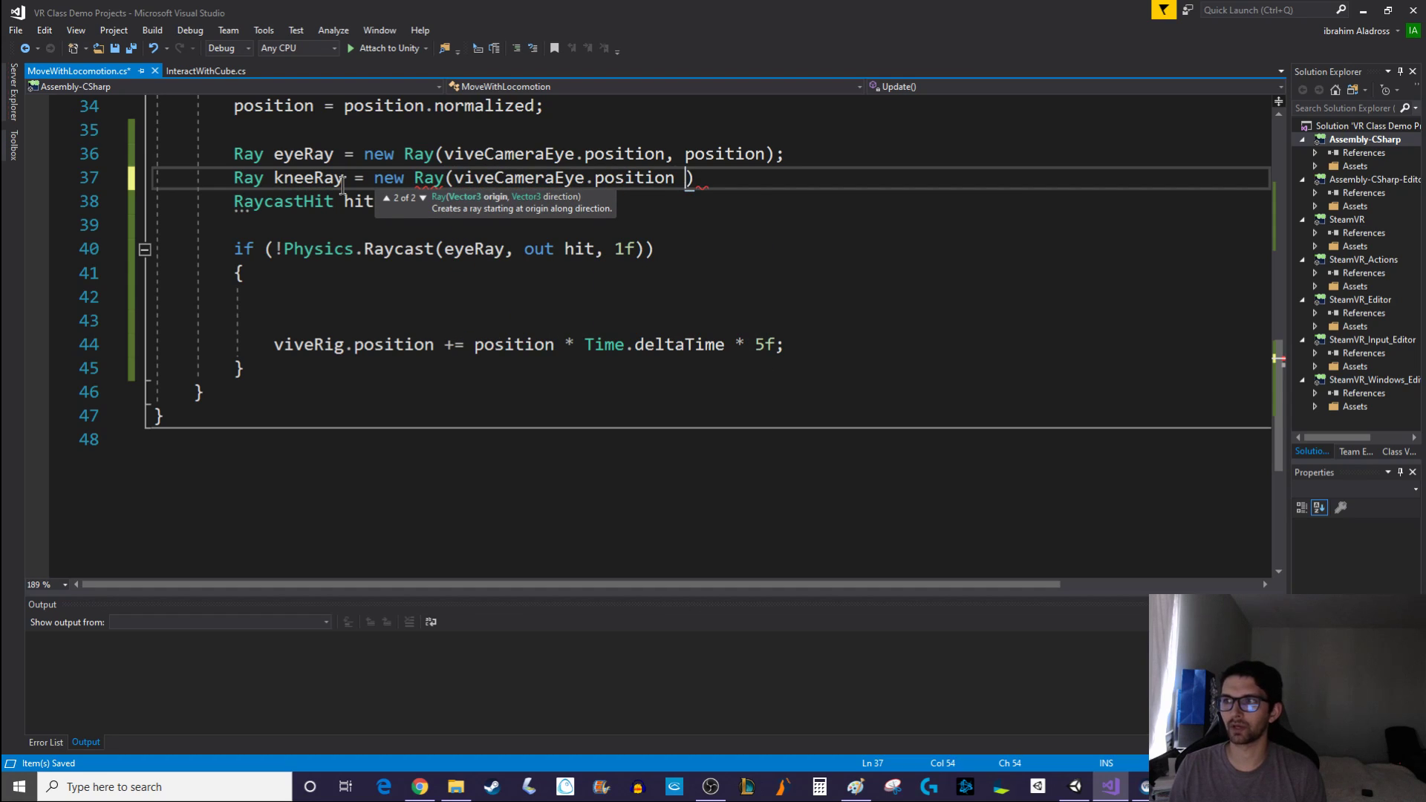
type("- vector3.up")
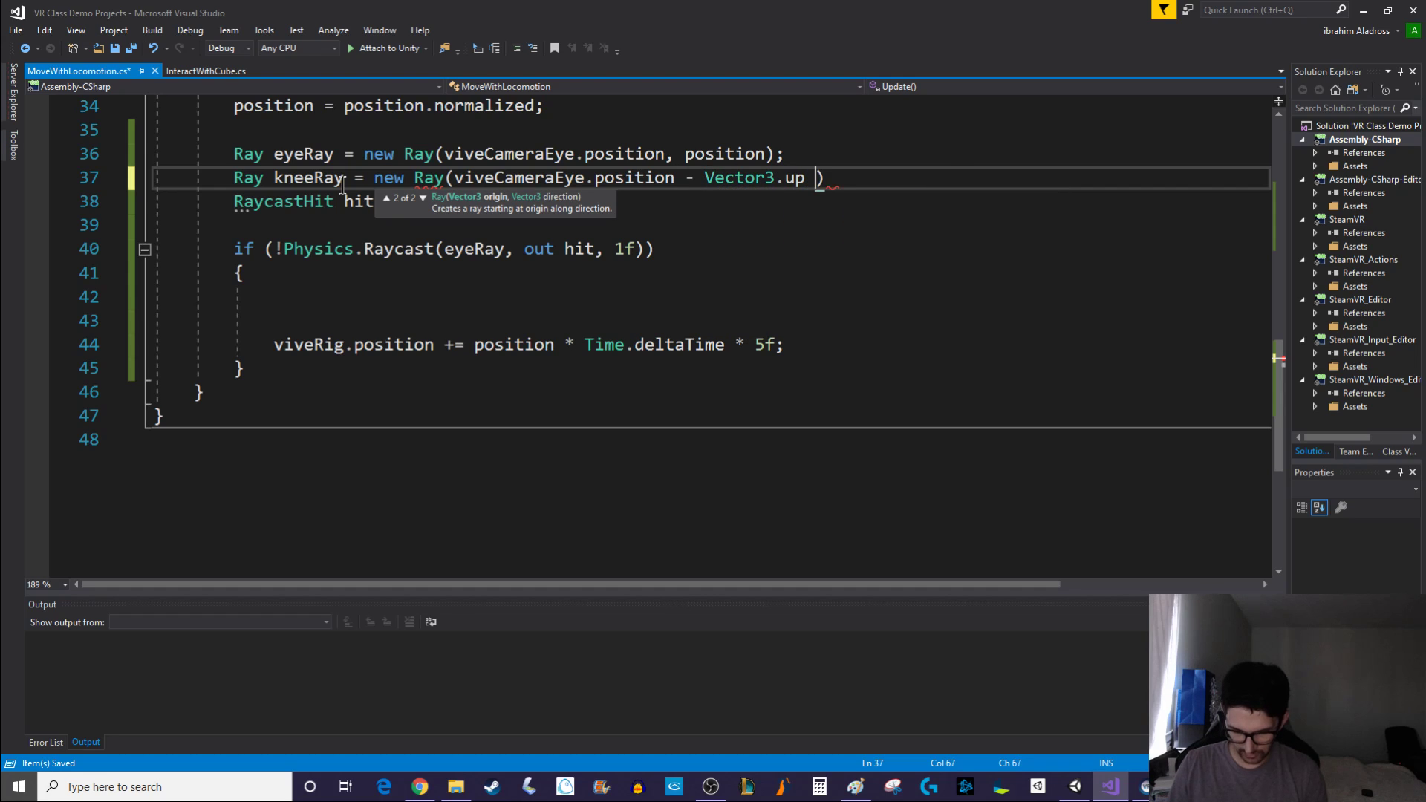
type("*")
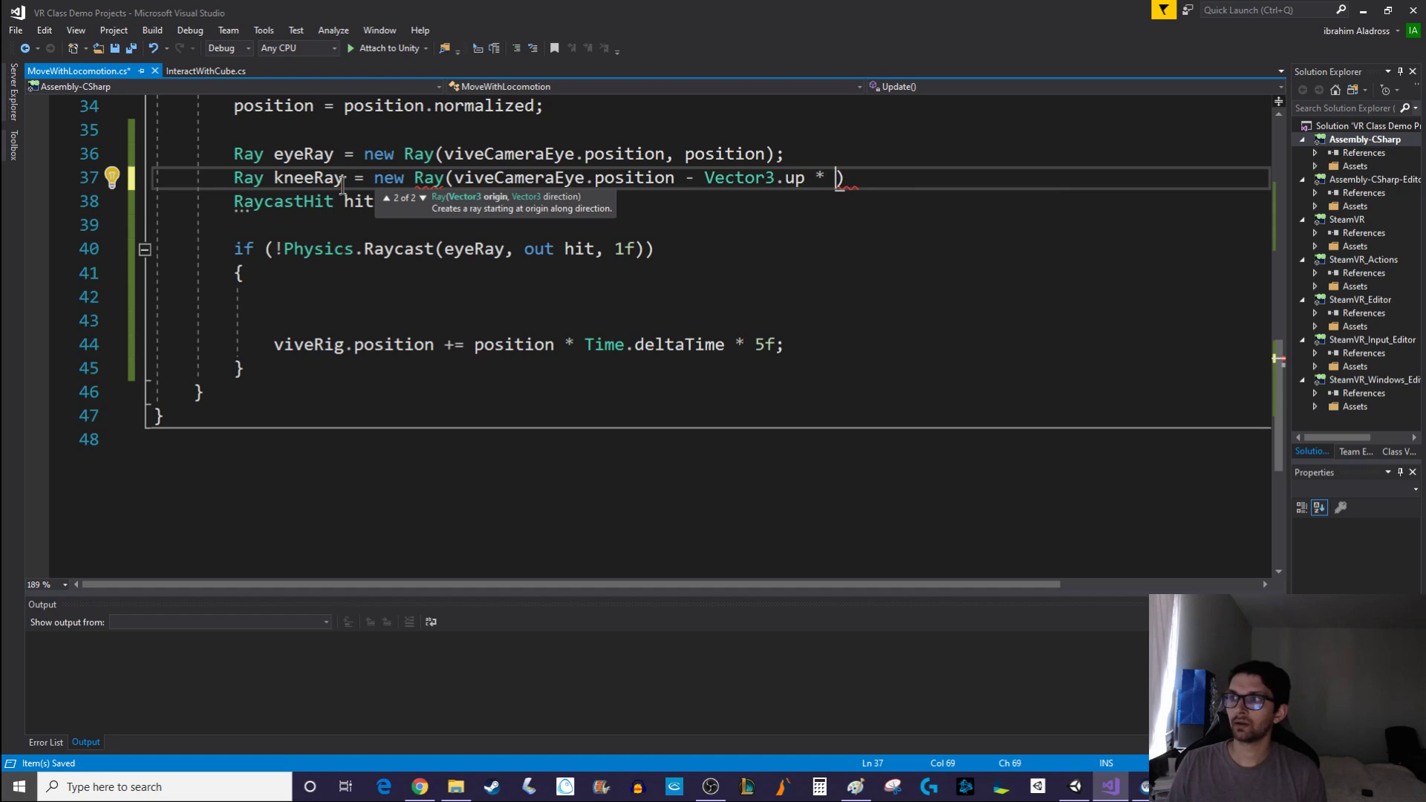
type("height *")
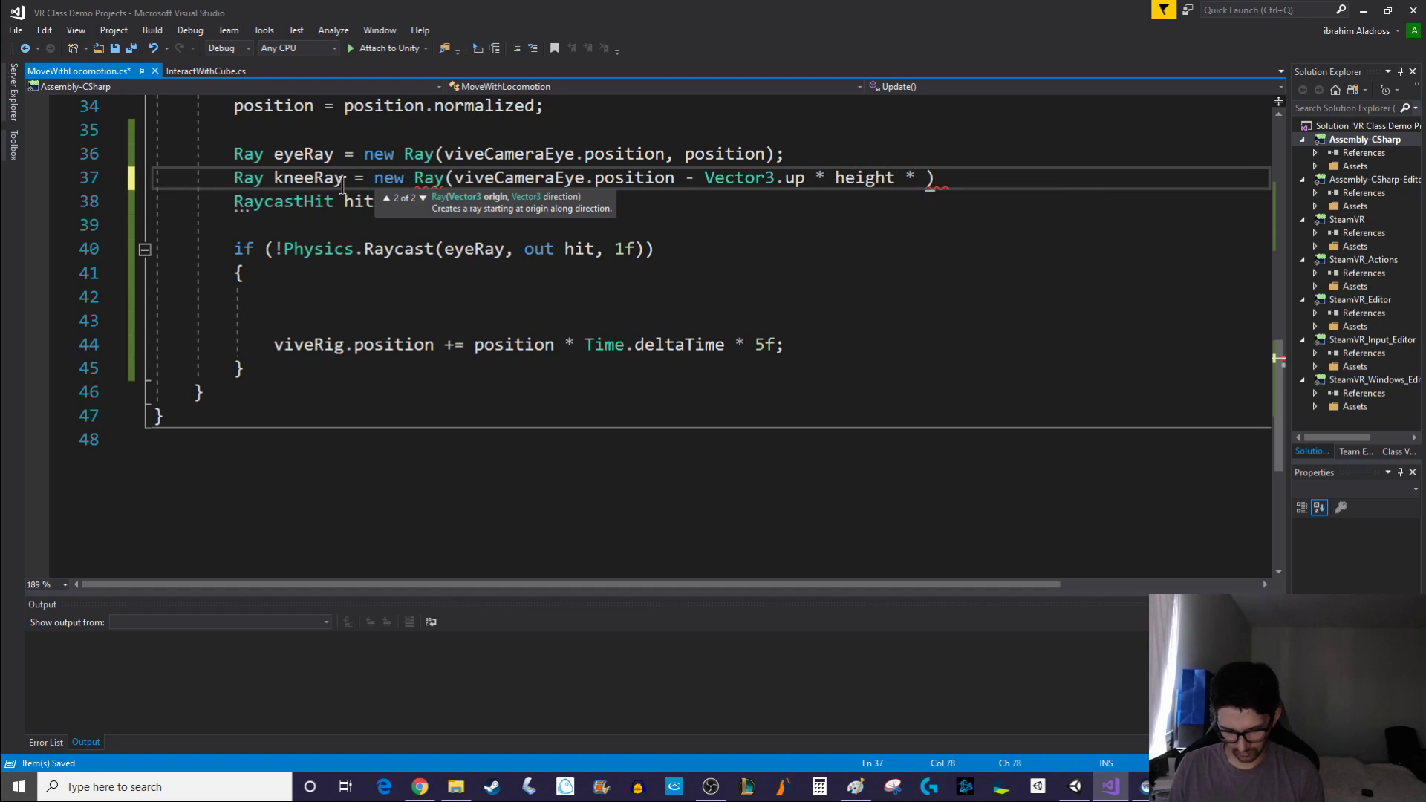
type("0.75f")
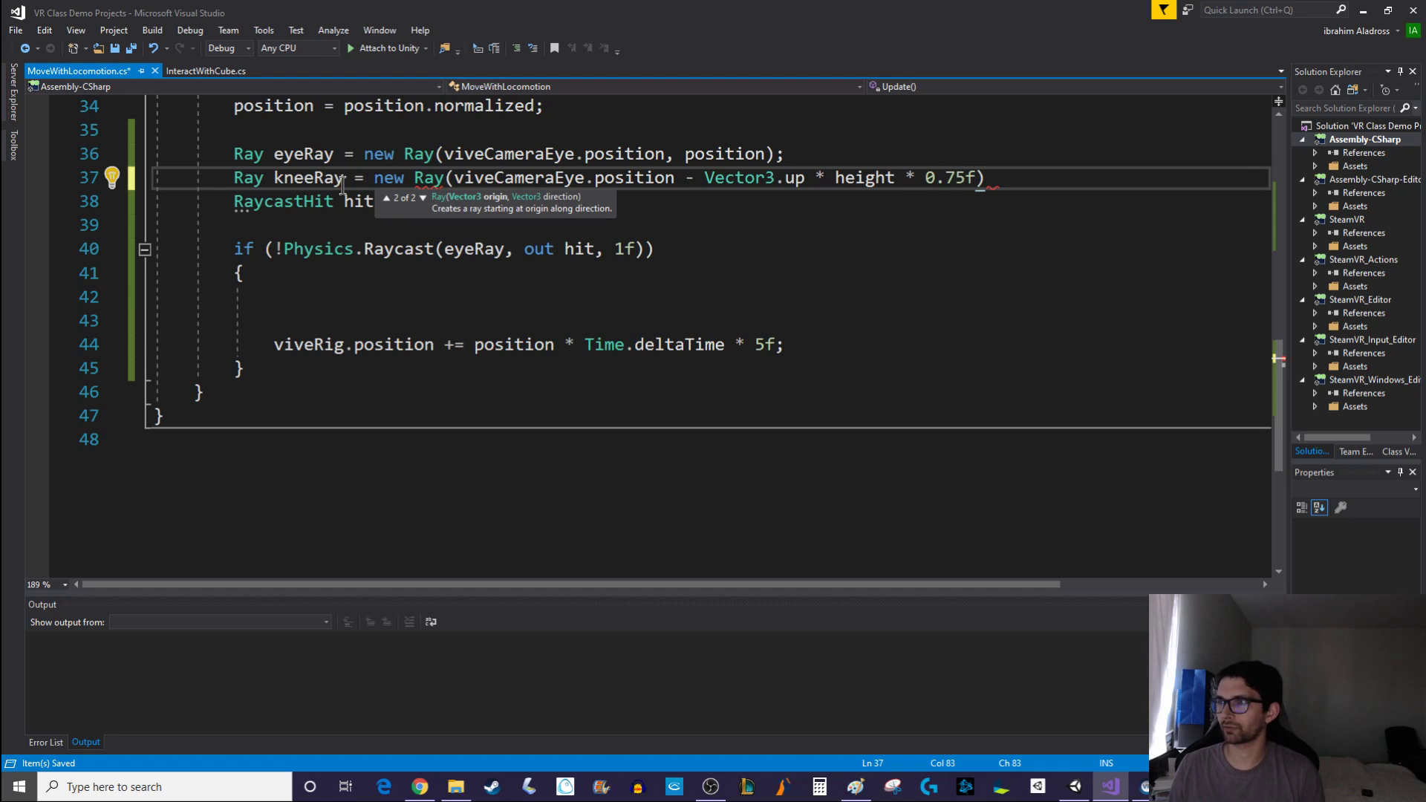
type(",")
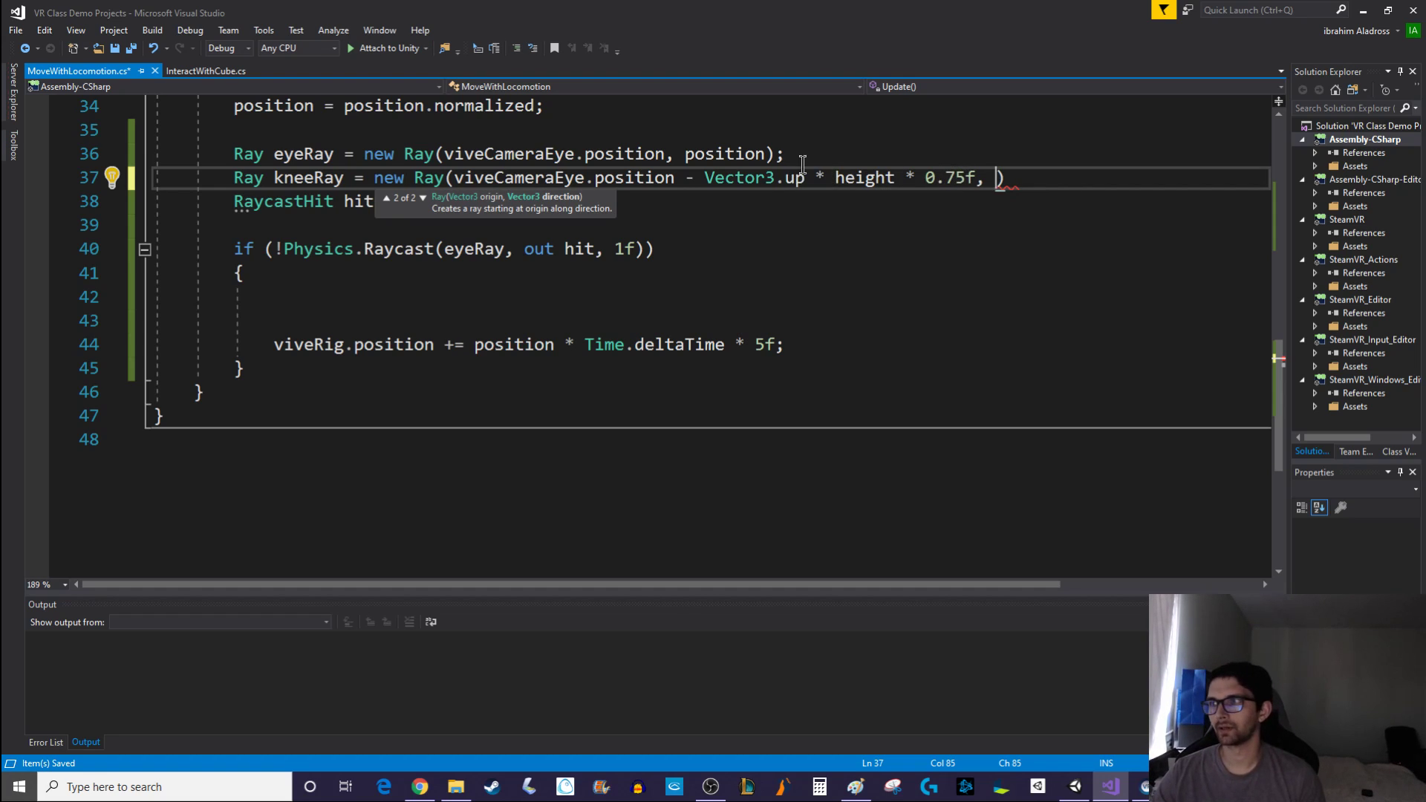
mouse_move(799, 178)
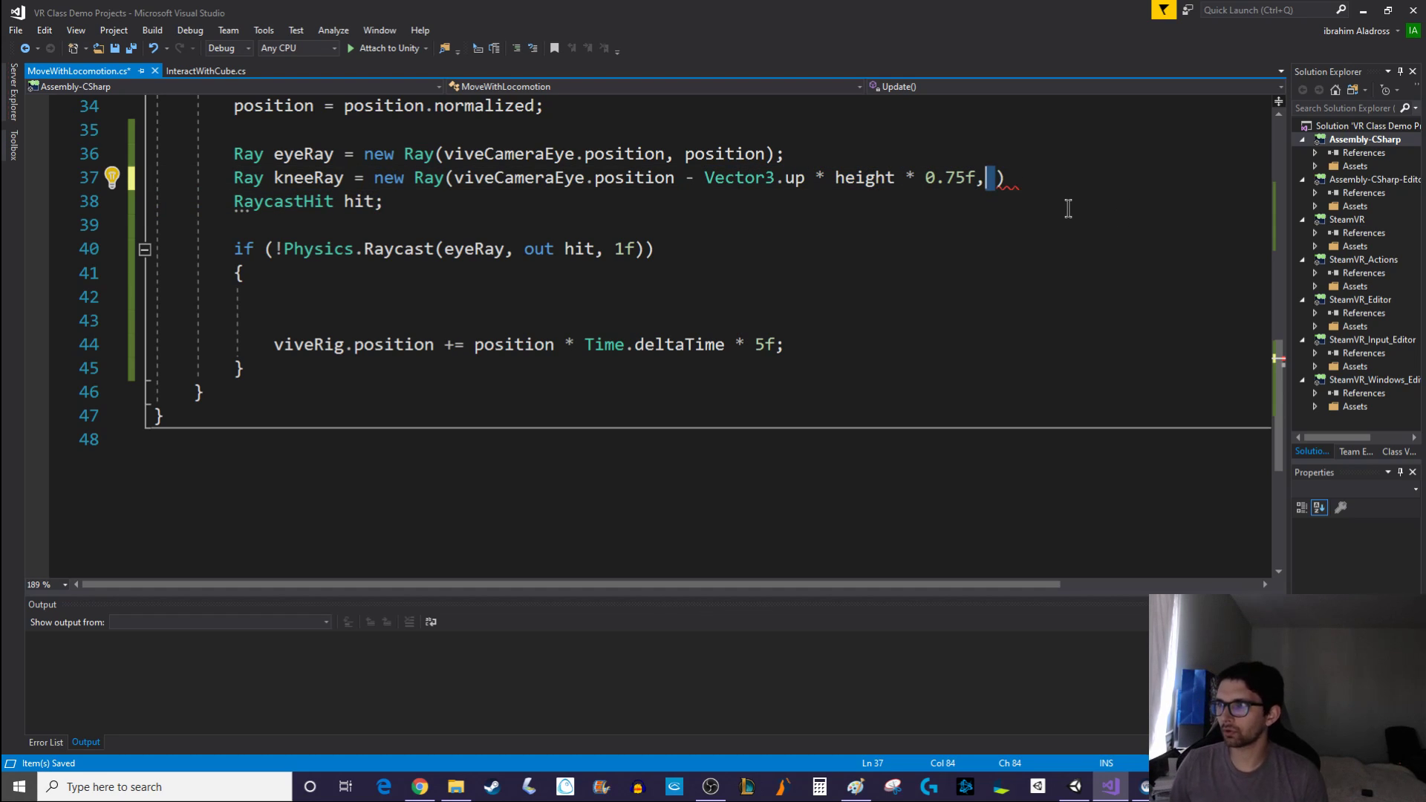
type("position")
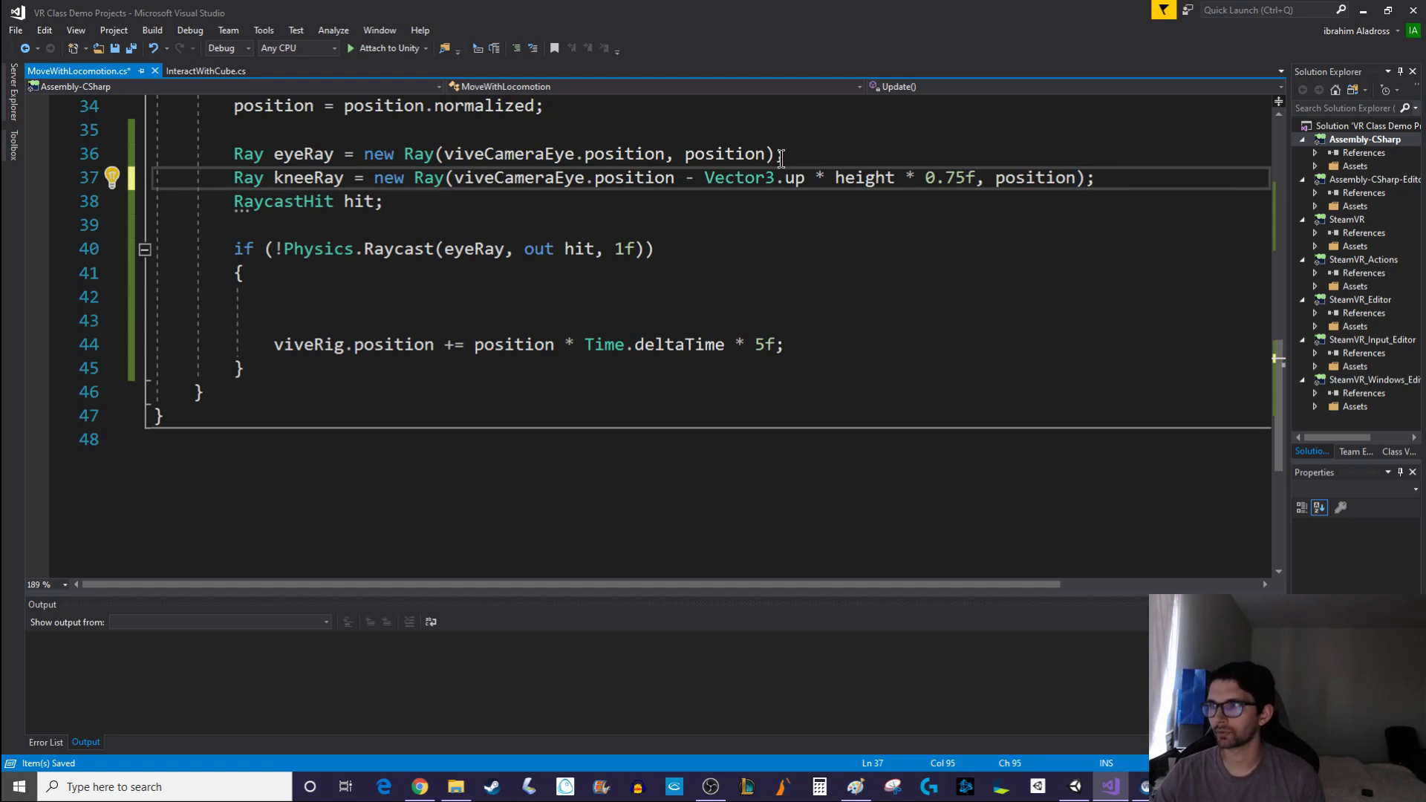
left_click_drag(705, 177, 976, 177)
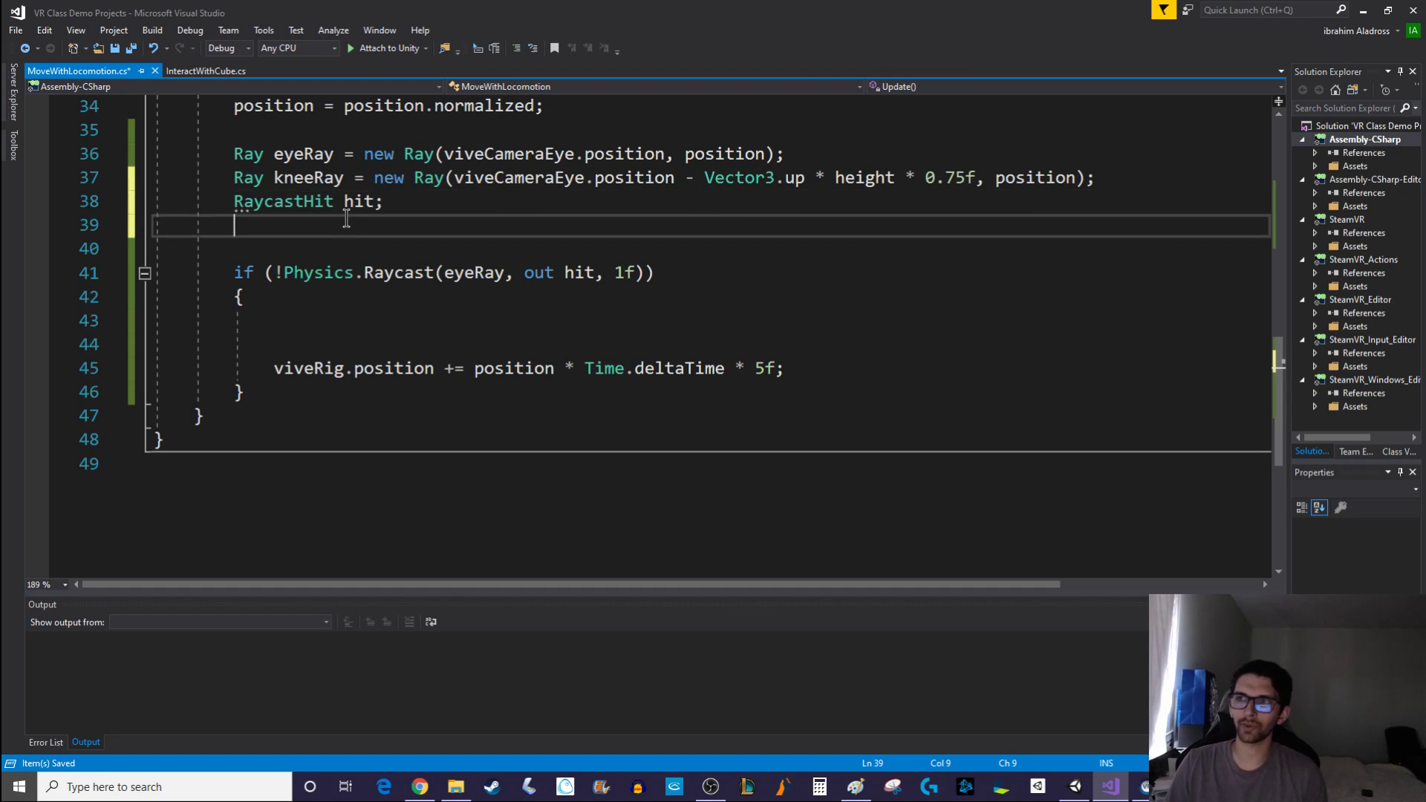
Declare a new RaycastHit variable named kneeHit
type("rayca")
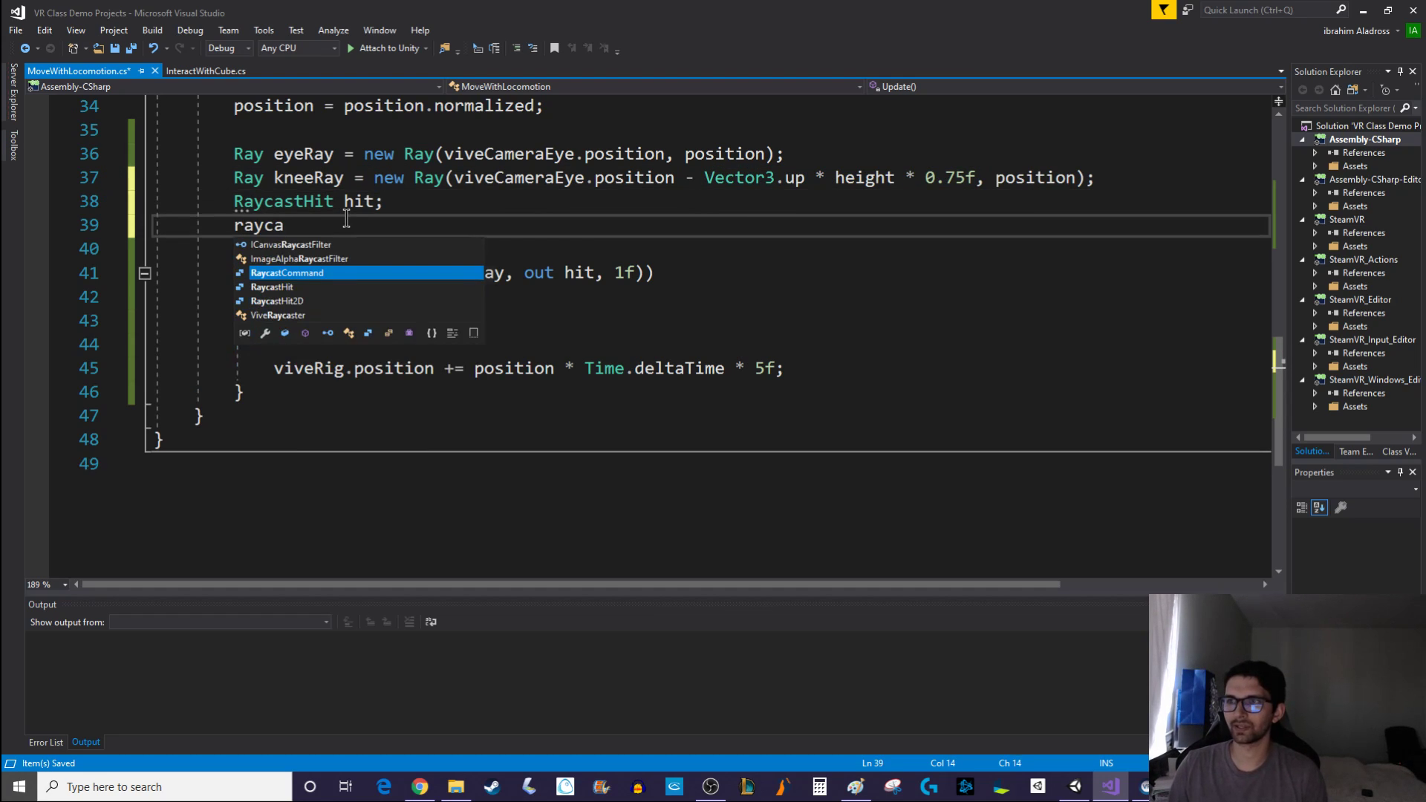
type("RaycastHit kne")
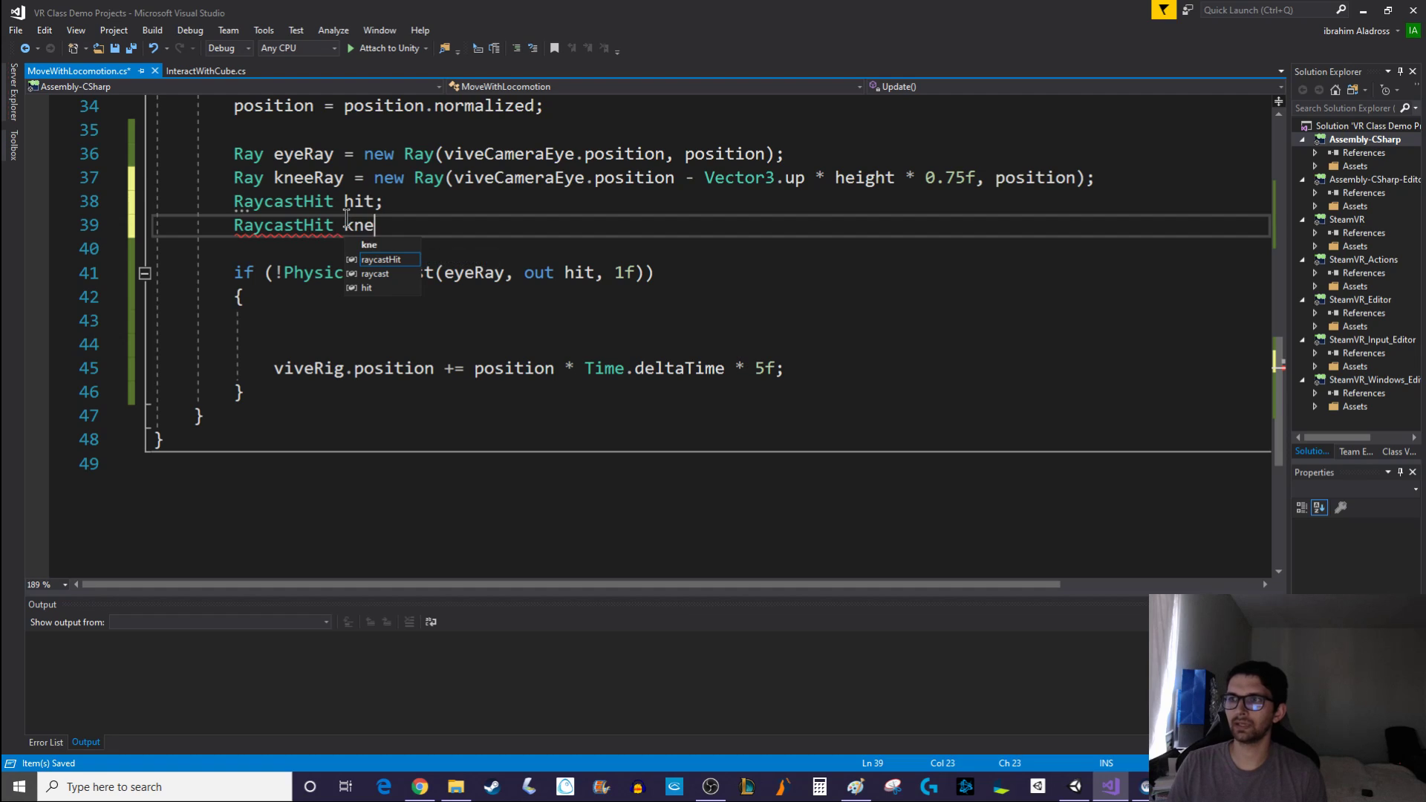
type("eHit1")
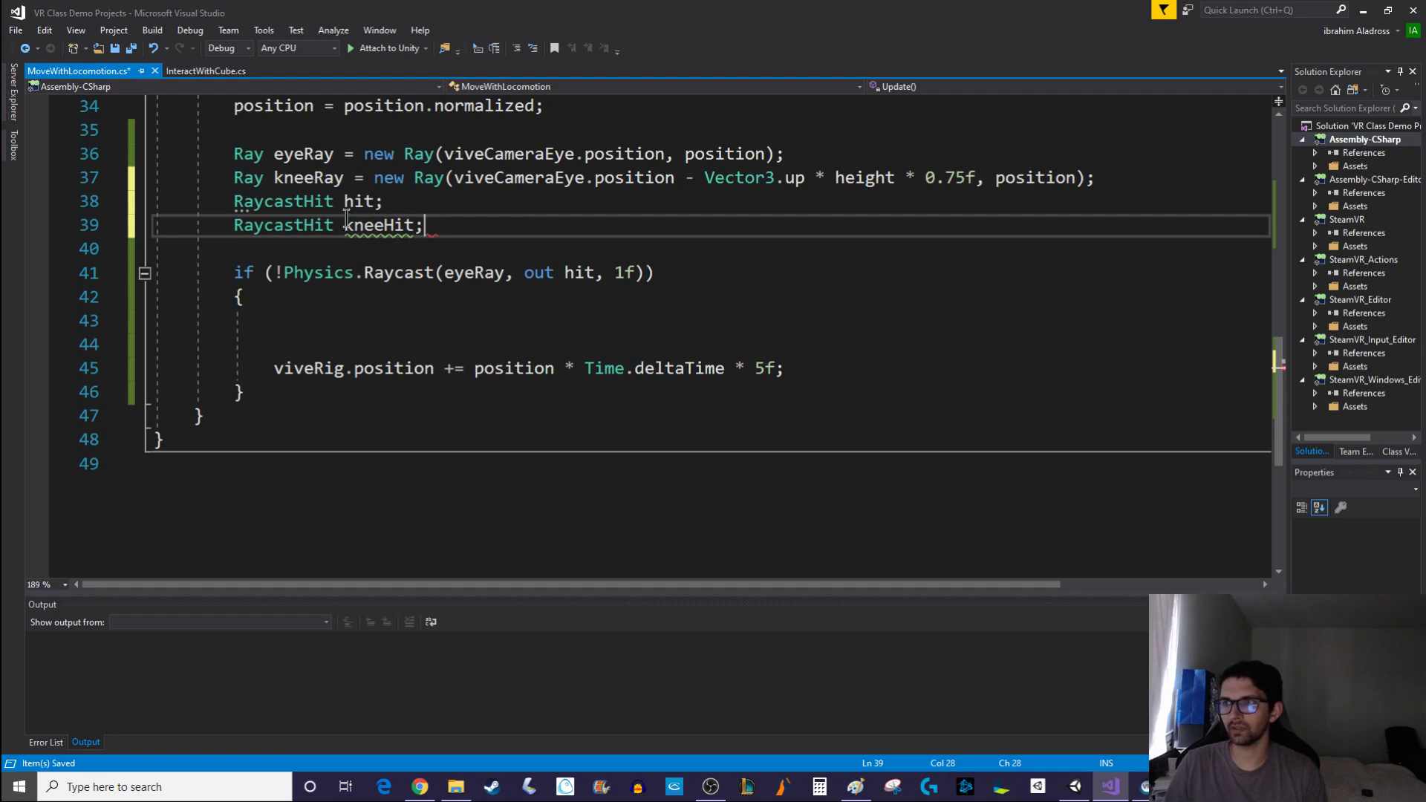
Rename the existing hit variable to eyeHit everywhere it is used
right_click(359, 201)
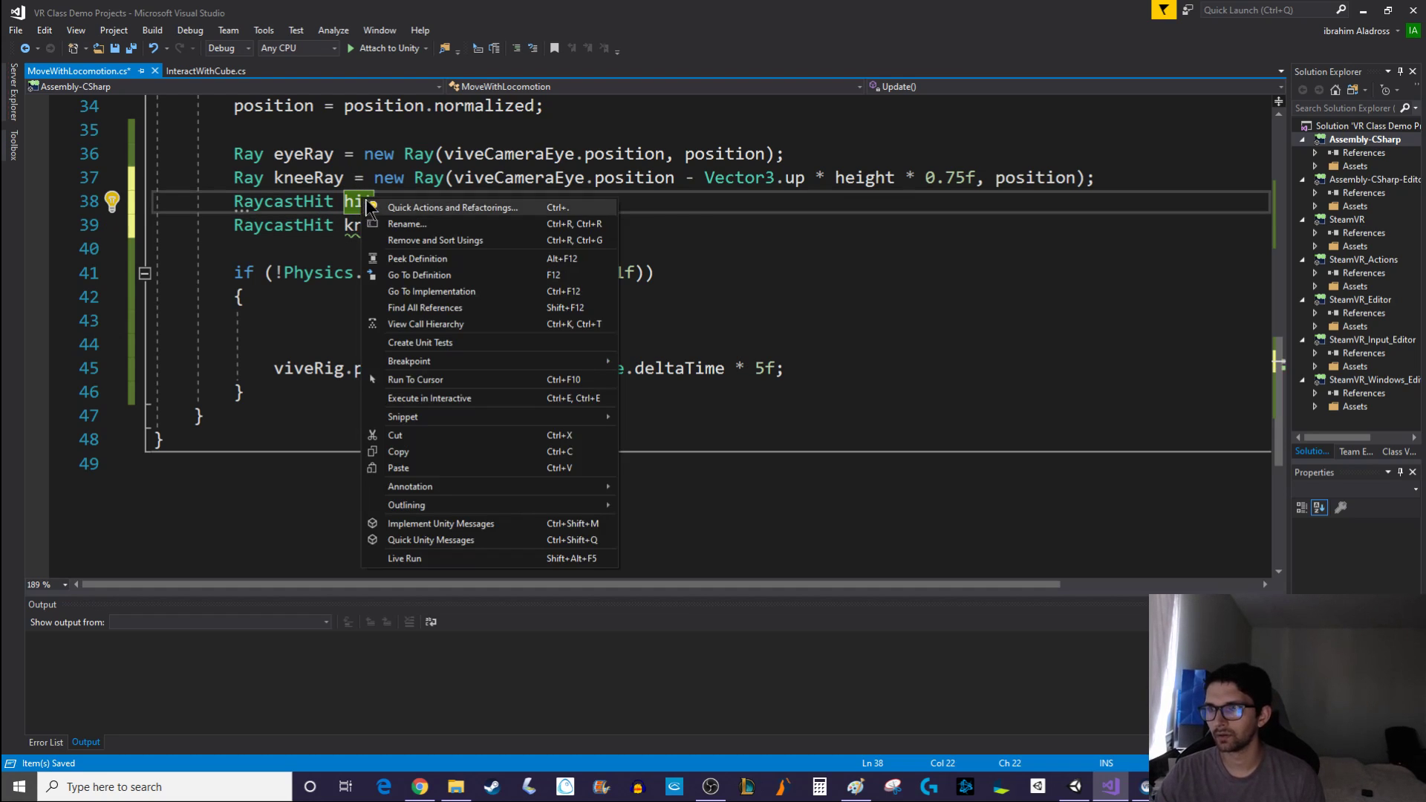
left_click(406, 224)
type("eyeHit;")
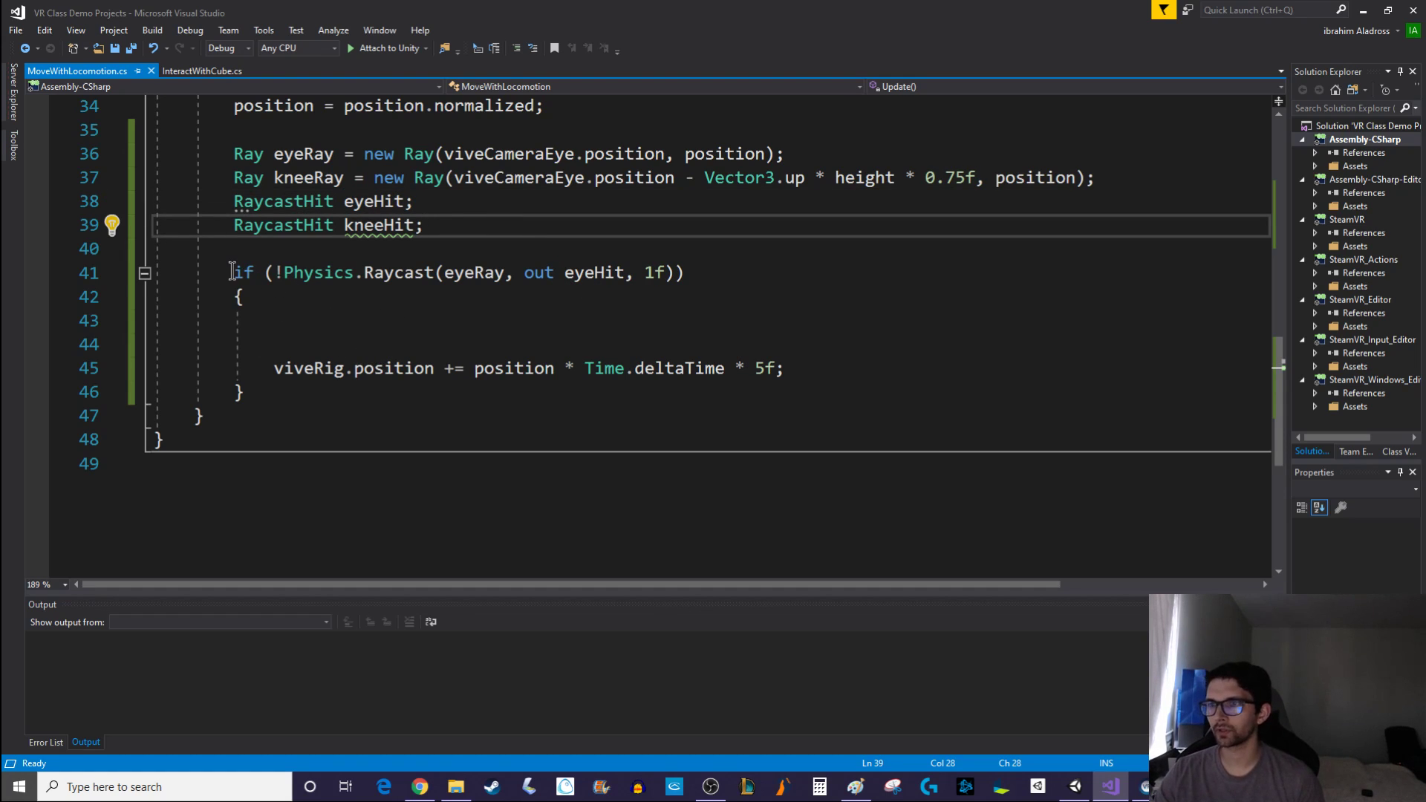
left_click_drag(235, 272, 246, 296)
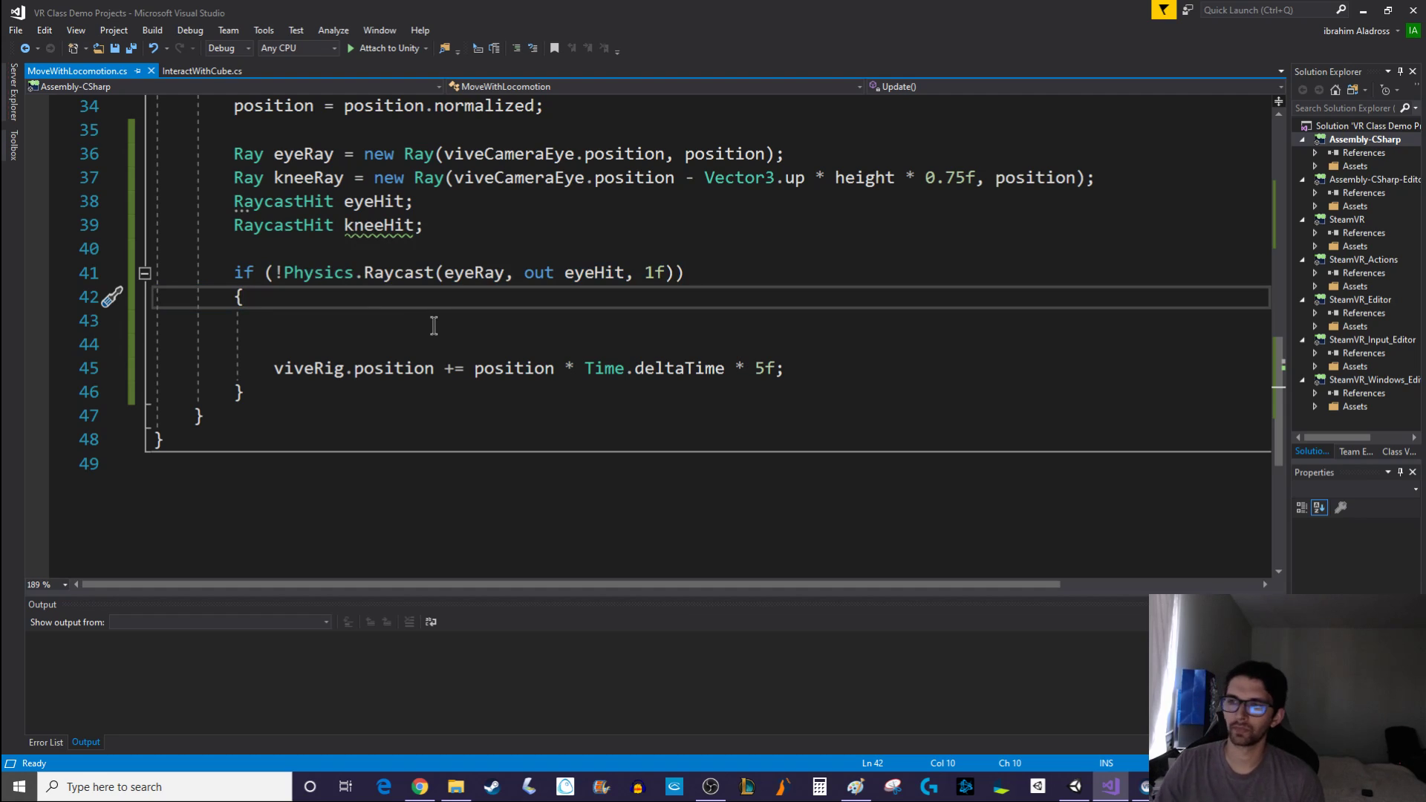
Nest a kneeRay Physics.Raycast check inside the eyeRay check, wrapping the movement line
type("if (!Physics.Raycast(eyeRay, out eyeHit, 1f")
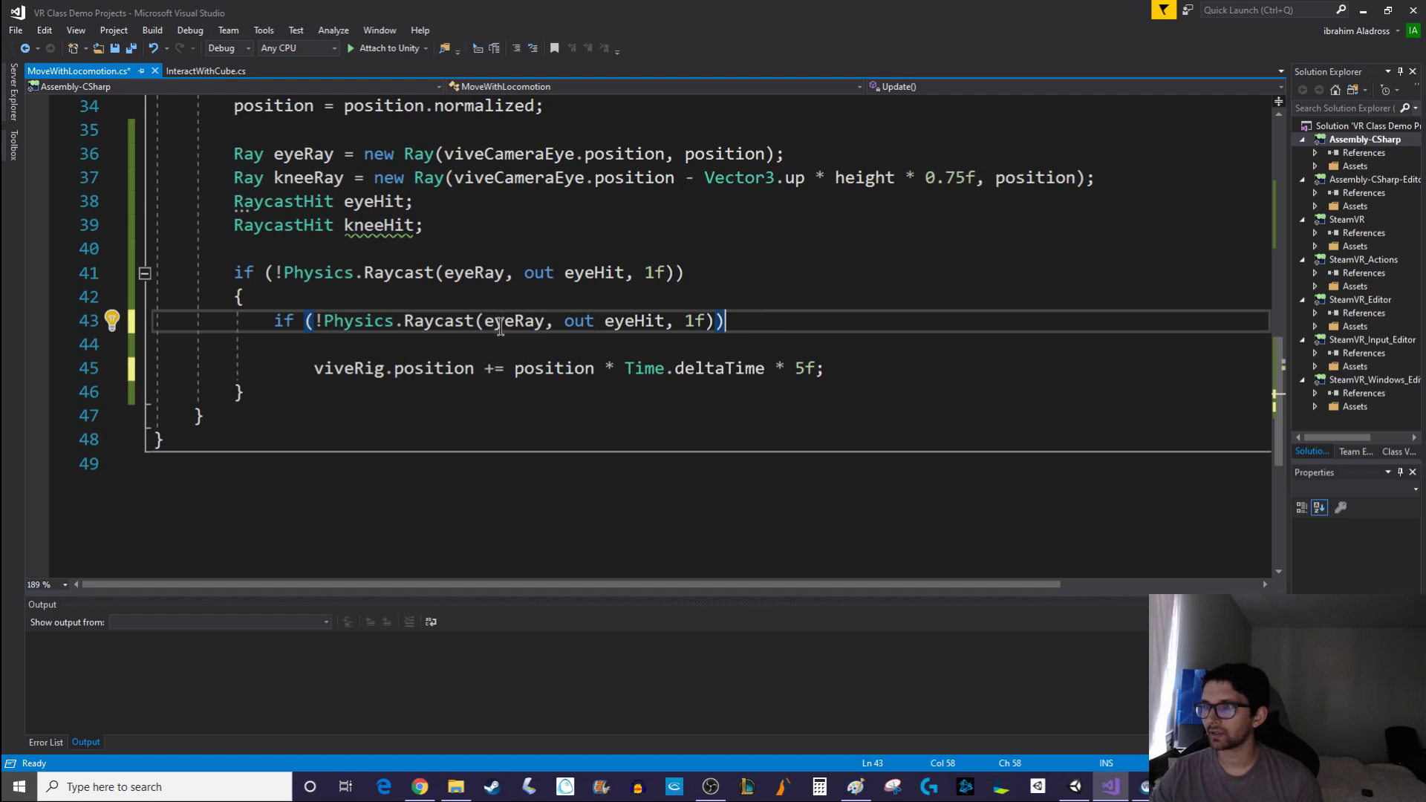
type("kne")
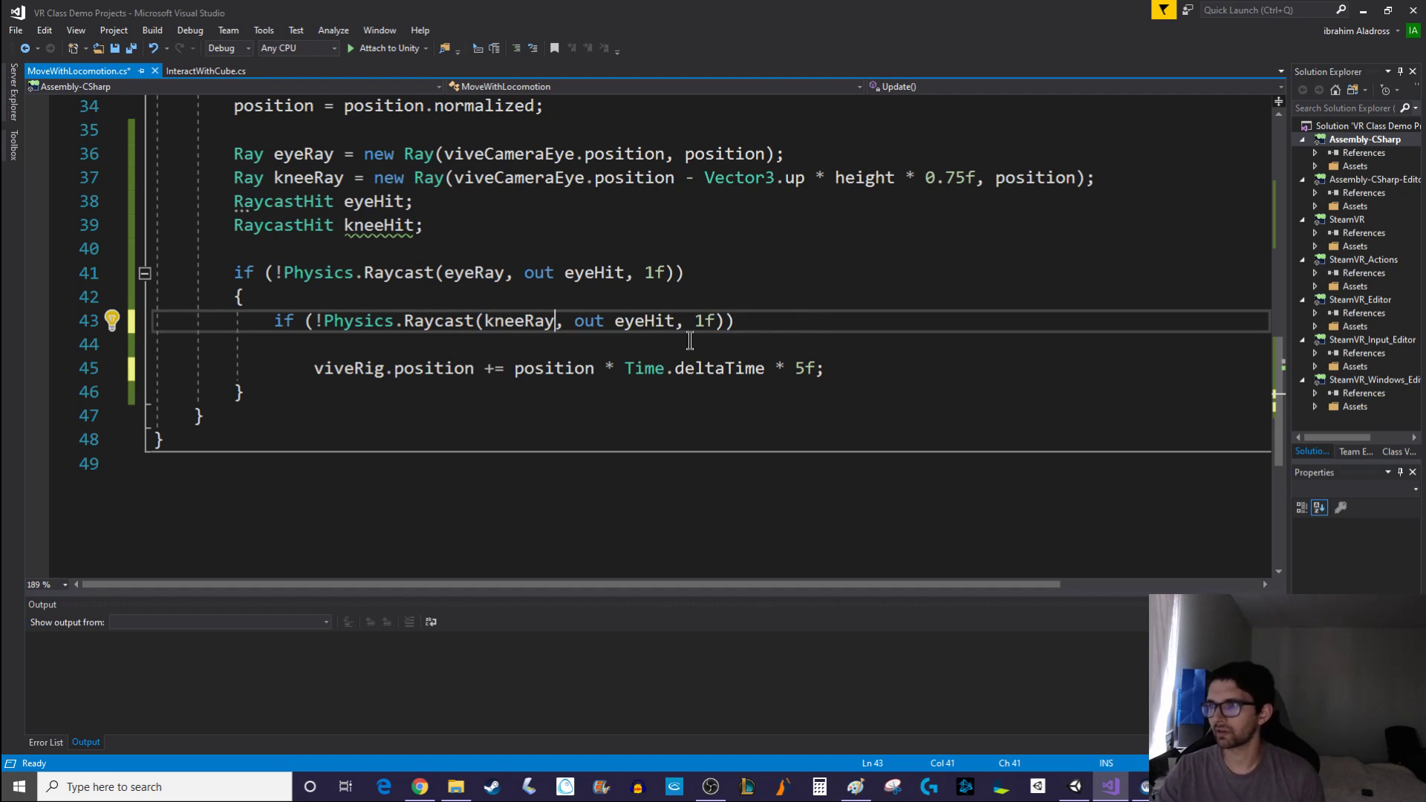
type("kne")
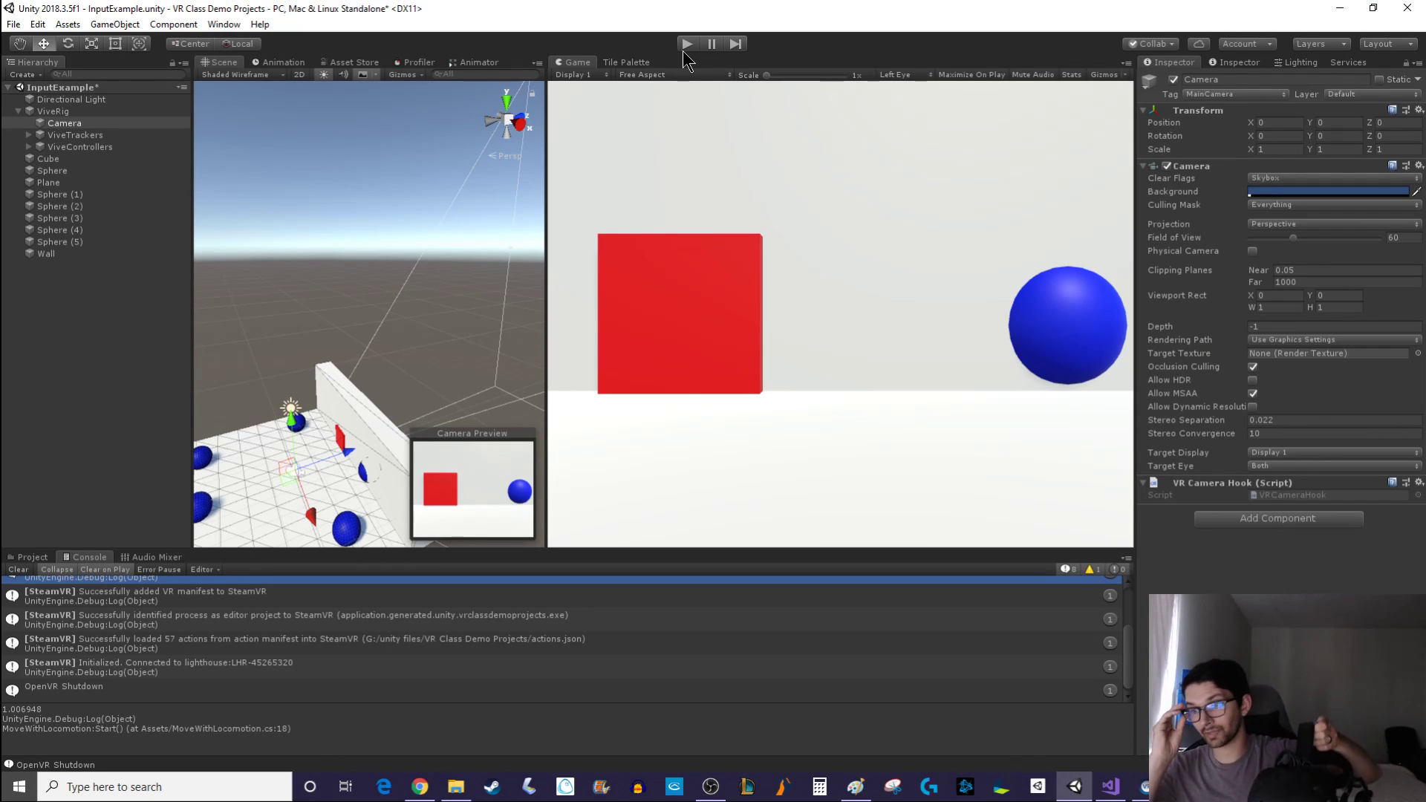
Play-test walking toward the wall with the eye and knee checks, then select the Wall
left_click(641, 75)
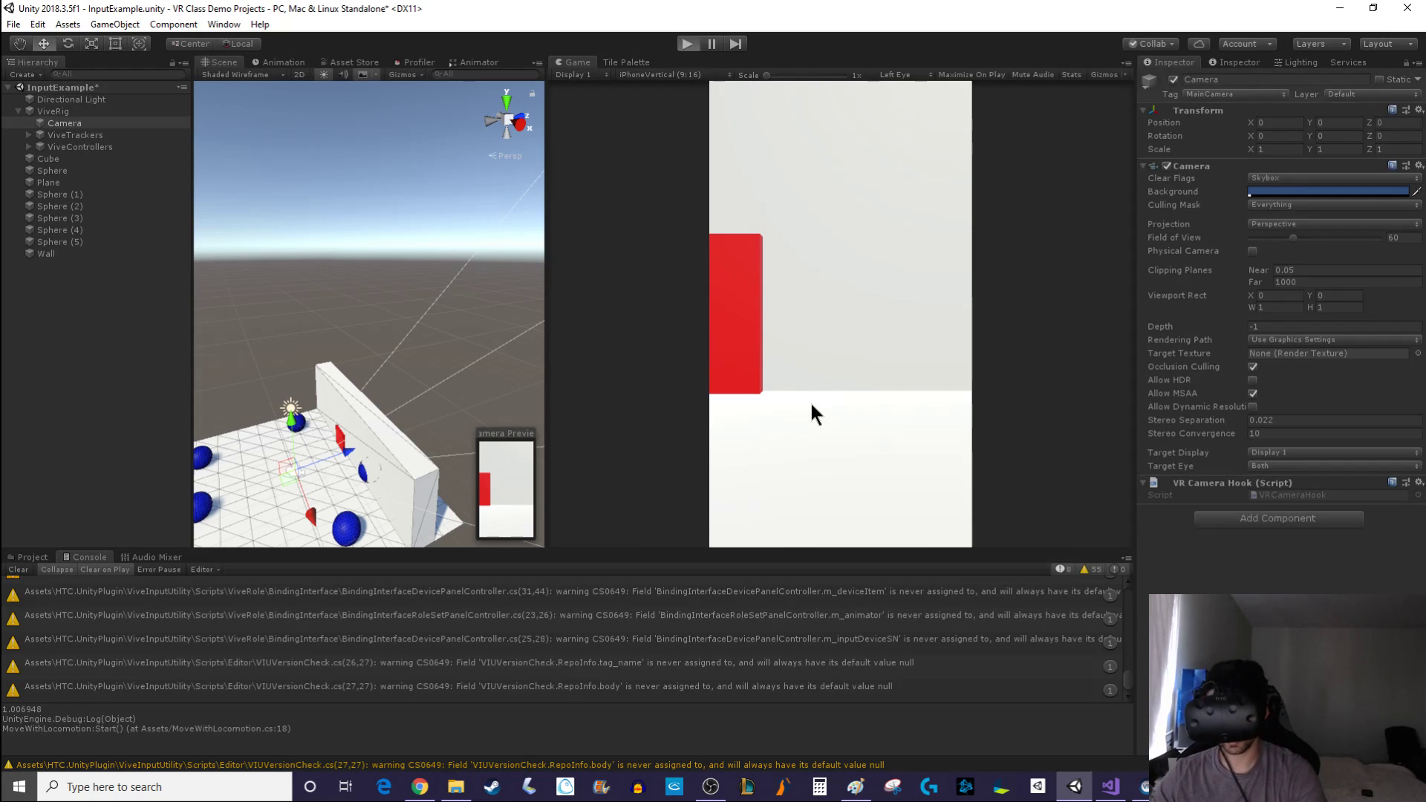
left_click(689, 43)
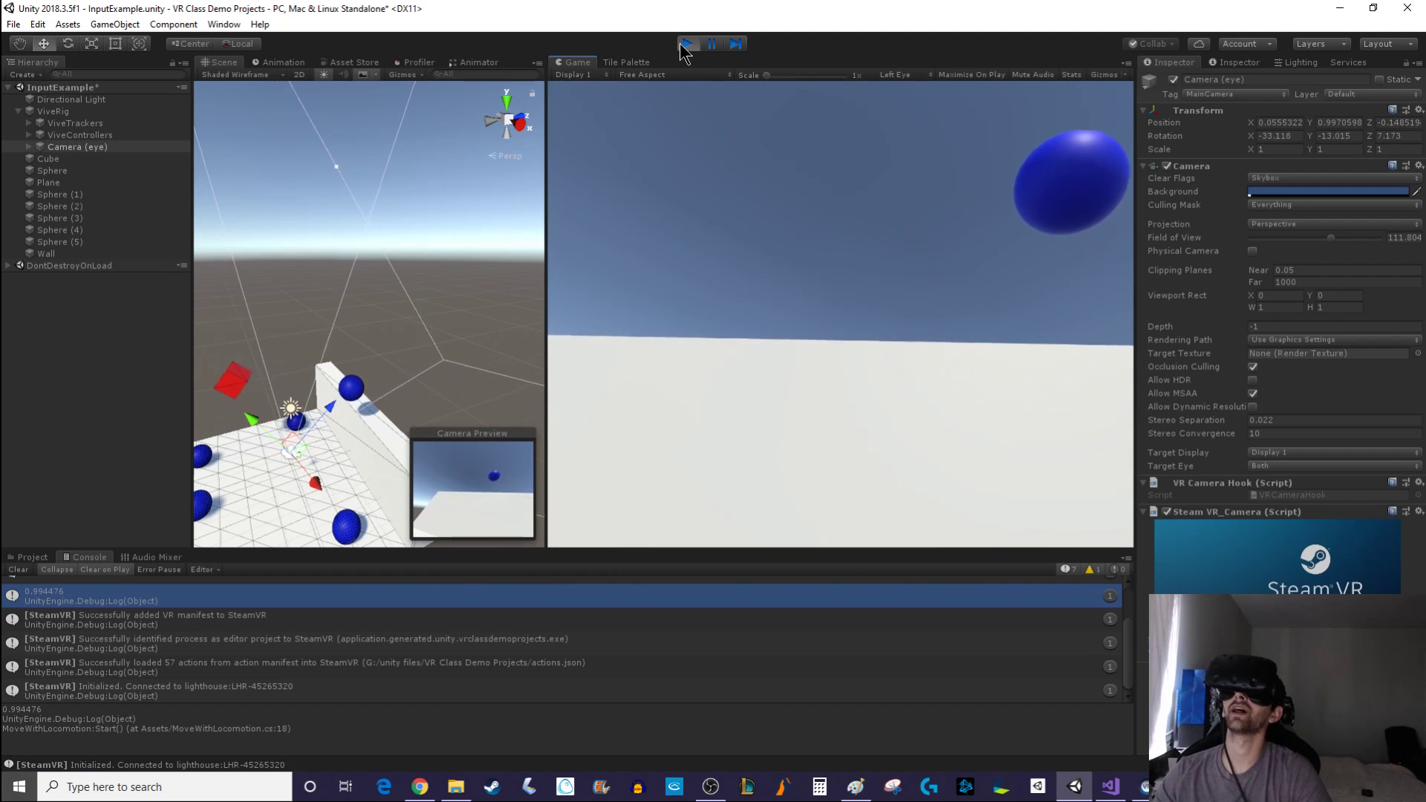
left_click(687, 43)
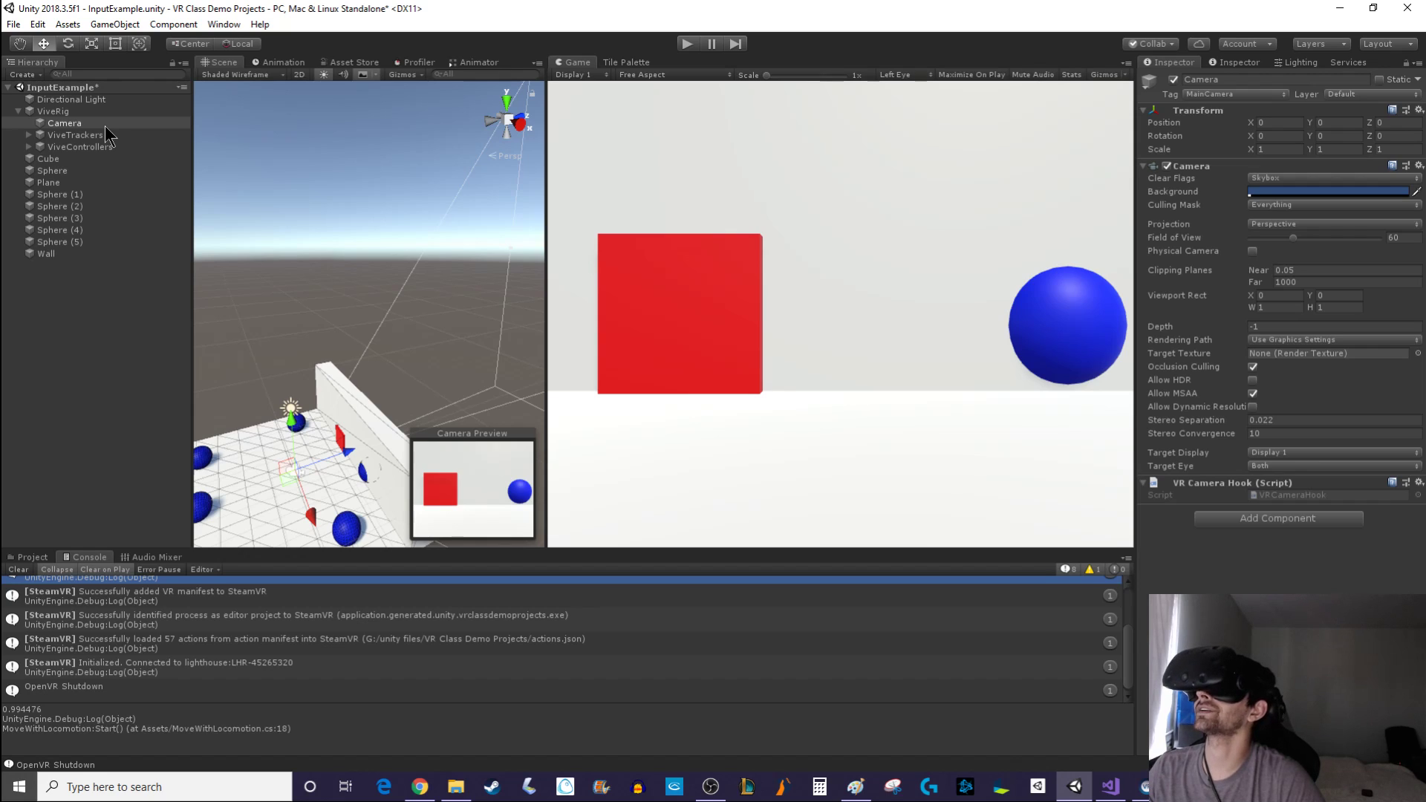
mouse_move(166, 146)
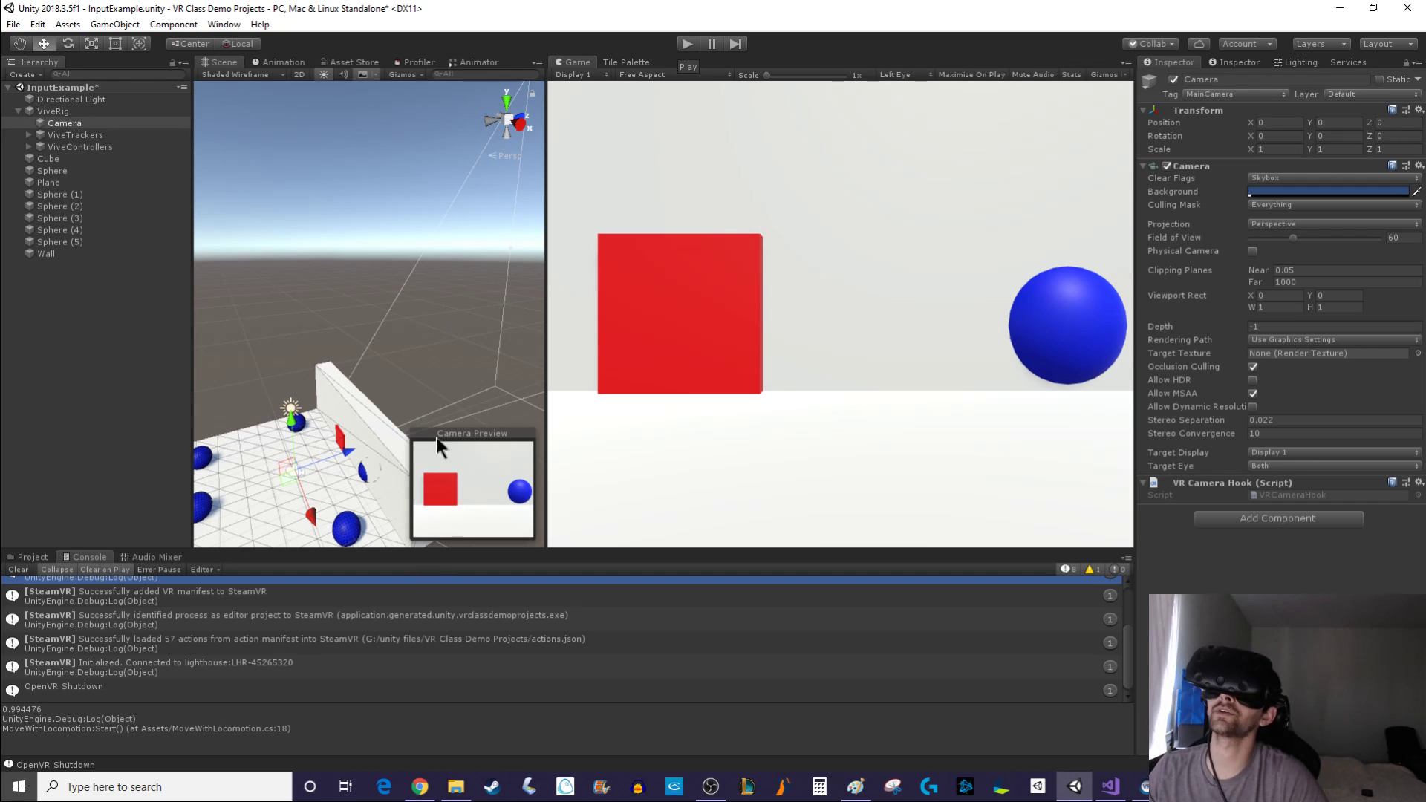
left_click(44, 254)
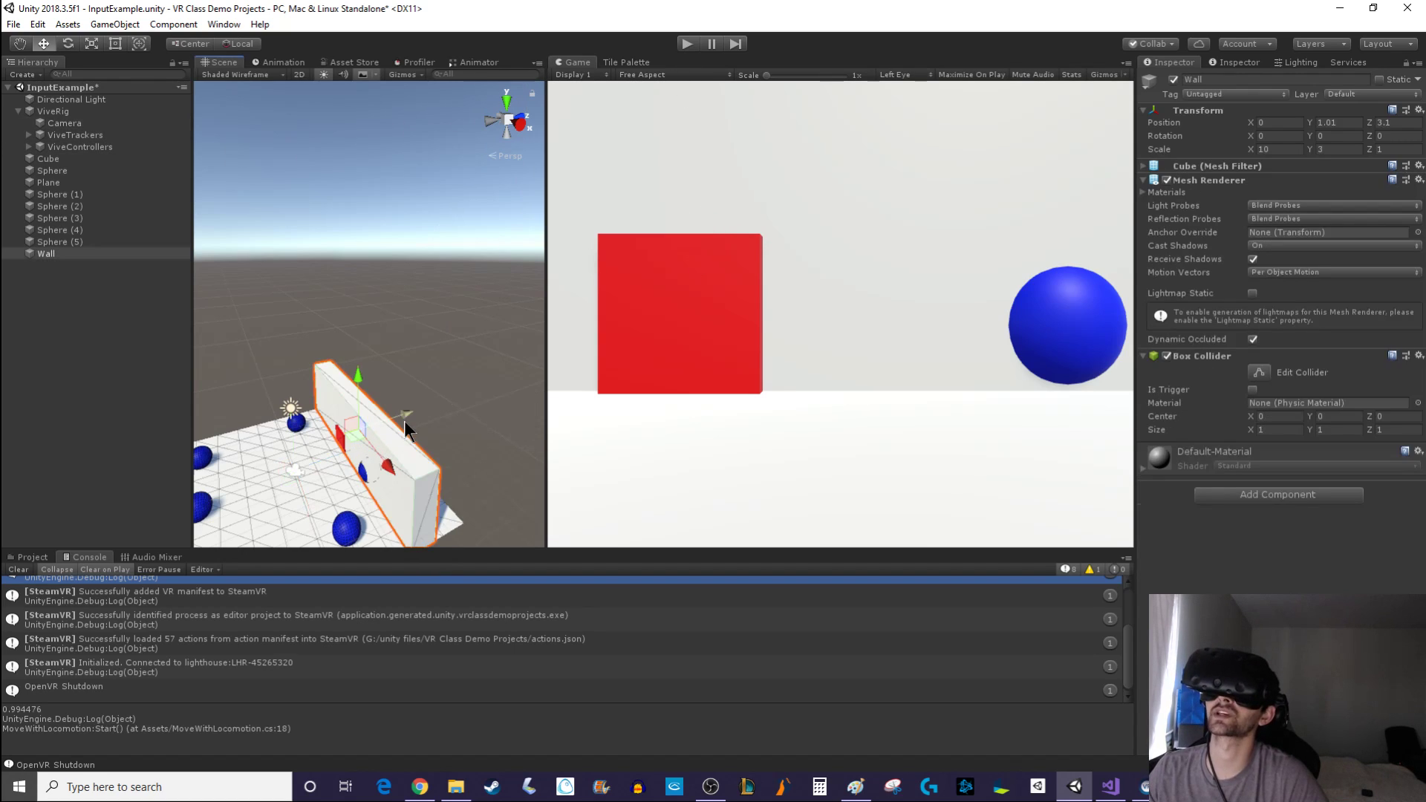